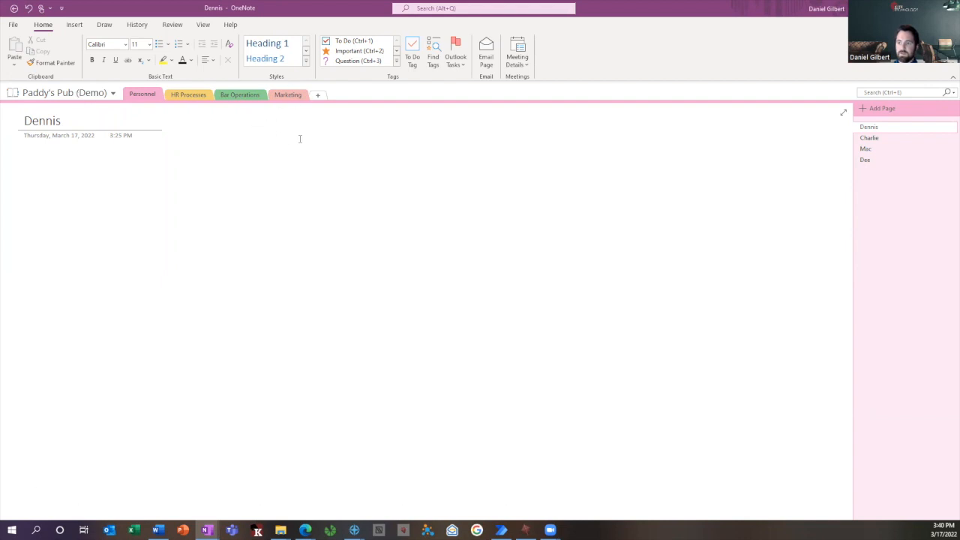
mouse_move(295, 142)
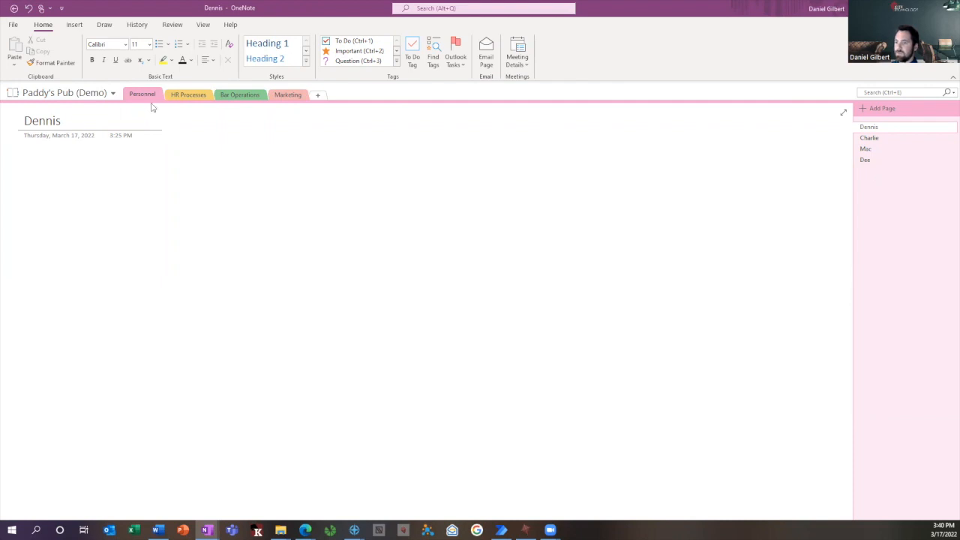
mouse_move(150, 100)
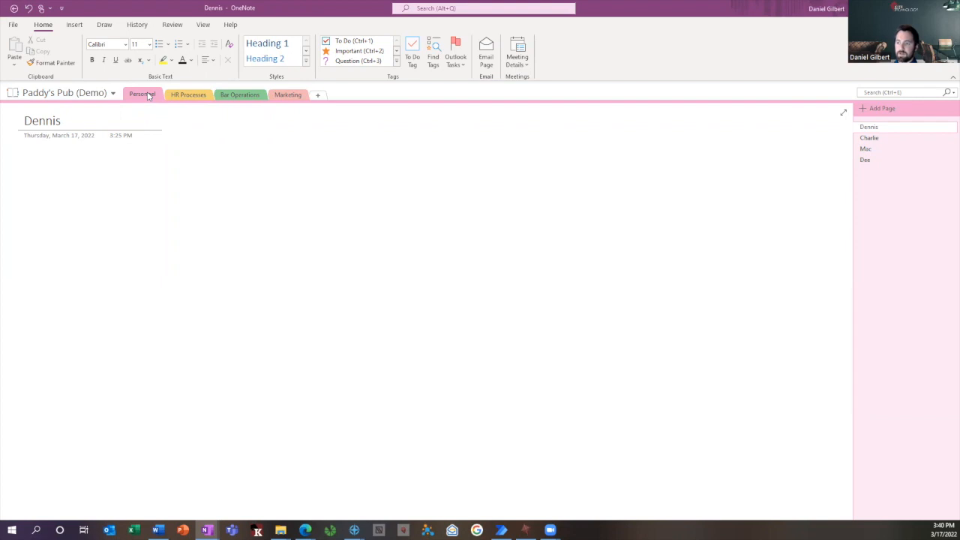
Step: Set section colours: Personnel and HR Processes Blue, Bar Operations Red, Marketing Green
right_click(141, 94)
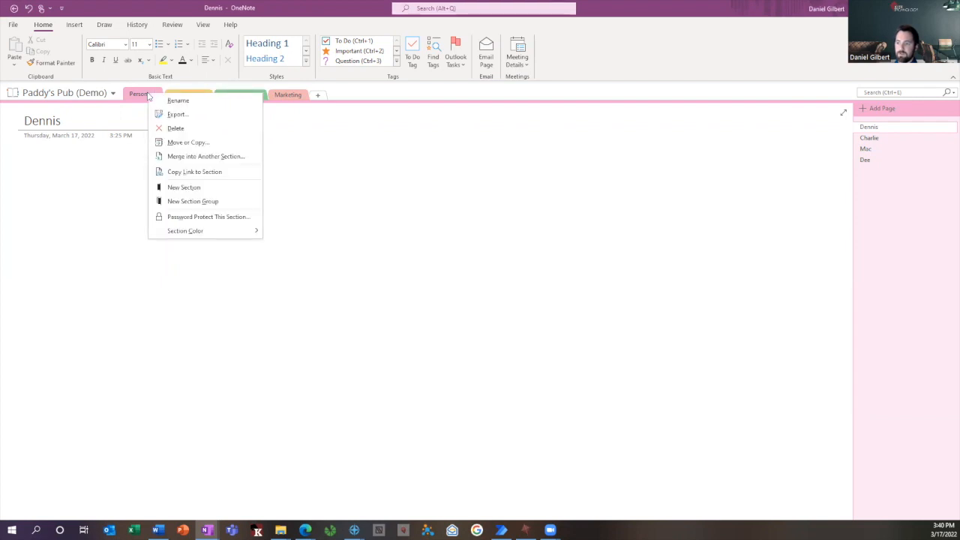
click(185, 230)
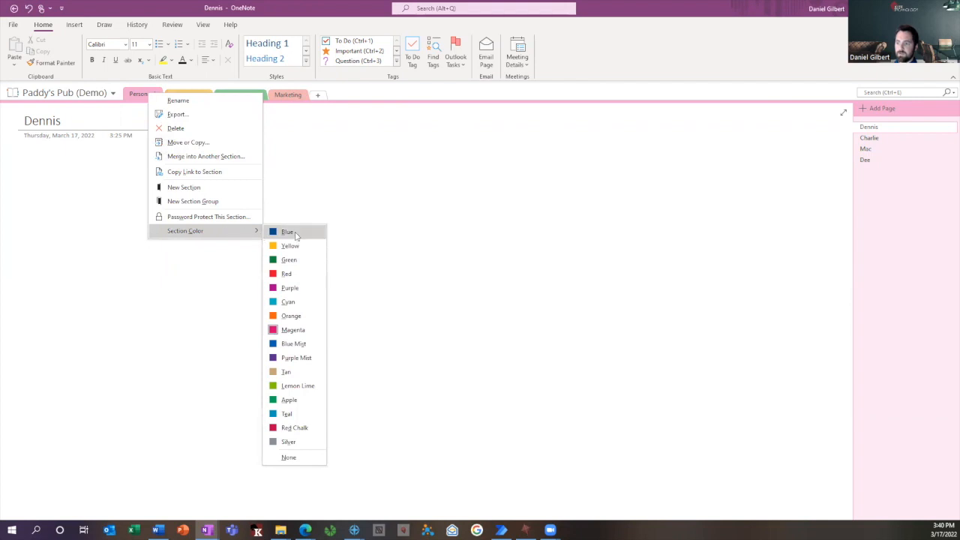
click(287, 231)
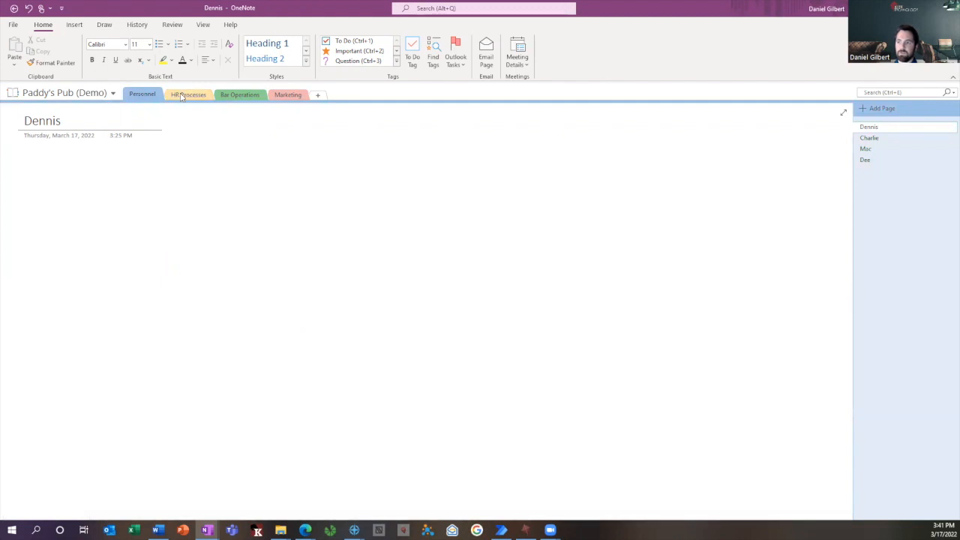
right_click(188, 94)
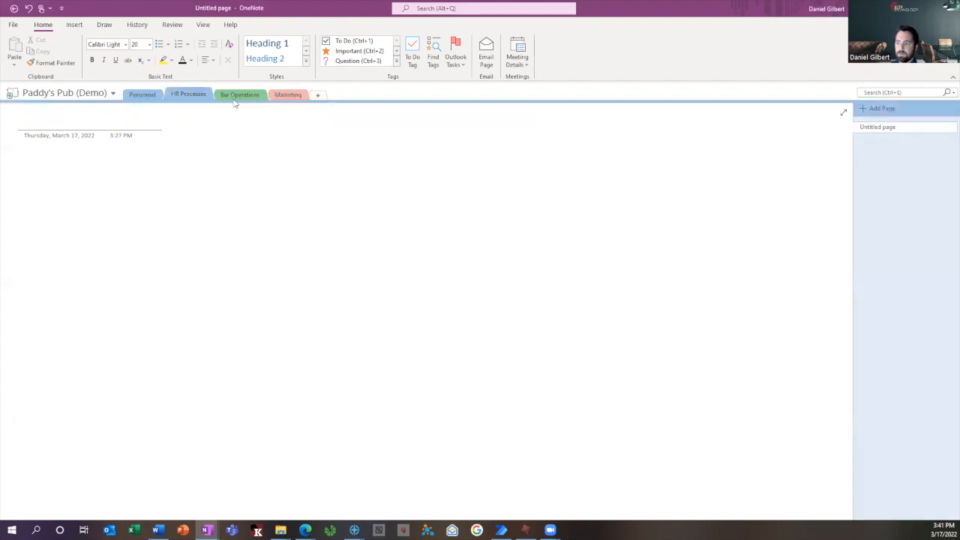
right_click(240, 93)
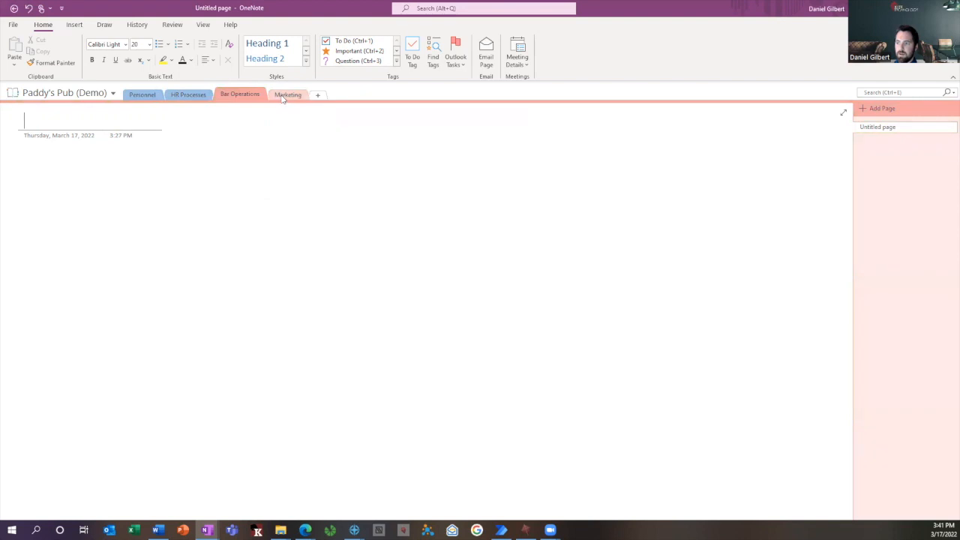
right_click(288, 93)
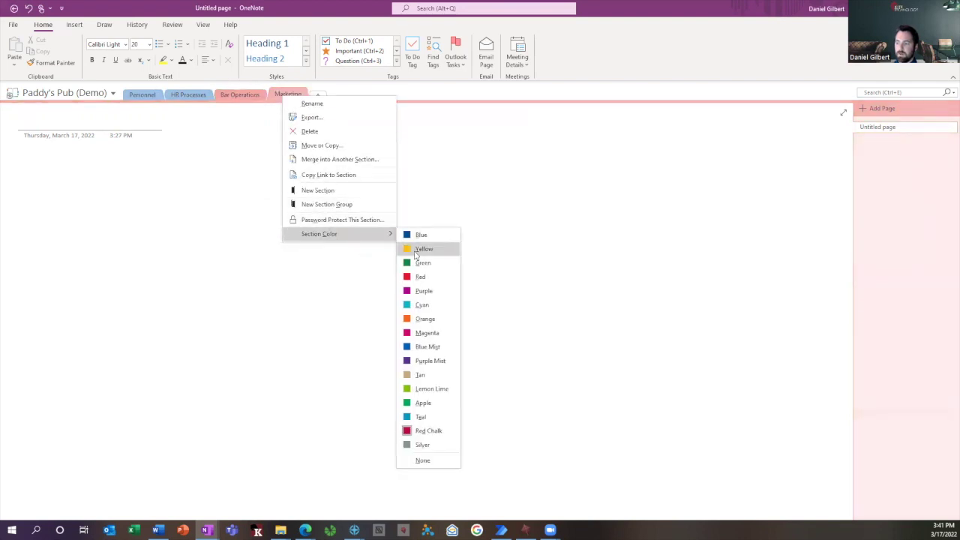
click(423, 263)
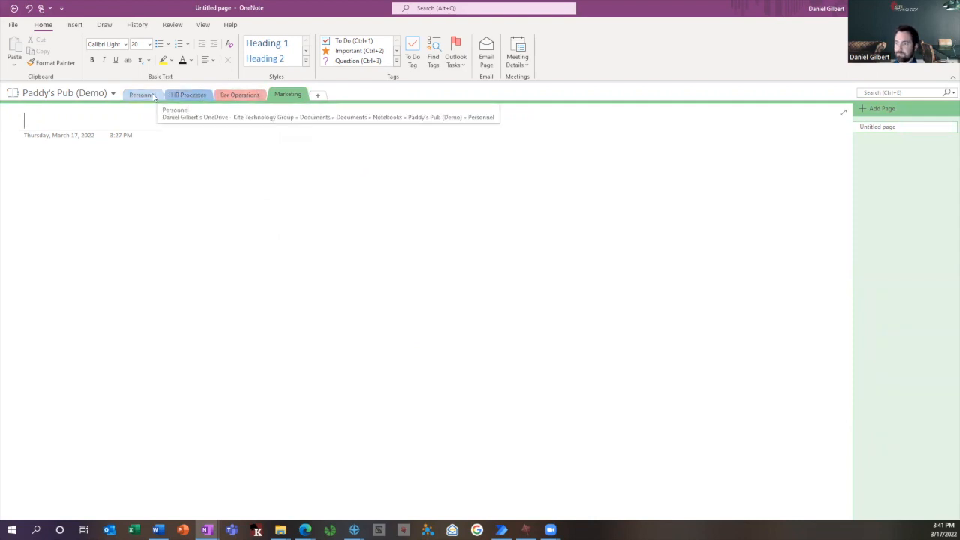
click(866, 127)
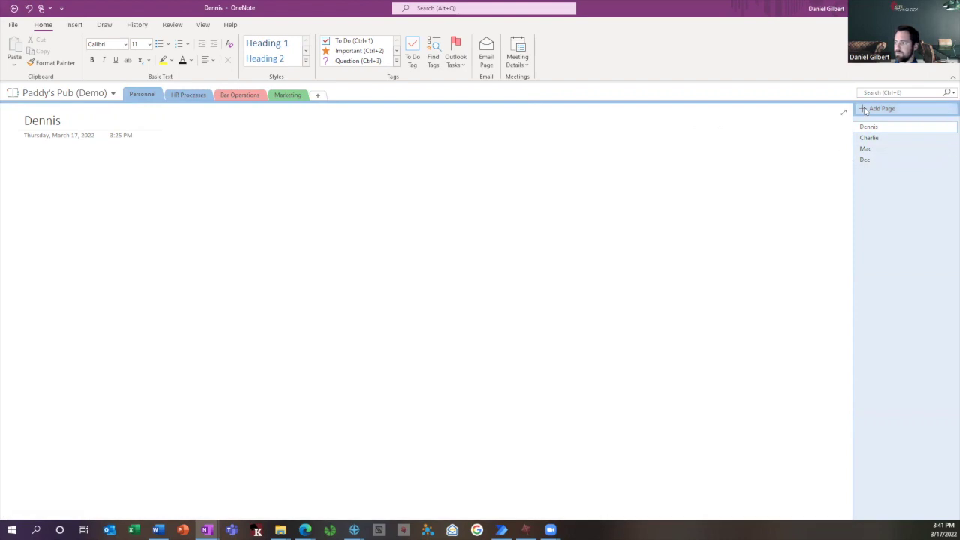
Step: Add two Personnel pages titled 'May 2020 Incident' and 'June 2020 PIP'
click(873, 108)
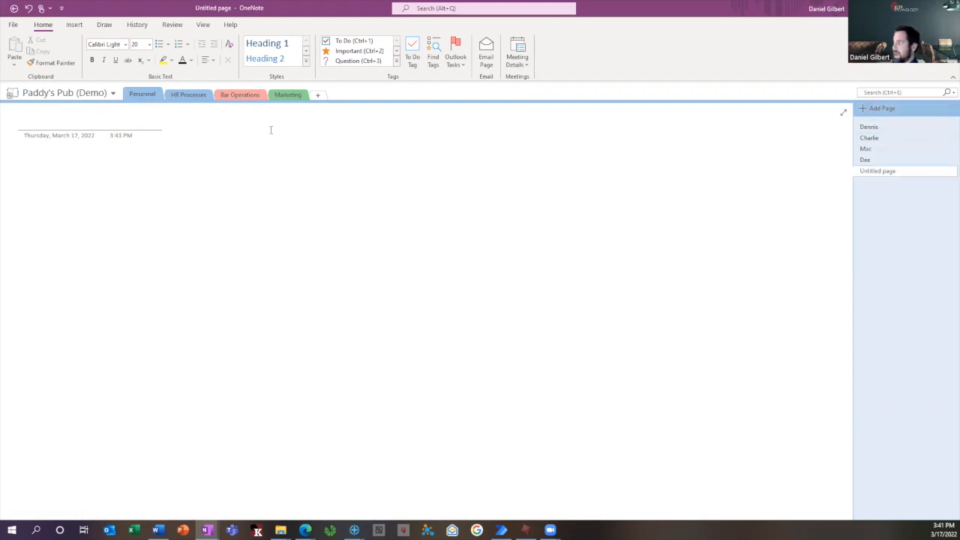
text(May 2020 Incid)
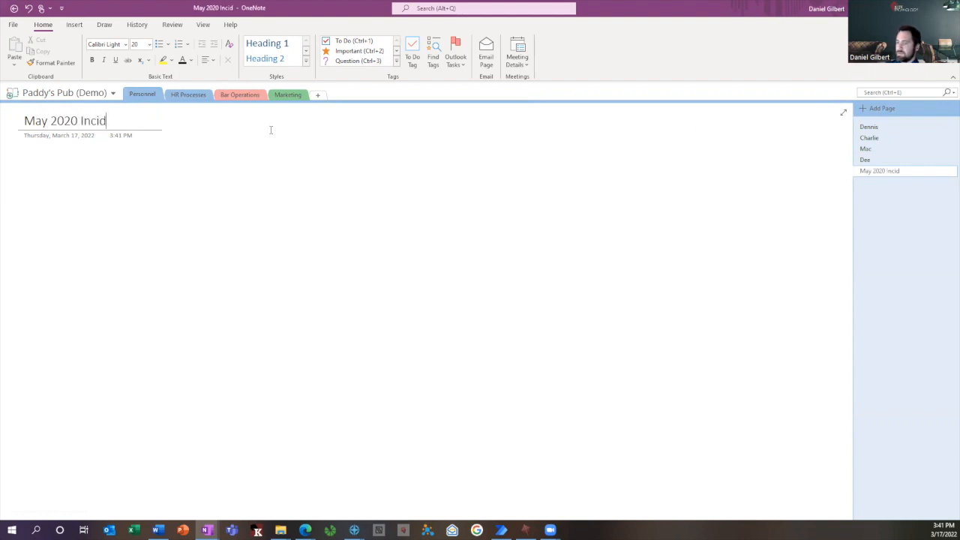
text(ent)
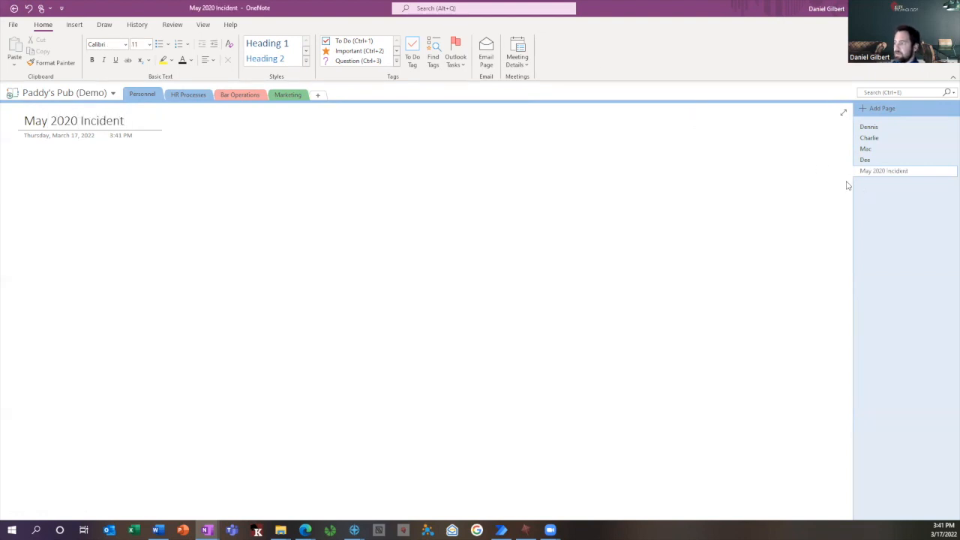
click(880, 108)
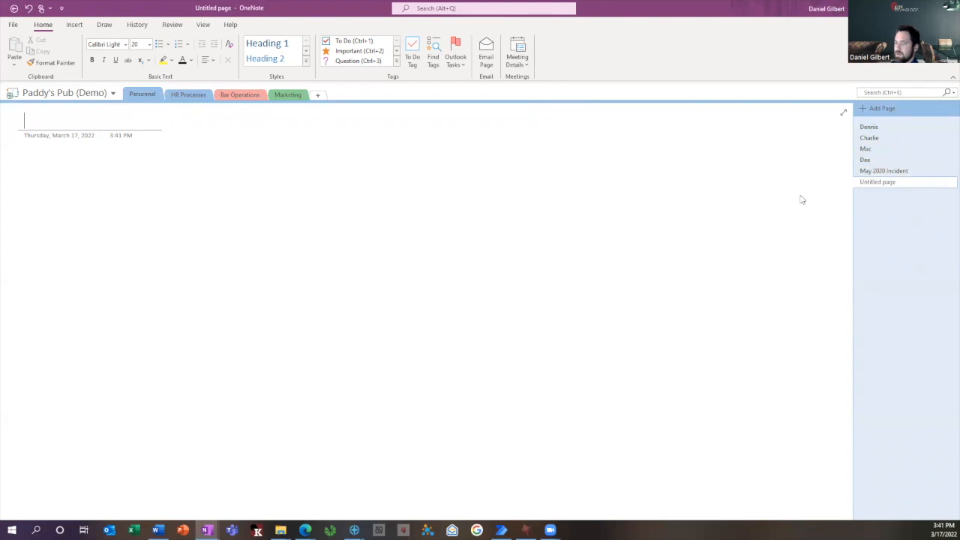
text(June 2020)
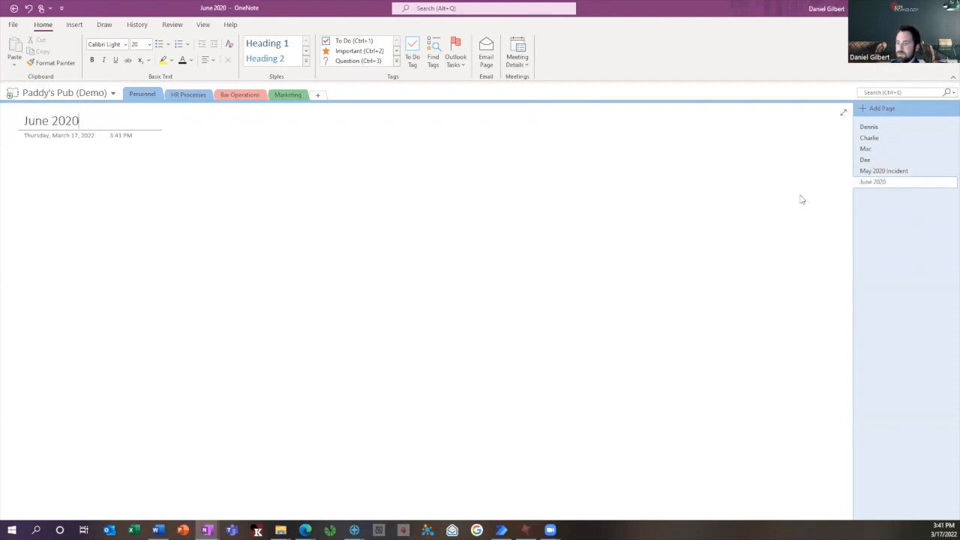
text(PIP)
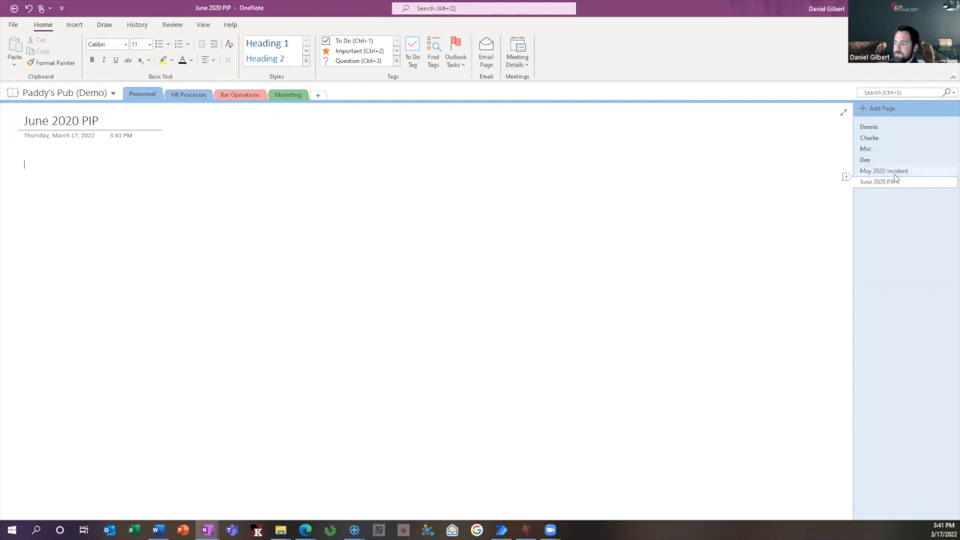
Step: Move both new pages below Charlie and make them its subpages
click(893, 170)
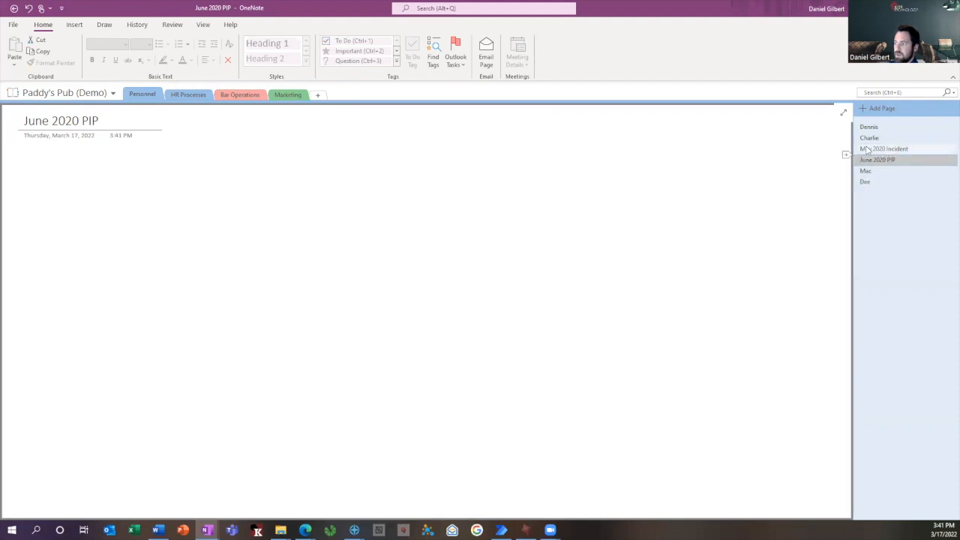
right_click(874, 149)
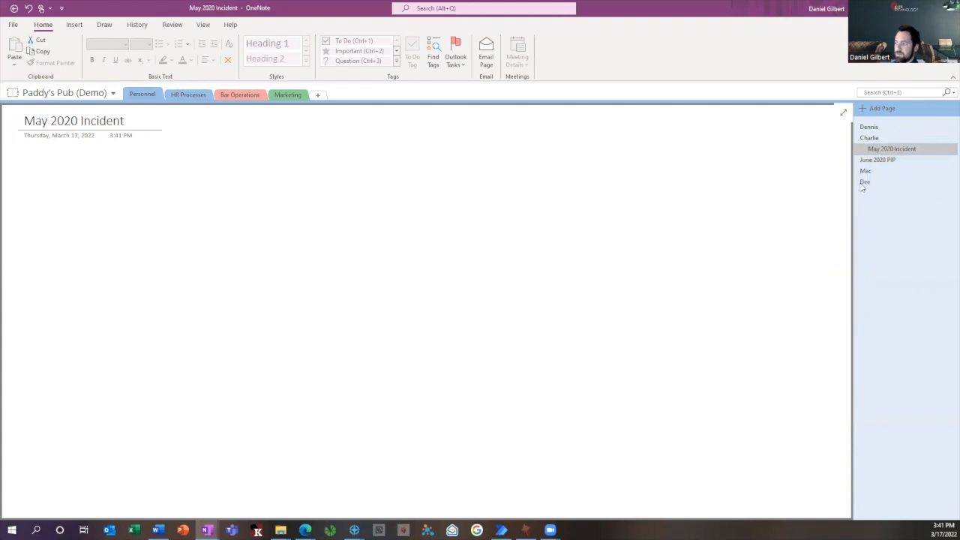
right_click(877, 160)
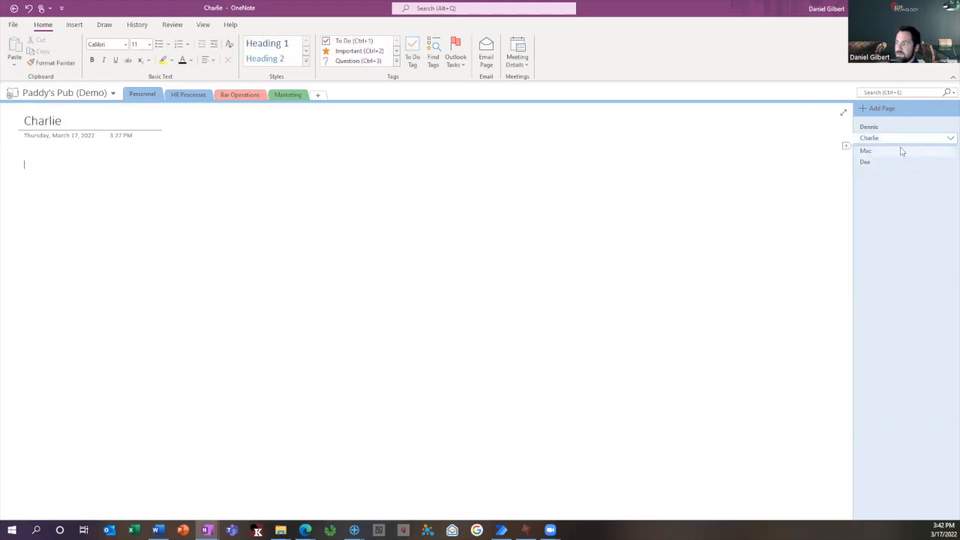
click(951, 137)
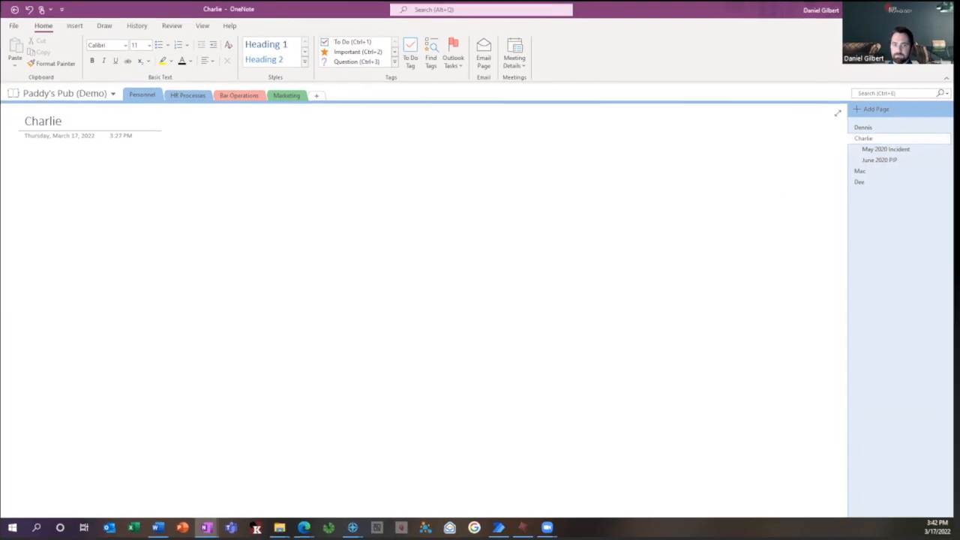
Step: In Bar Operations, show the Insert tab's Page Templates with Business templates expanded
click(239, 95)
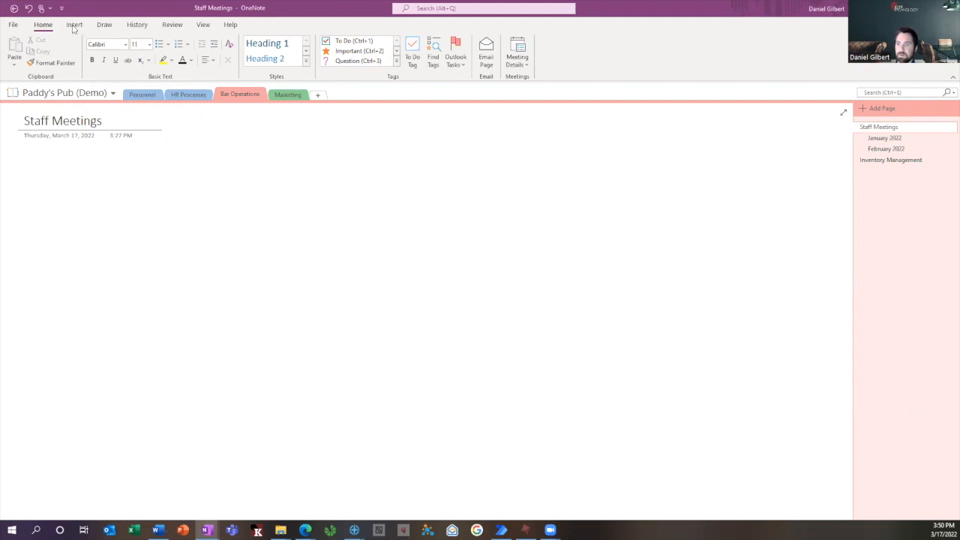
click(74, 25)
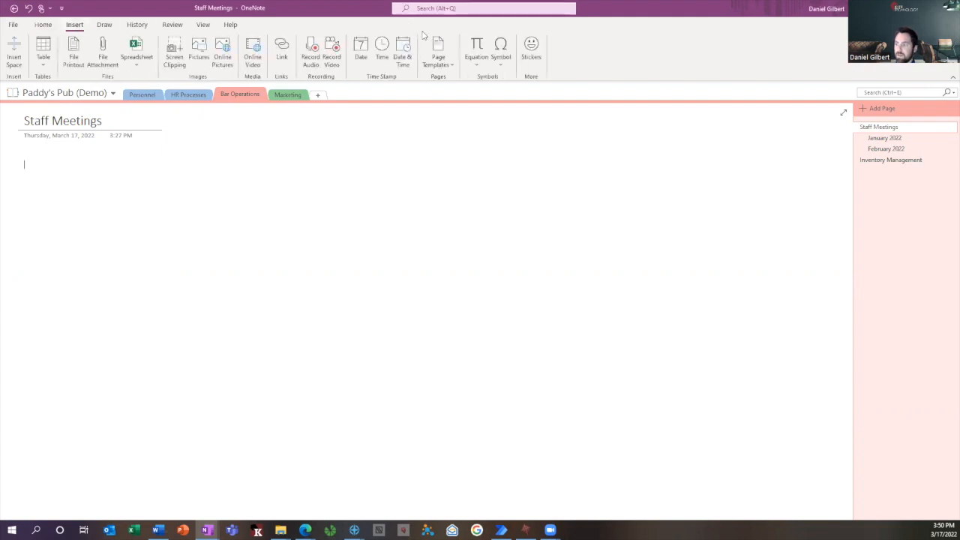
click(442, 49)
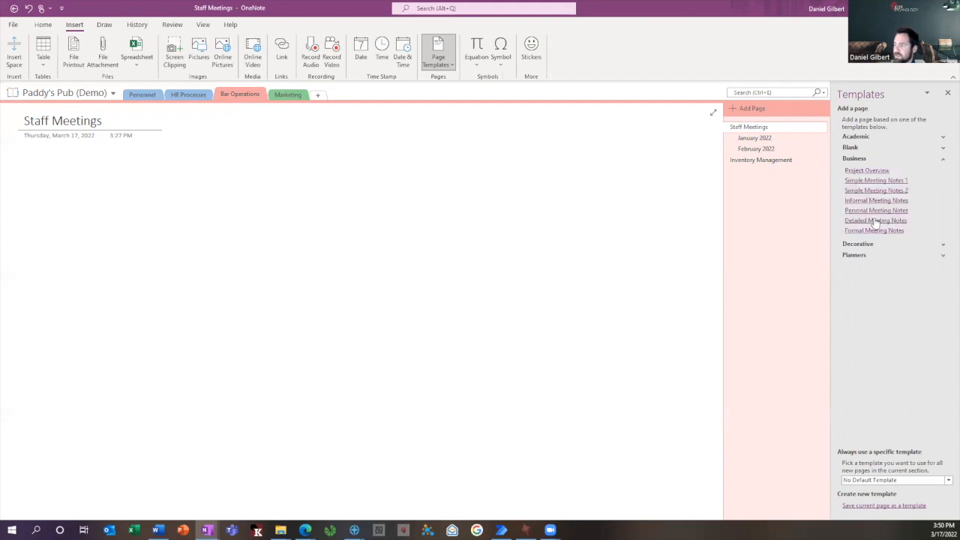
Step: Create a Detailed Meeting Notes page and title it 'March 2022'
click(875, 220)
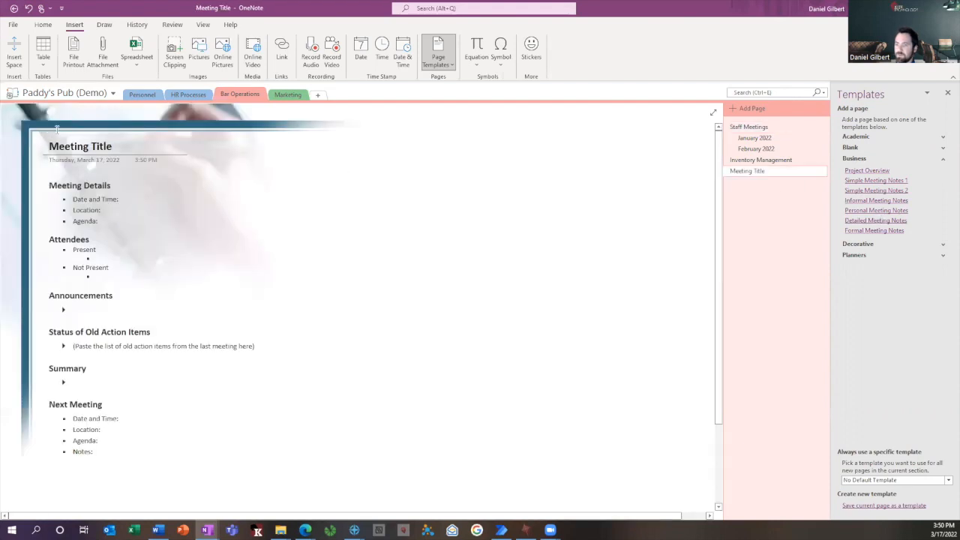
mouse_move(749, 176)
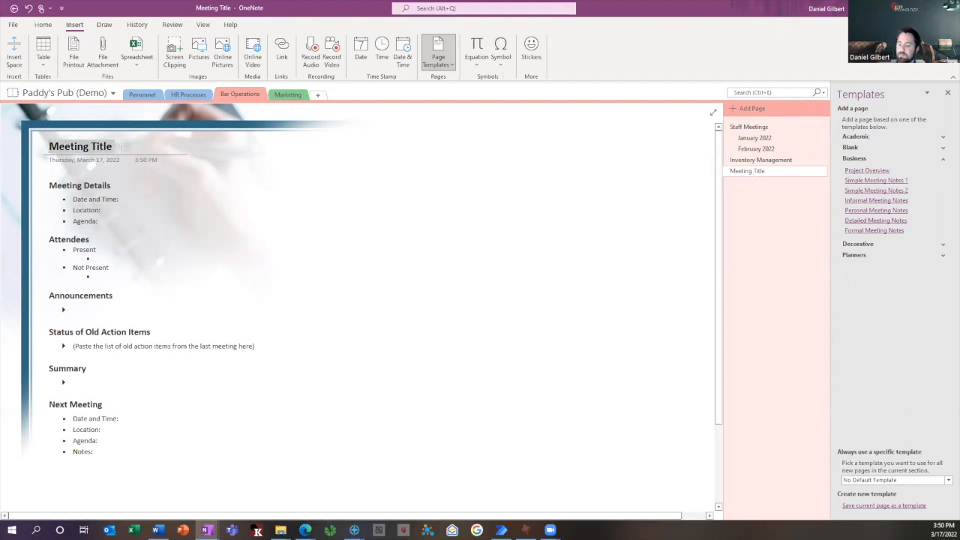
text(March 2022)
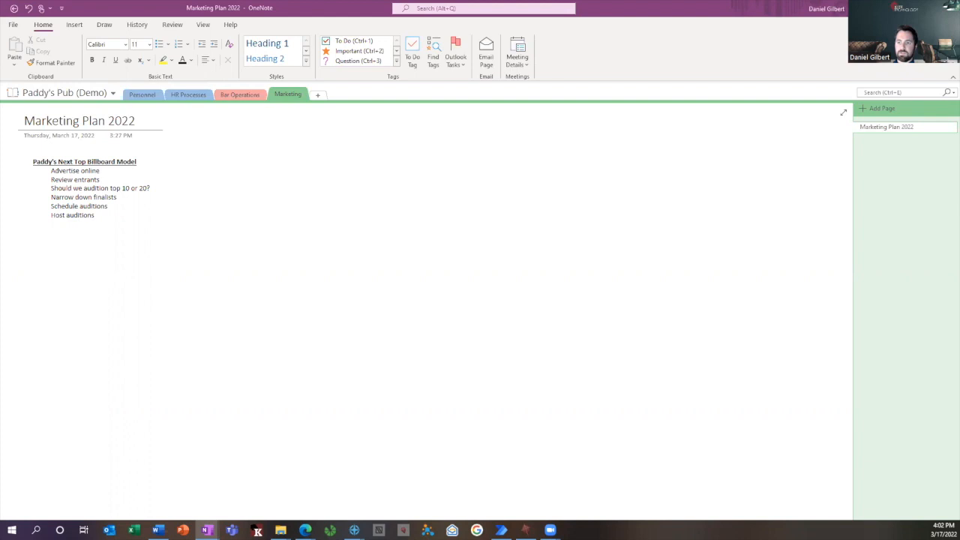
Step: Turn on ruled lines for the Marketing Plan 2022 page
click(229, 267)
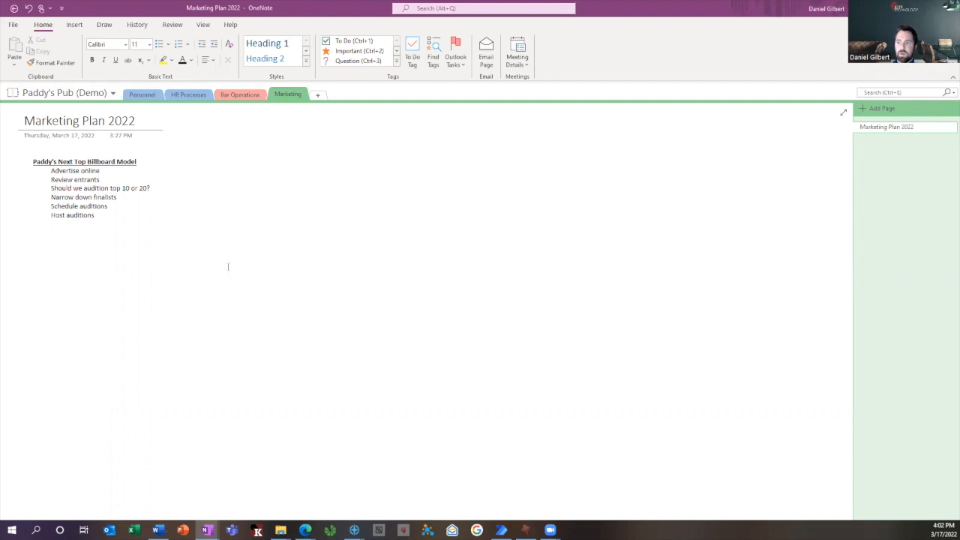
click(123, 218)
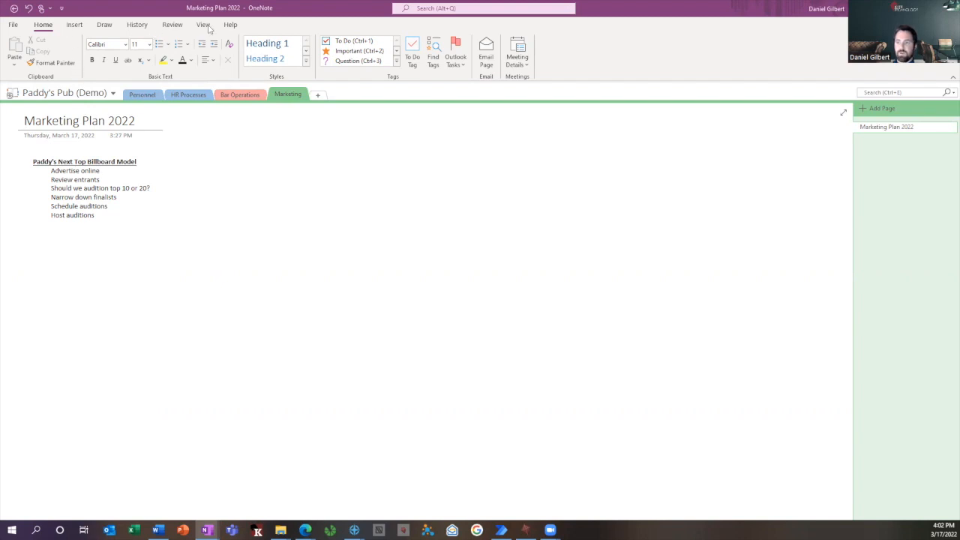
click(201, 25)
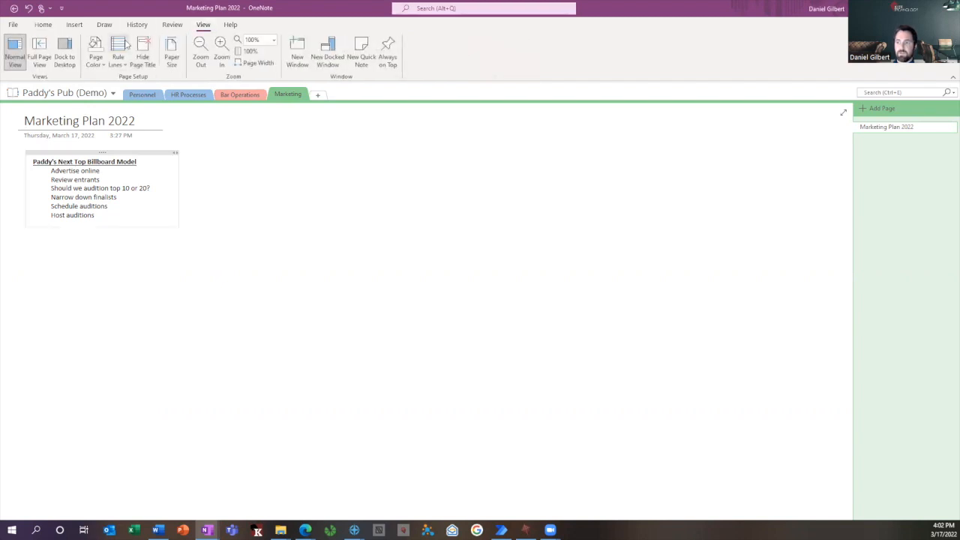
click(115, 47)
text(Make final sel)
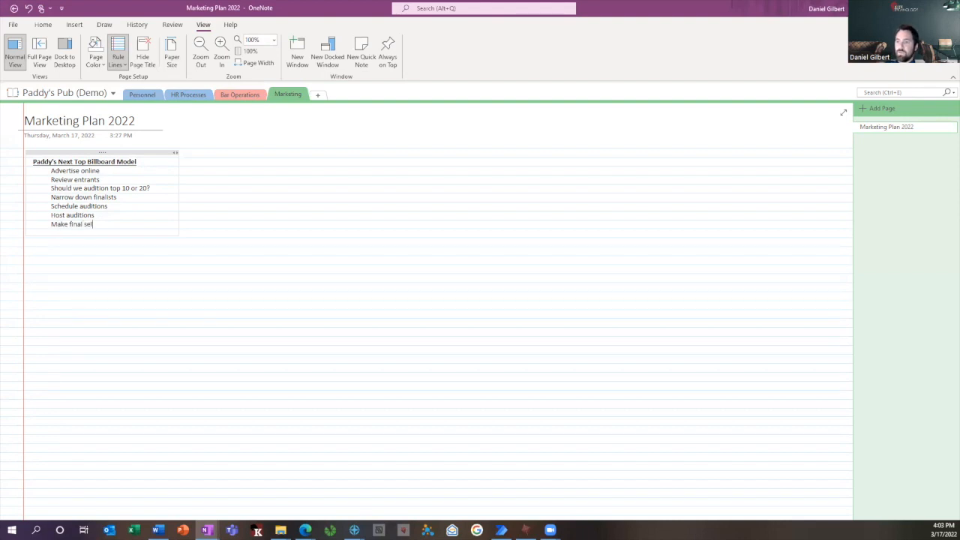
Step: Add 'Make final selection' and 'Total Cost: $5,000' to the end of the task list
text(ection)
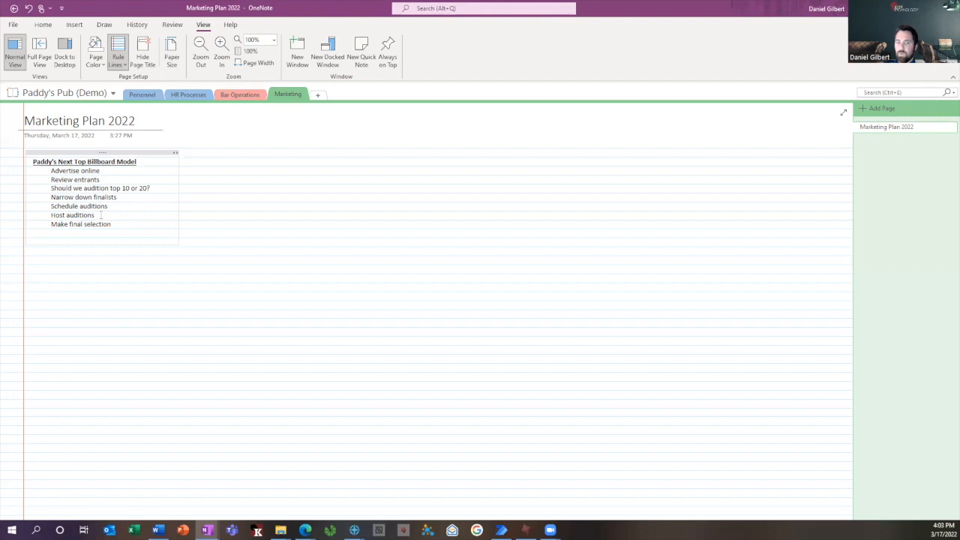
text(Total)
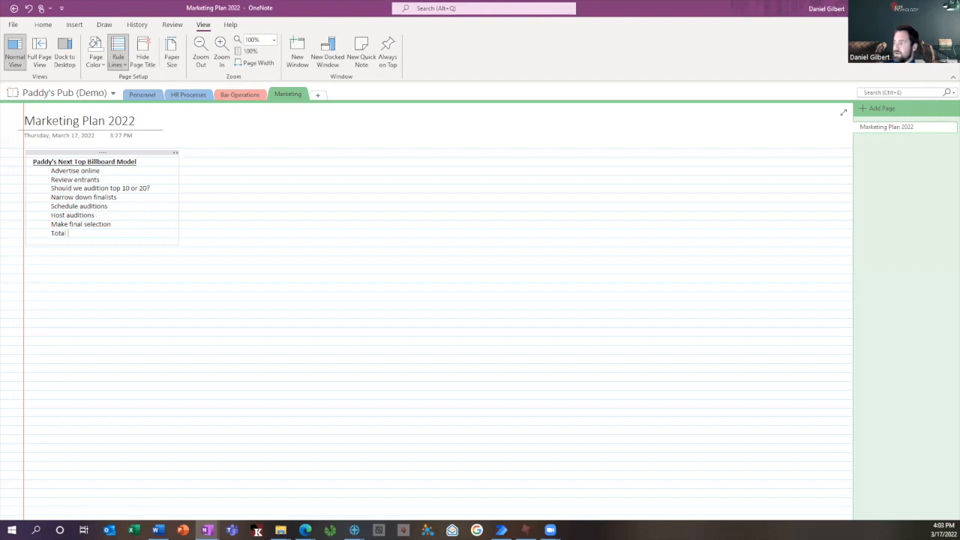
text(Cost: $5,00)
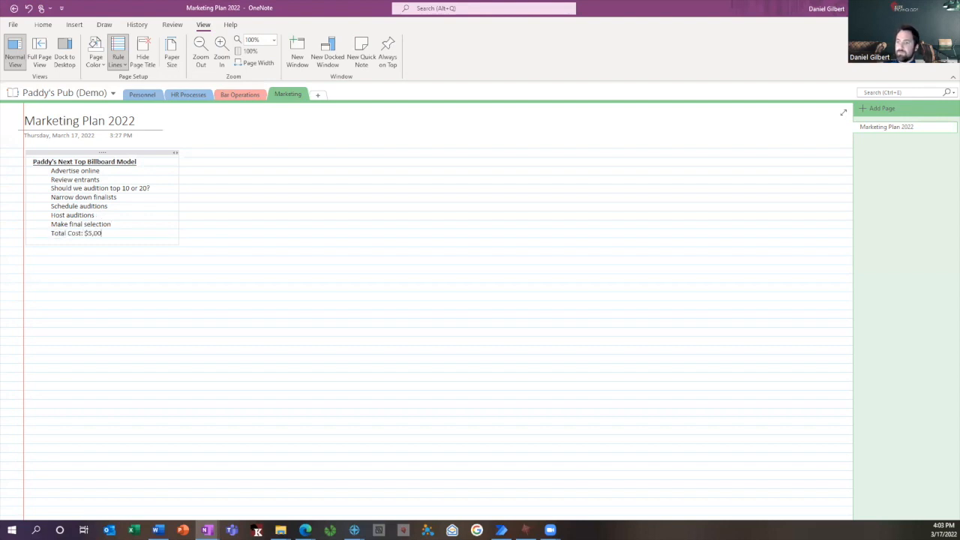
text(0)
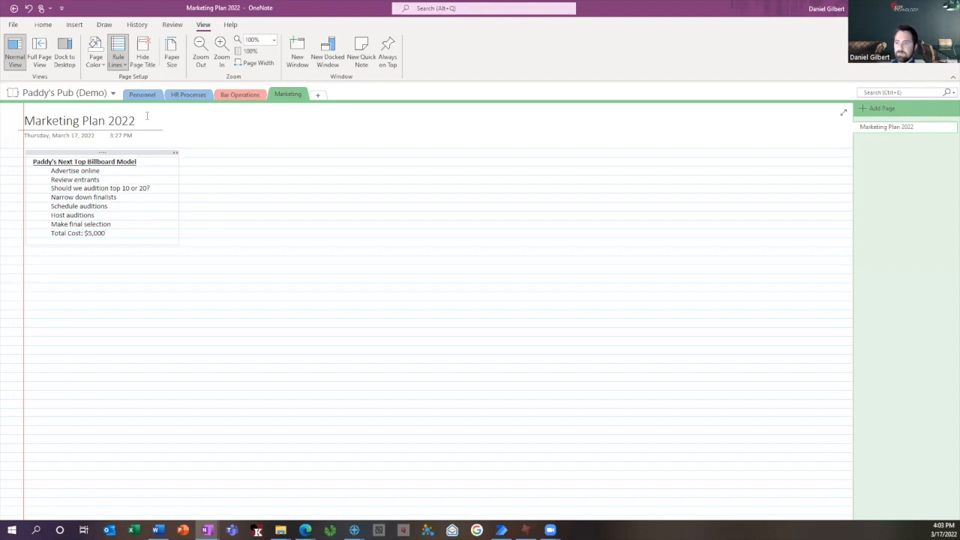
click(118, 46)
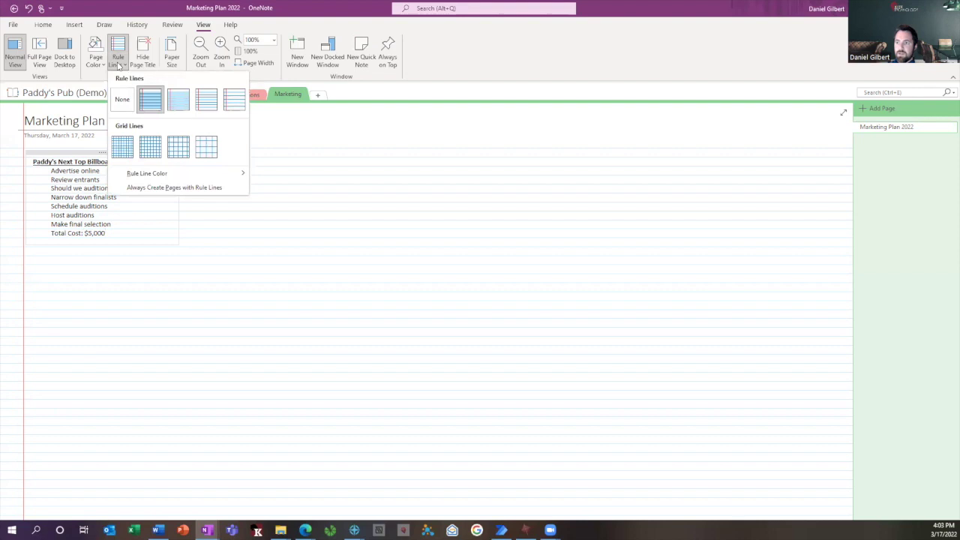
mouse_move(123, 146)
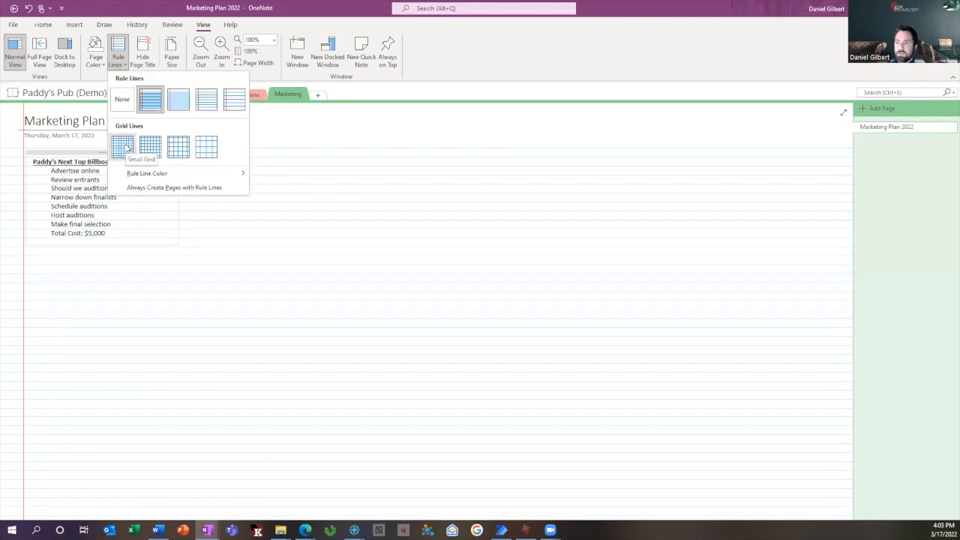
click(122, 146)
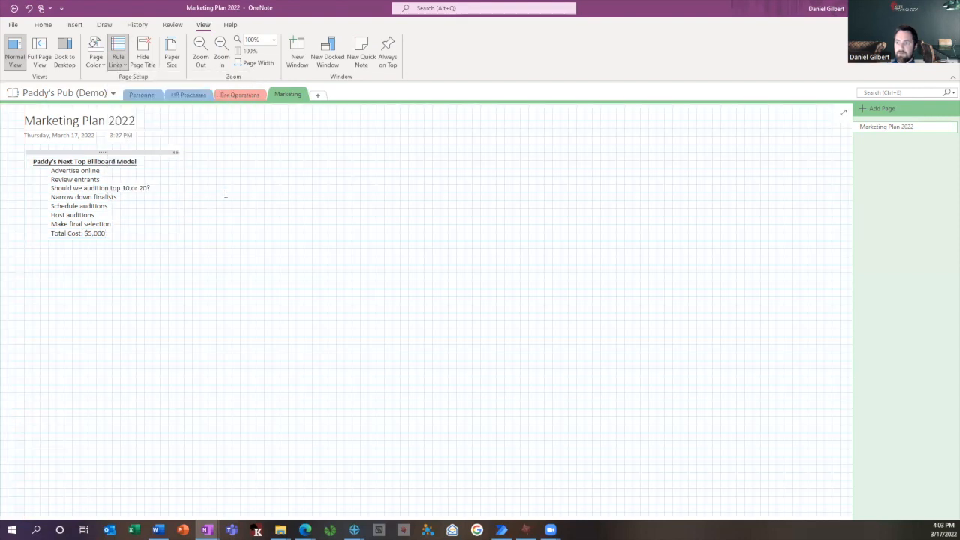
click(118, 47)
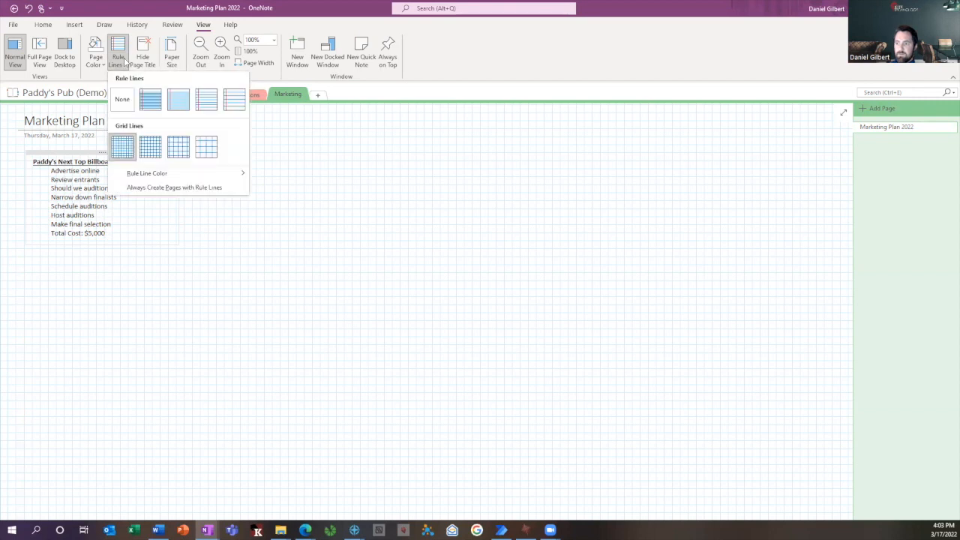
click(150, 99)
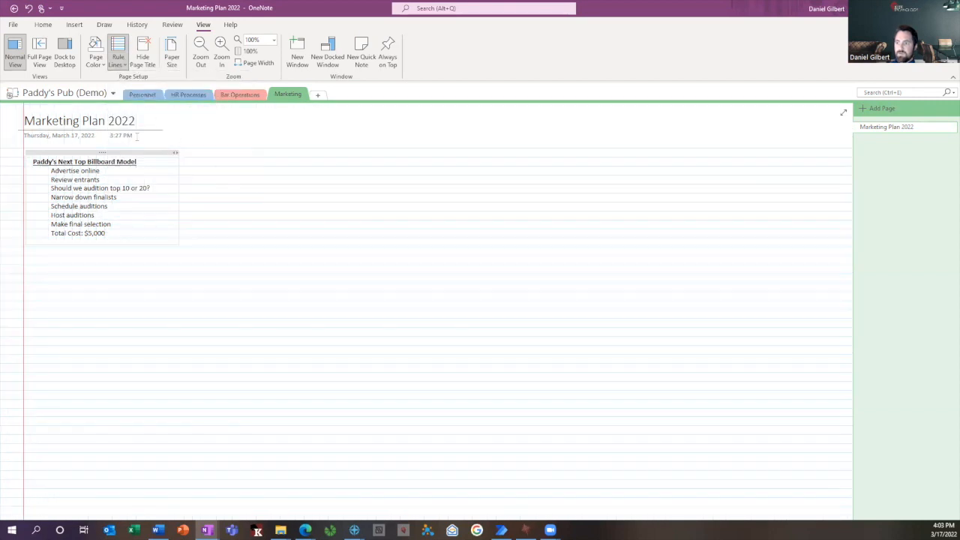
mouse_move(114, 48)
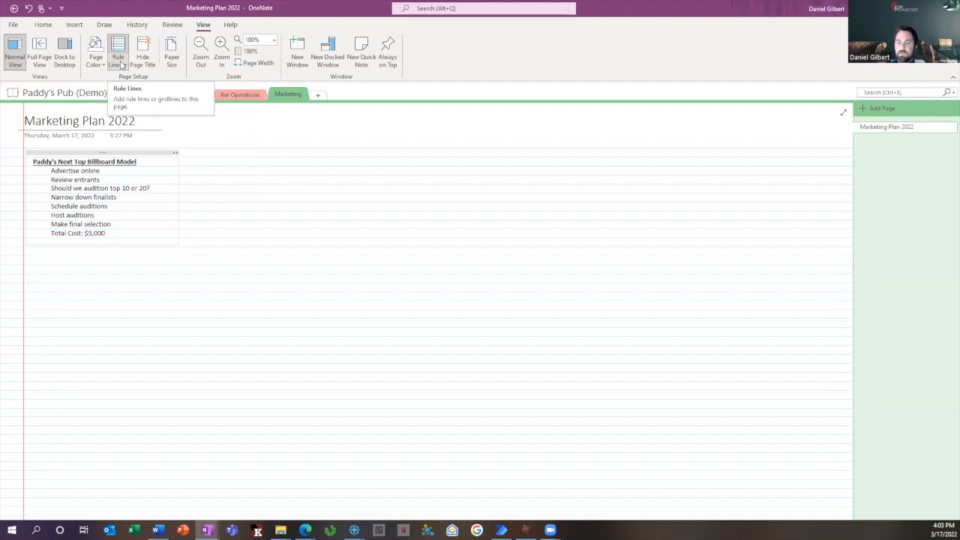
click(119, 49)
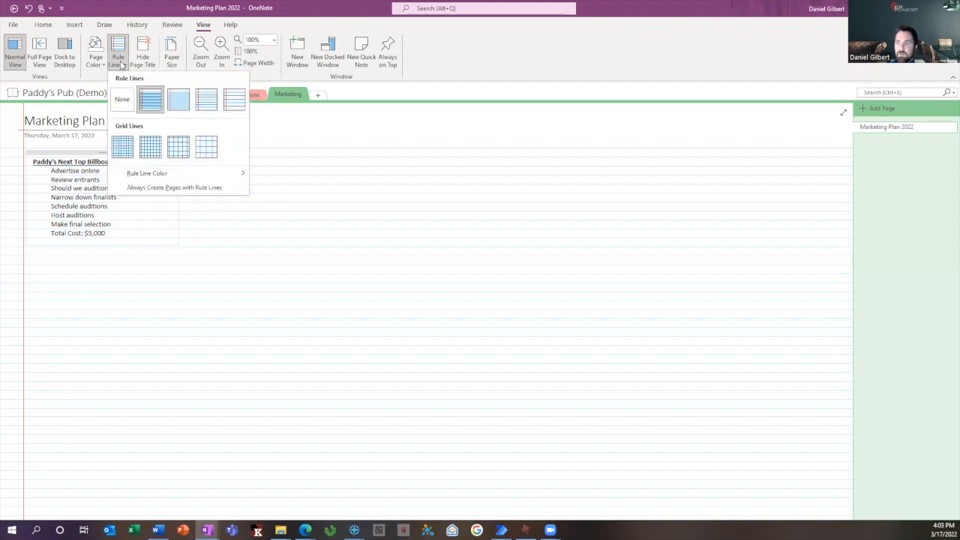
mouse_move(151, 193)
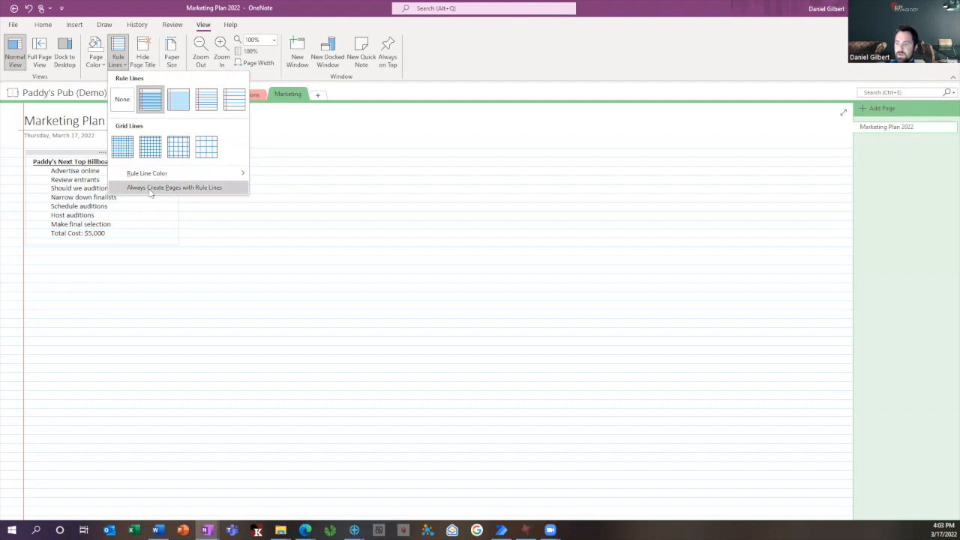
mouse_move(159, 192)
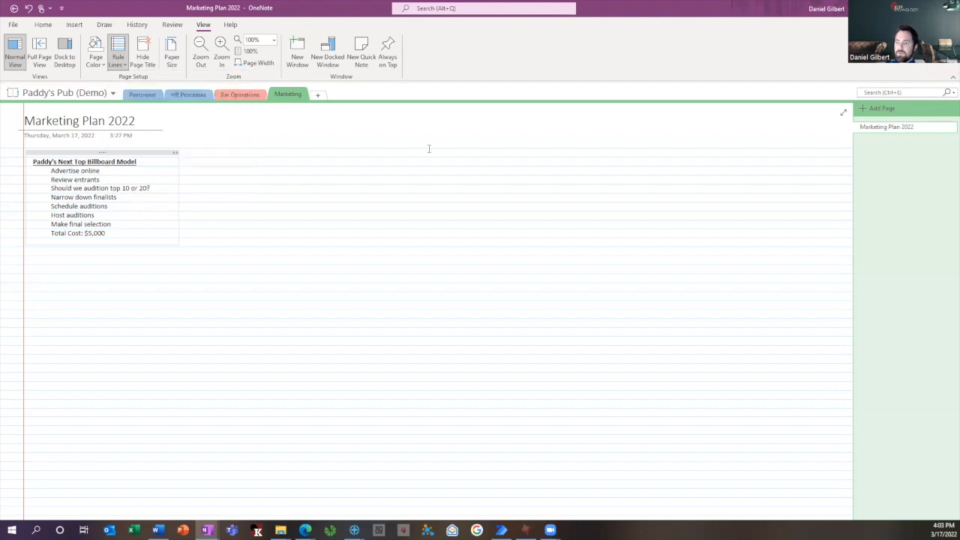
click(881, 108)
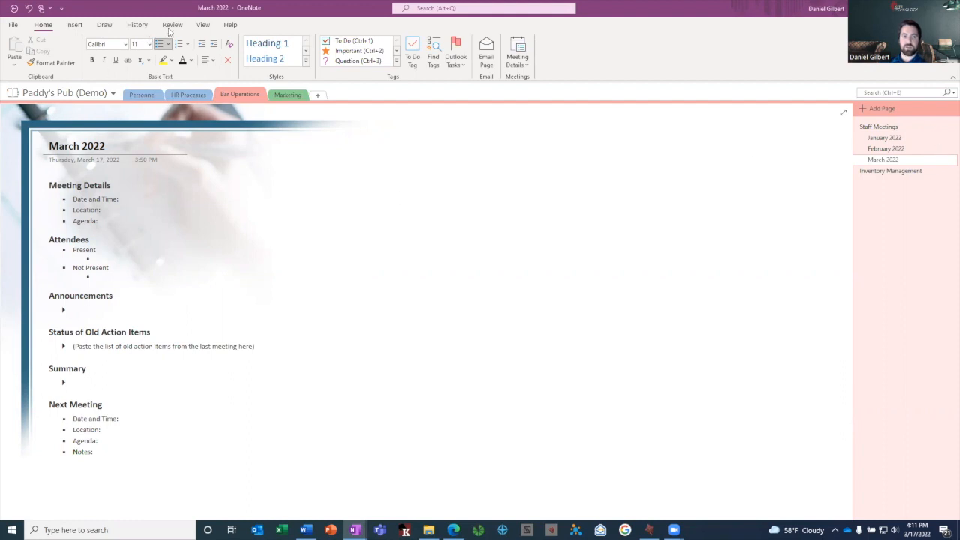
mouse_move(198, 28)
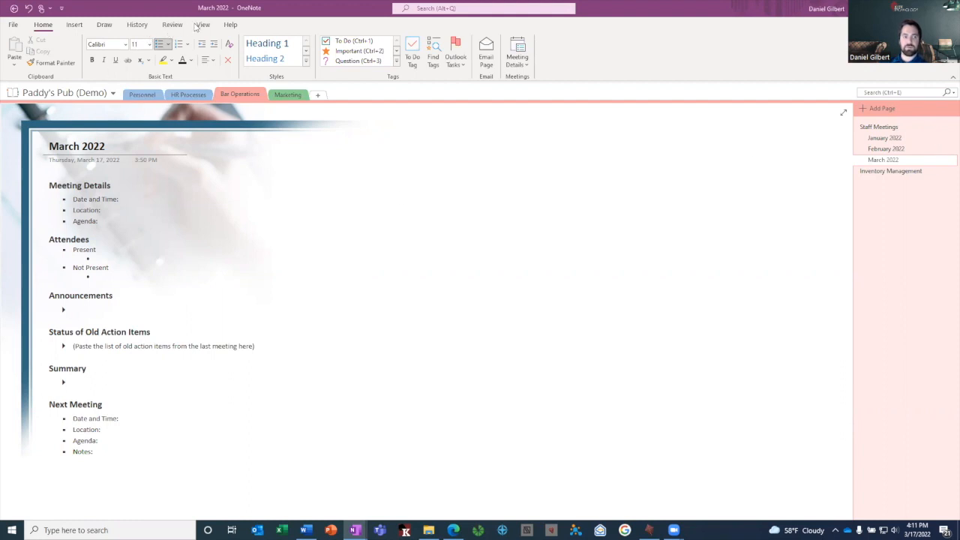
Step: Show the View tab options on the March 2022 meeting page
click(201, 25)
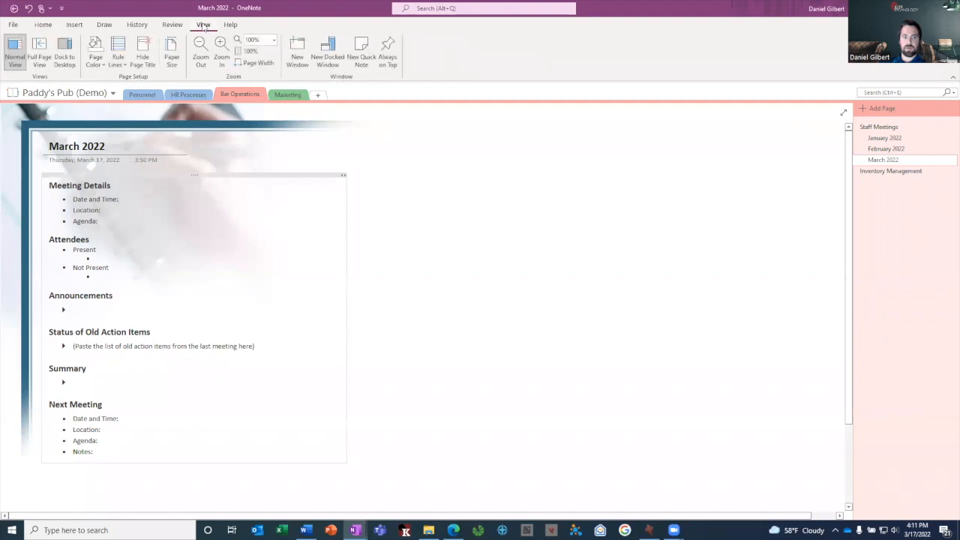
mouse_move(329, 52)
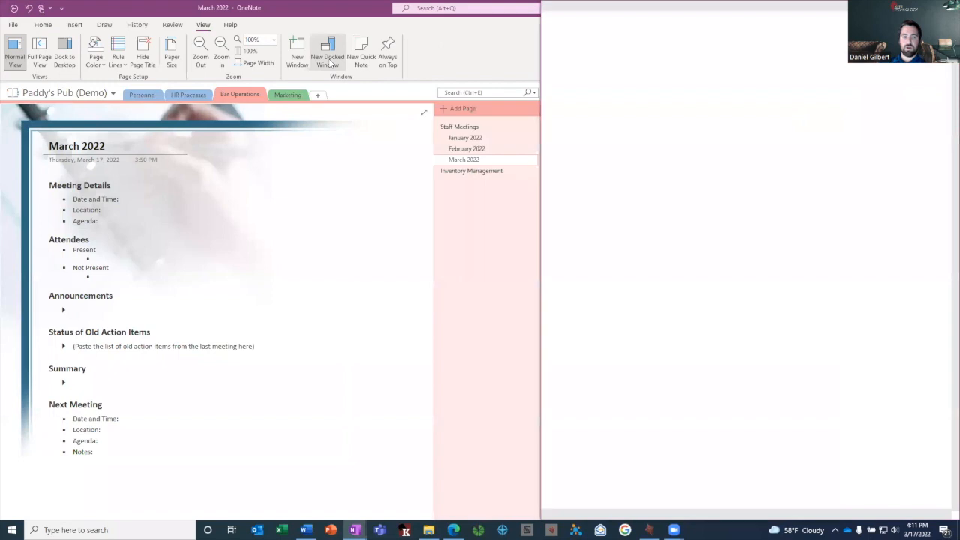
Step: Dock the March 2022 page and Google 'grocery store philadelphia' in Edge
click(326, 48)
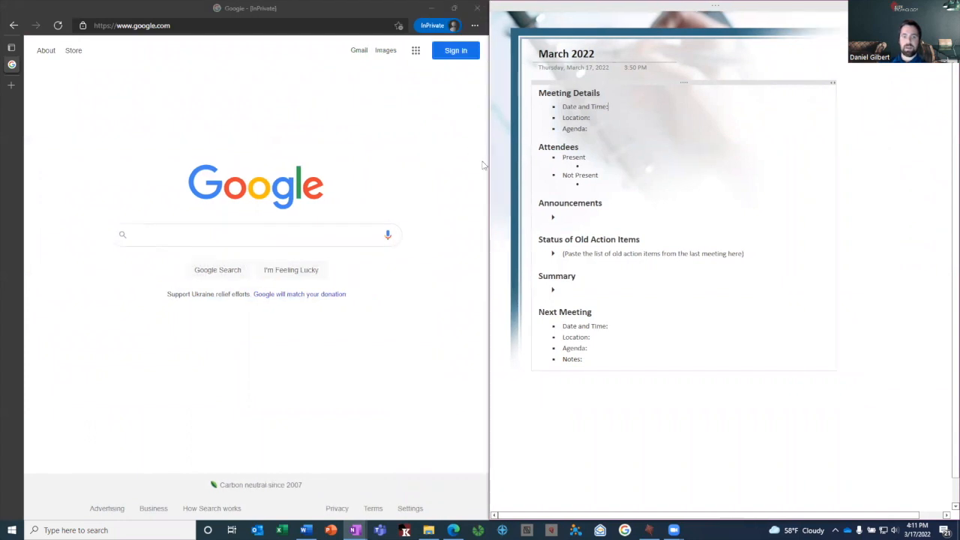
mouse_move(291, 142)
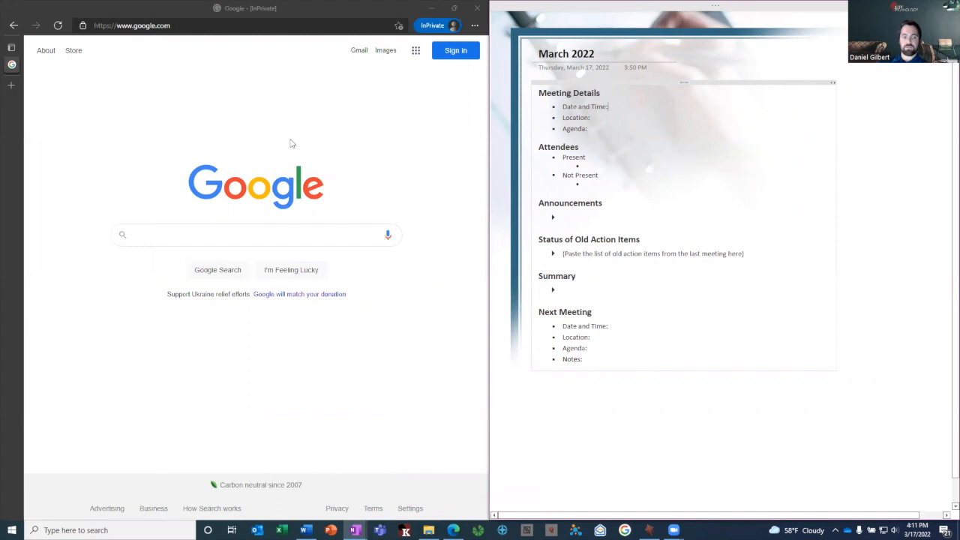
mouse_move(350, 153)
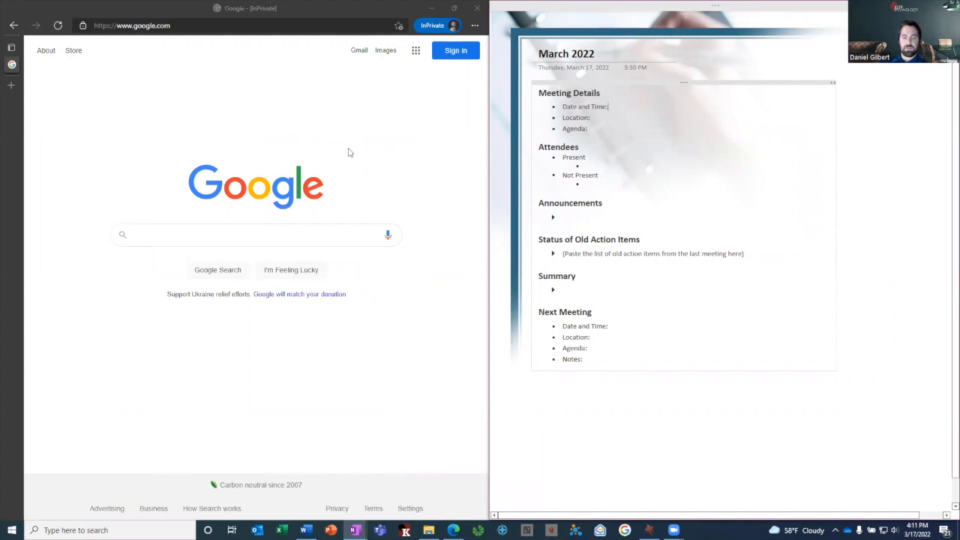
click(255, 235)
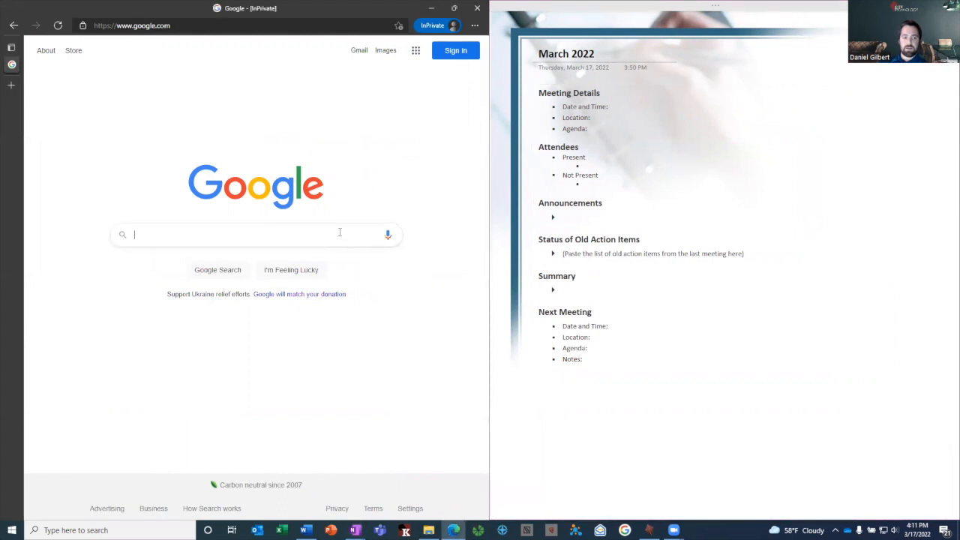
click(255, 234)
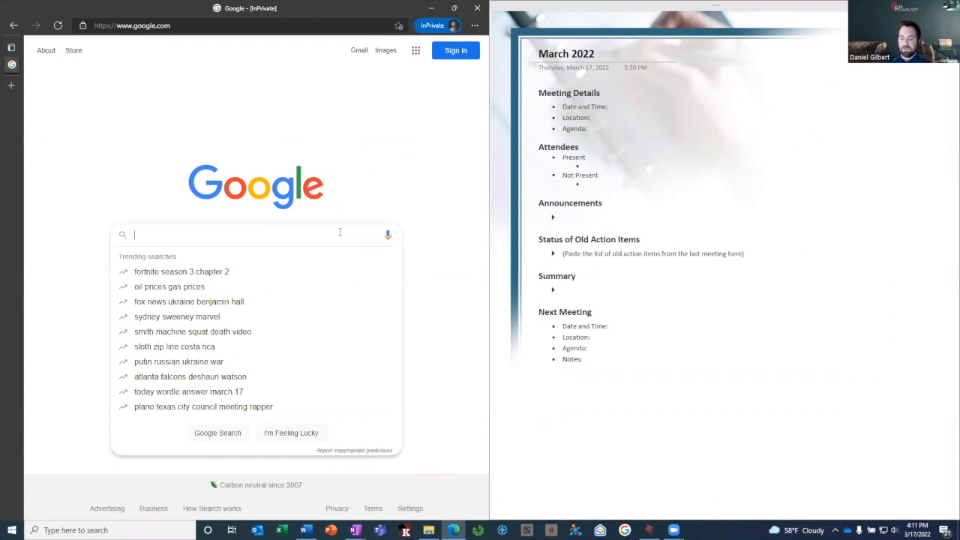
text(grocery store)
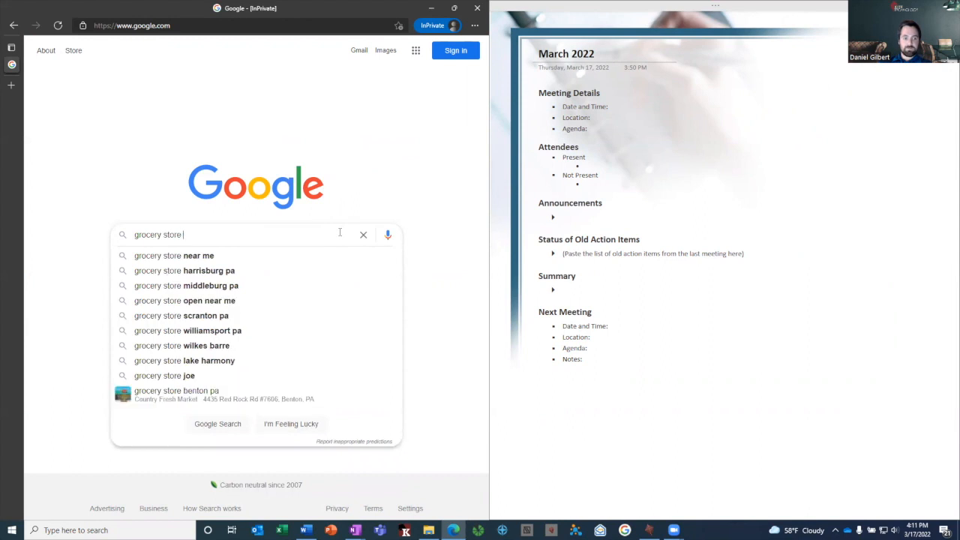
text(philadelphia)
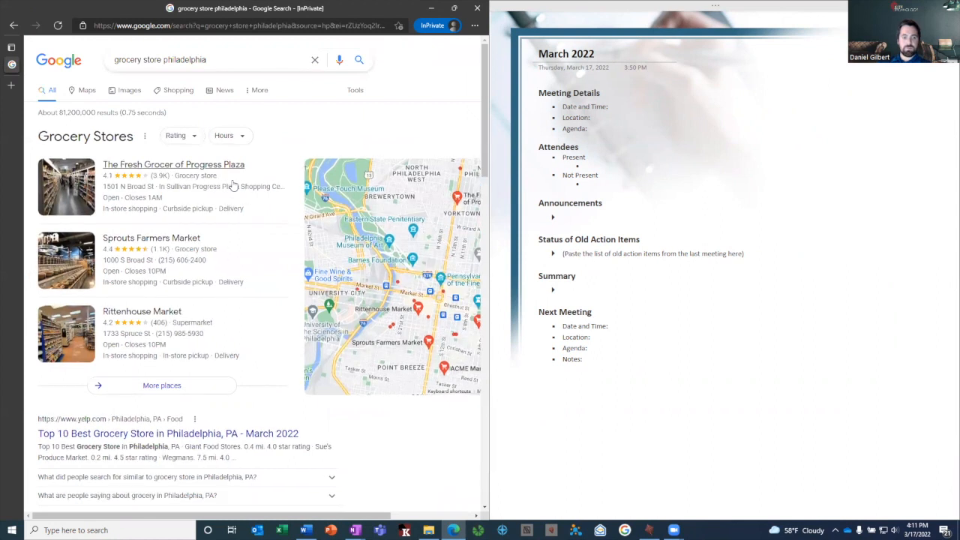
mouse_move(242, 207)
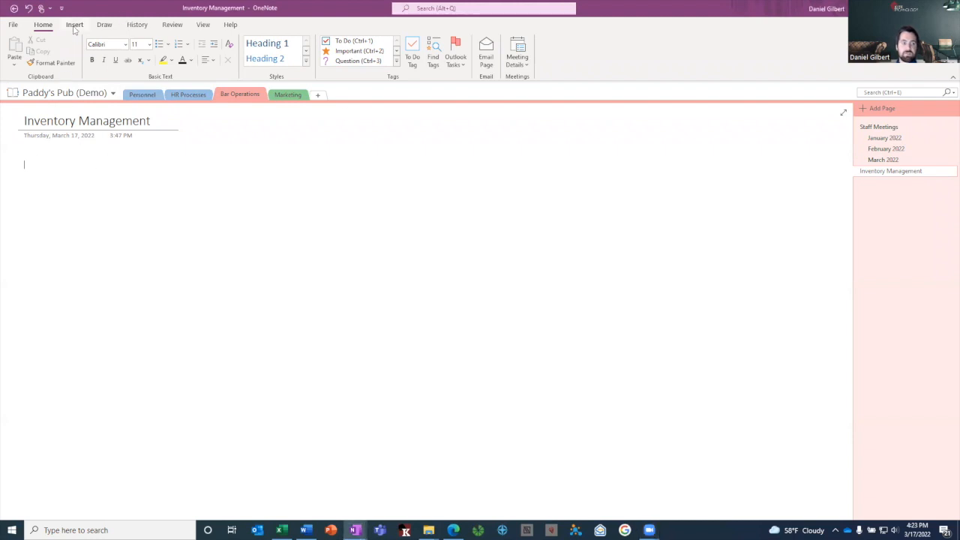
Step: Embed a new blank Excel spreadsheet on the Inventory Management page
click(75, 25)
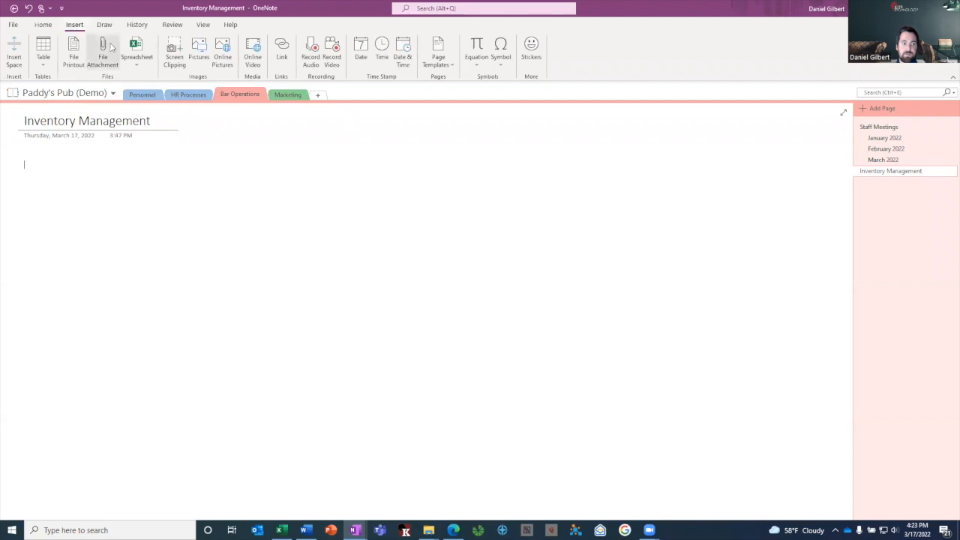
click(138, 49)
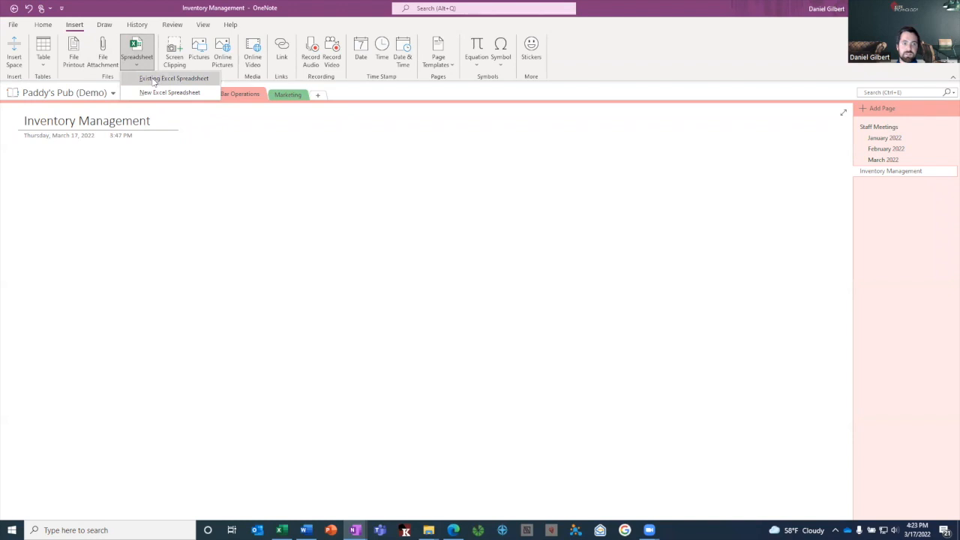
mouse_move(169, 93)
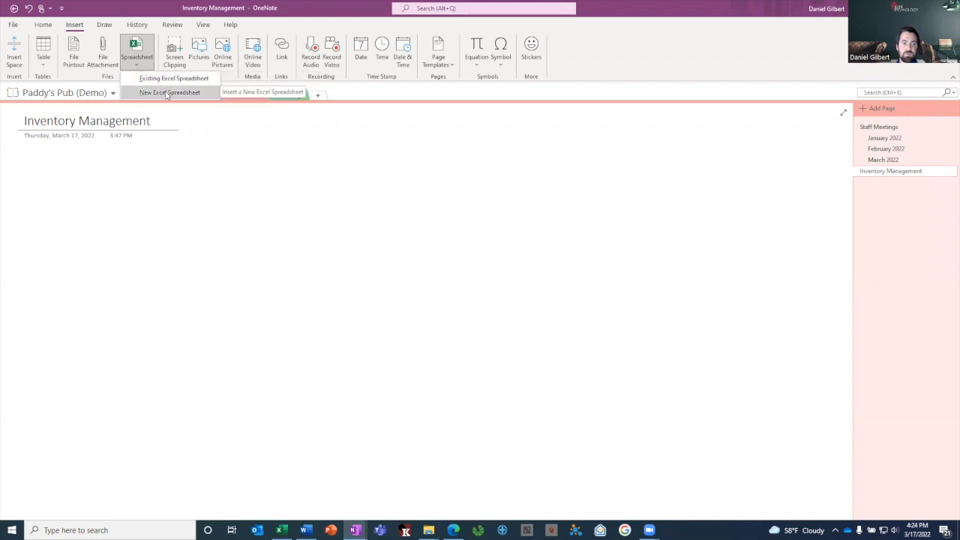
click(169, 91)
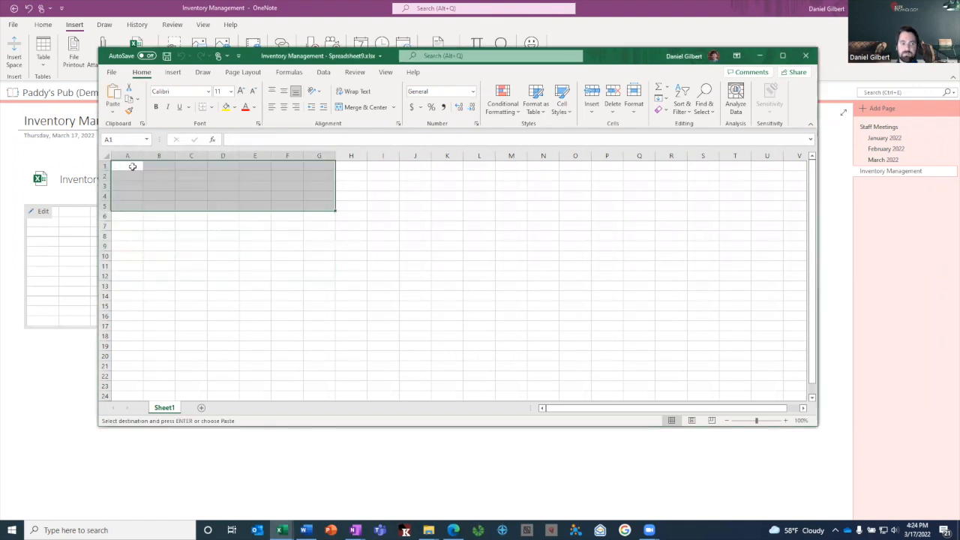
Step: Paste the lime, orange and lemon inventory data into cell A1
key(ctrl+v)
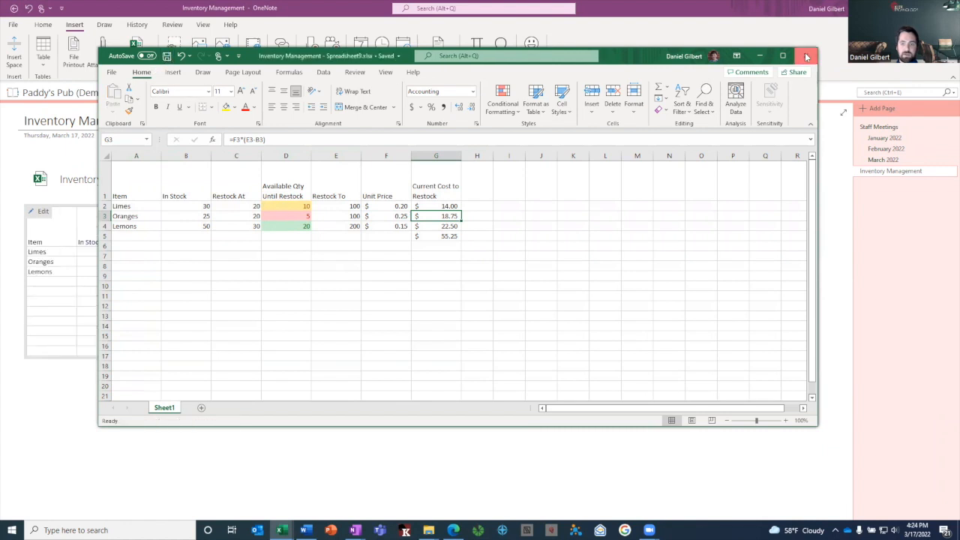
Step: Close Excel and add the note 'Notes up here' above the spreadsheet
click(812, 55)
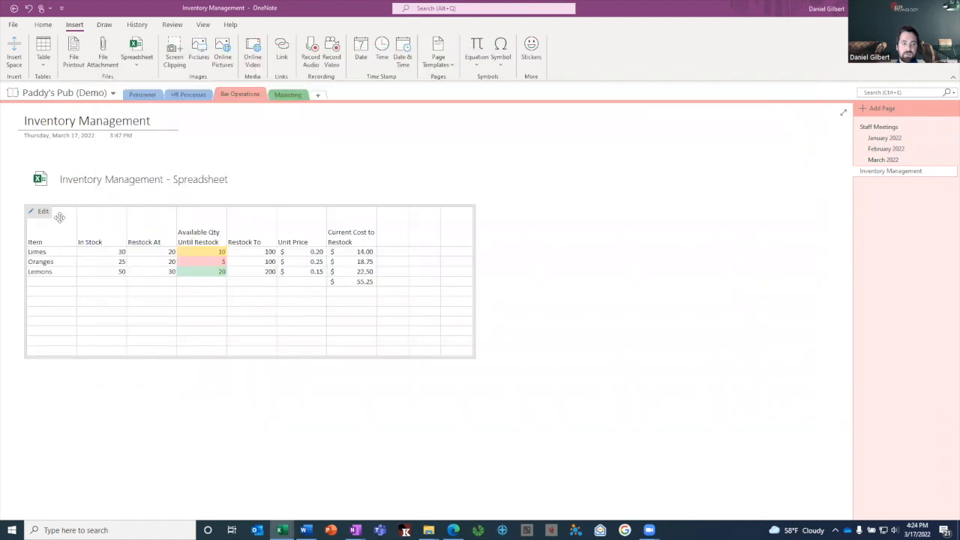
mouse_move(251, 161)
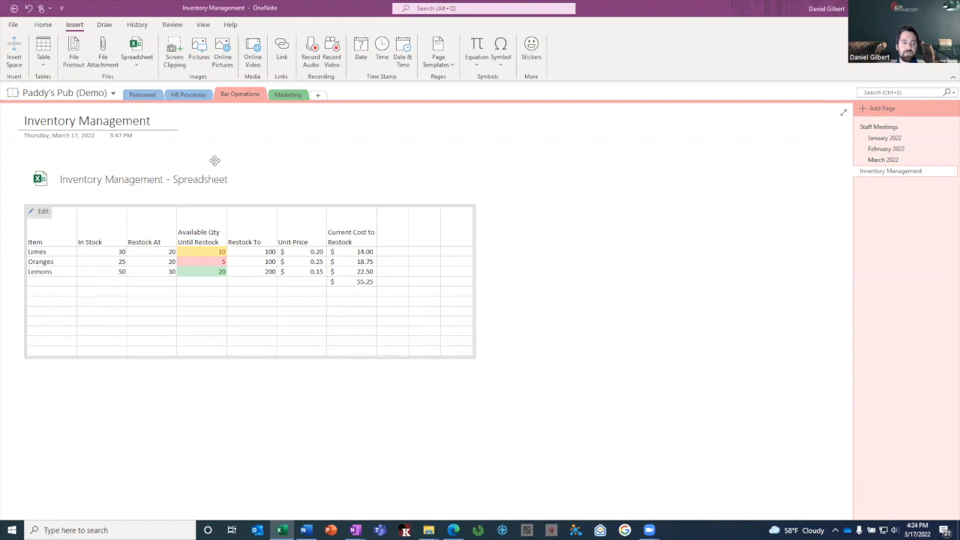
mouse_move(171, 162)
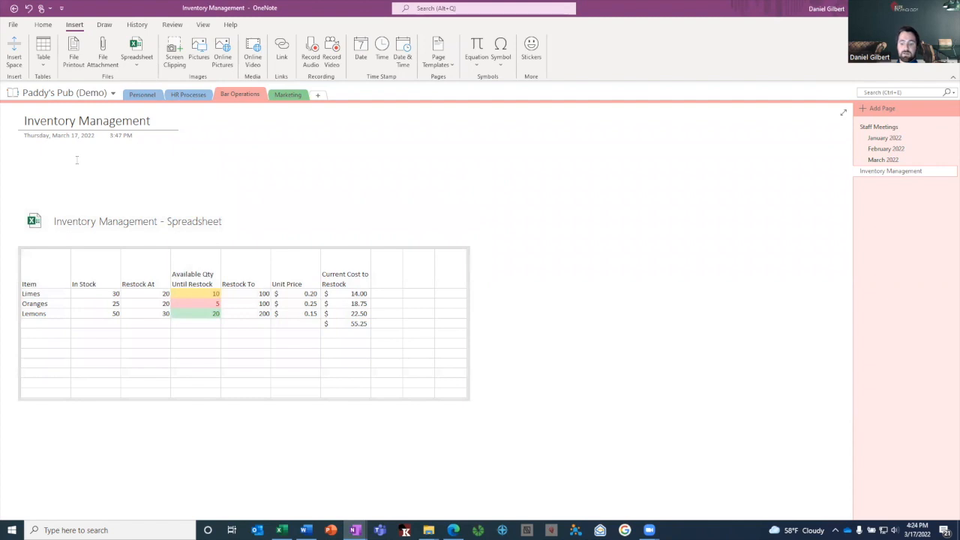
text(Notes up here)
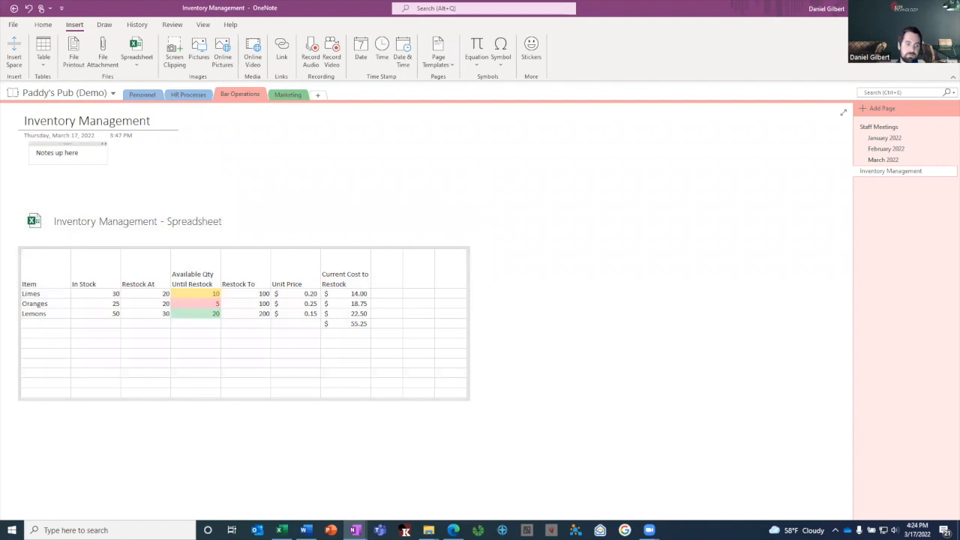
click(873, 182)
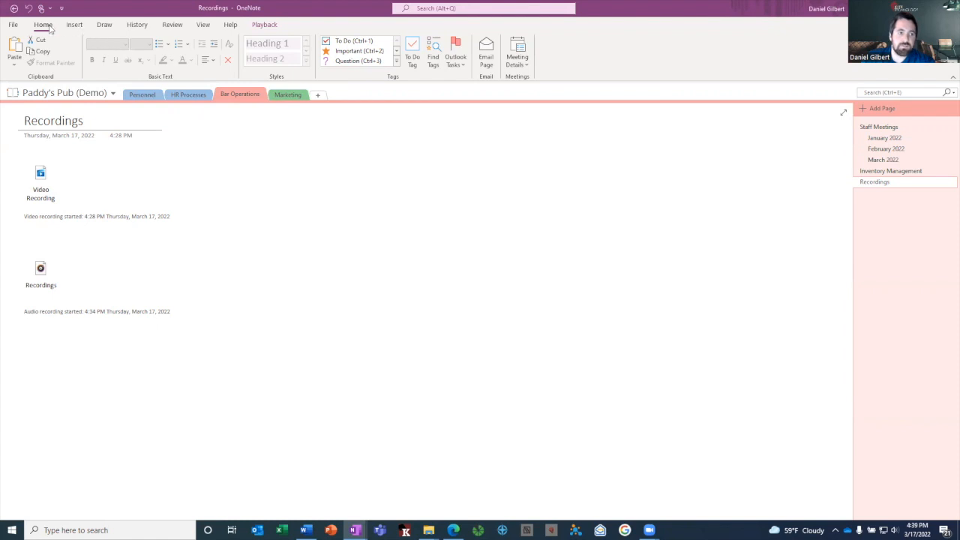
Step: Select the embedded Video Recording and play it back from the Playback tools
click(70, 25)
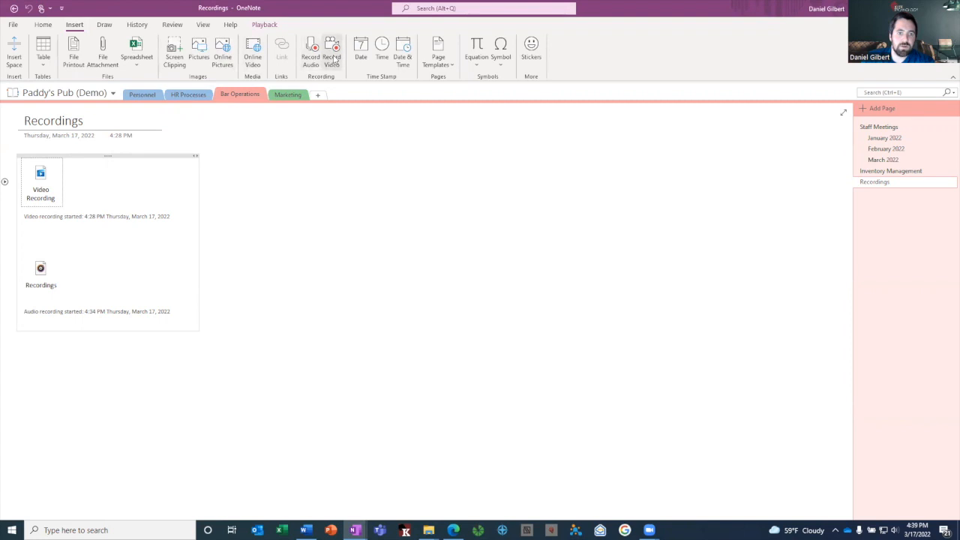
mouse_move(161, 161)
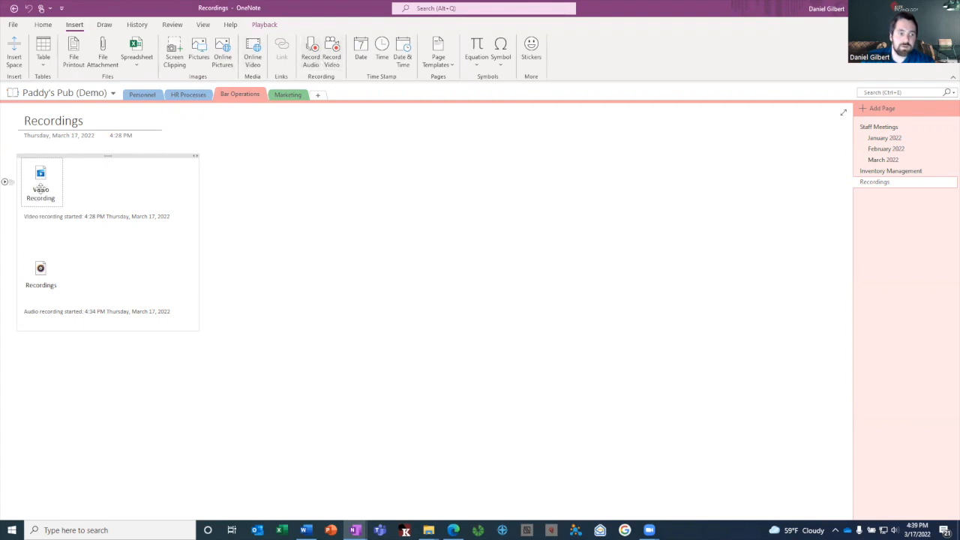
mouse_move(40, 180)
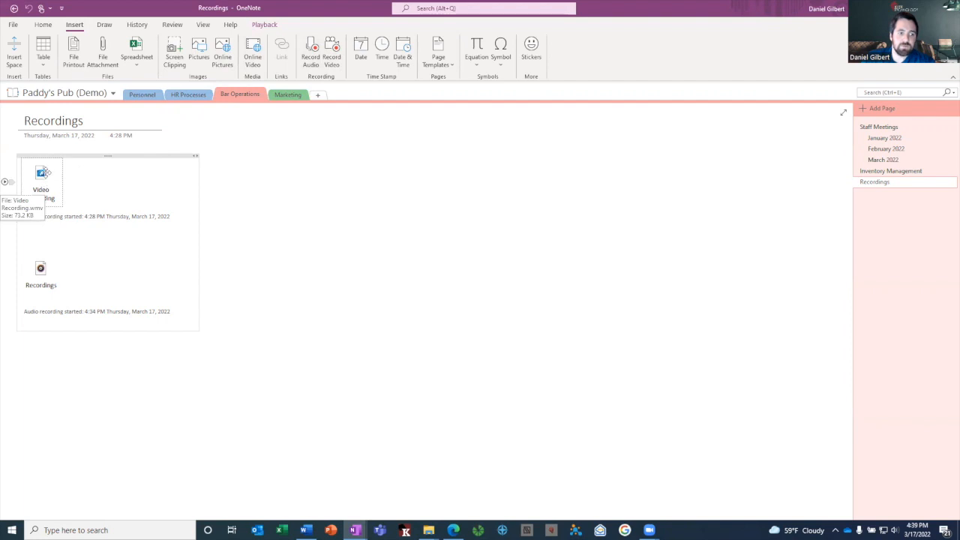
mouse_move(41, 184)
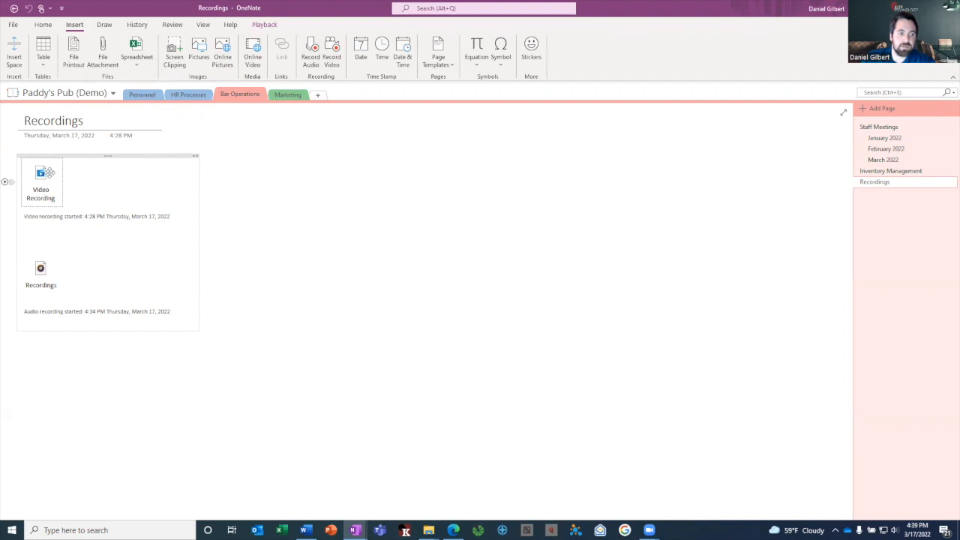
click(263, 24)
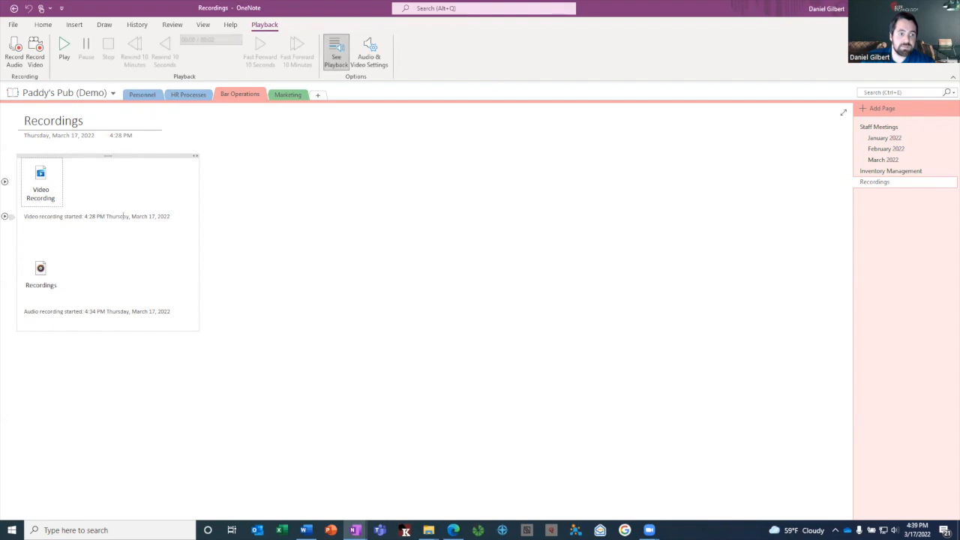
mouse_move(41, 182)
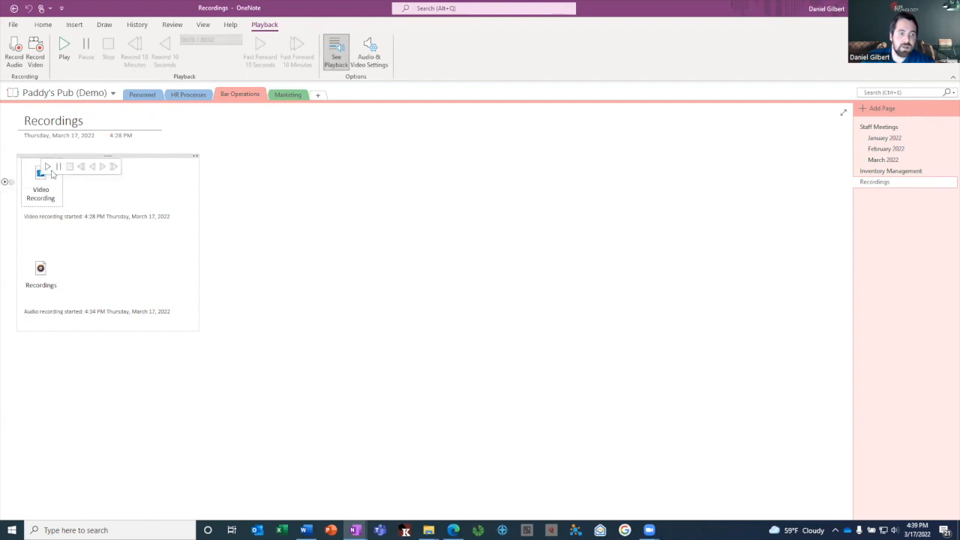
click(48, 166)
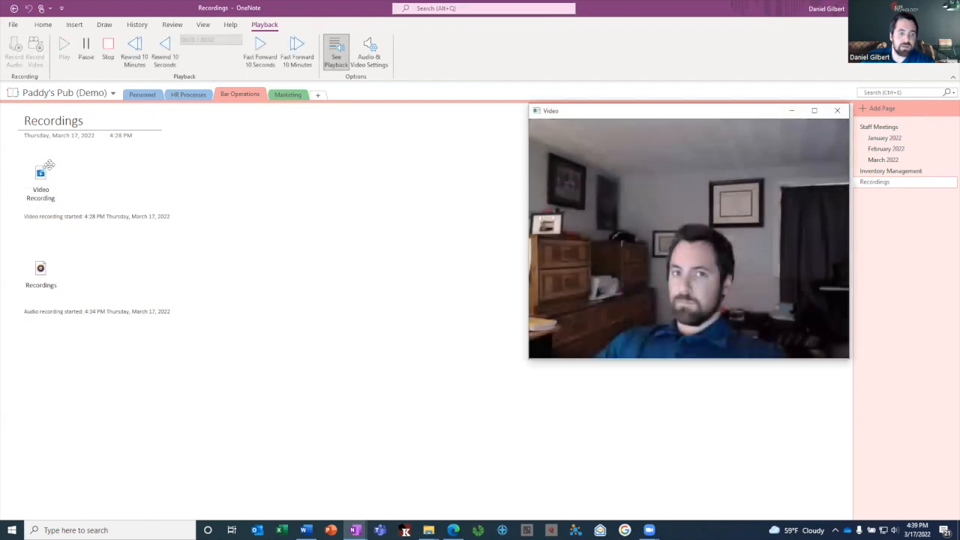
click(836, 110)
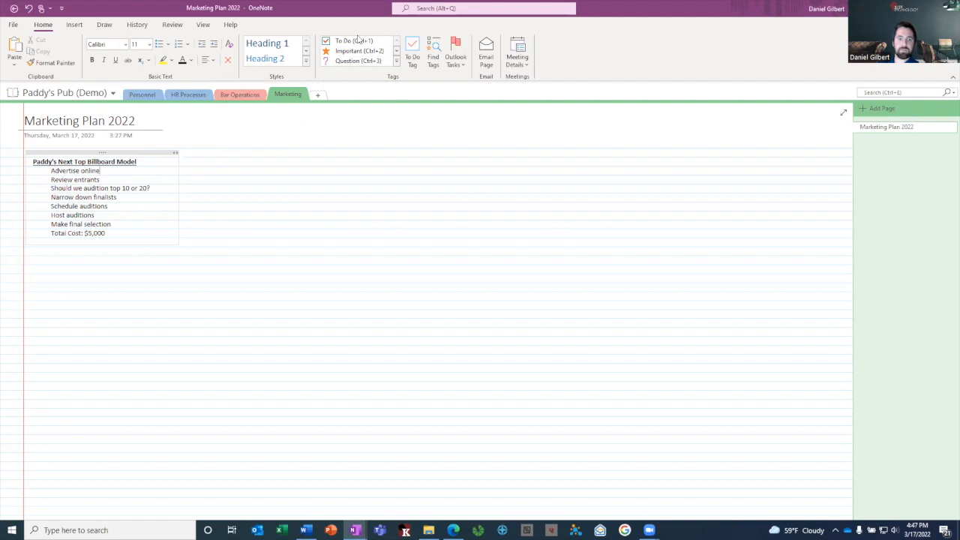
Step: Tag the audition line as a question and the remaining steps as to-dos; tick Advertise online and Review entrants
click(415, 54)
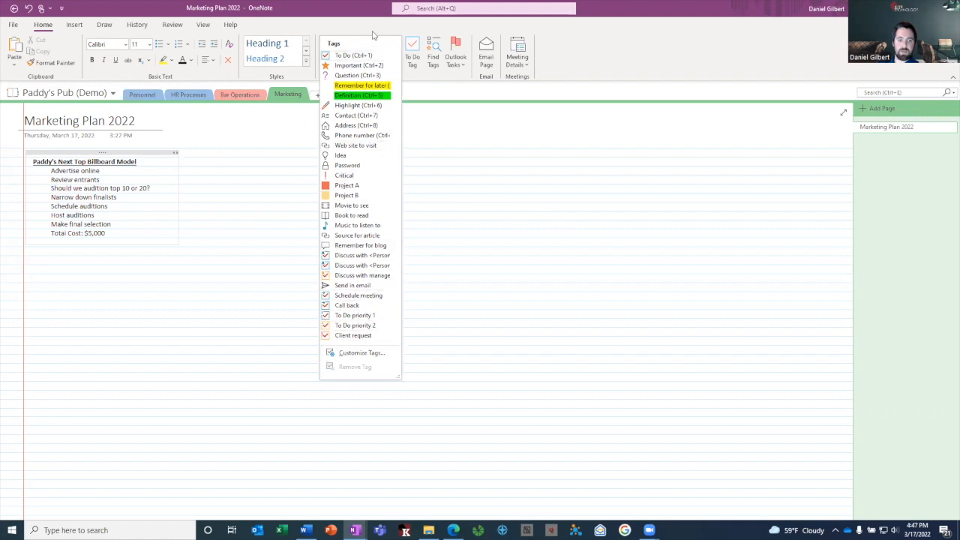
click(344, 41)
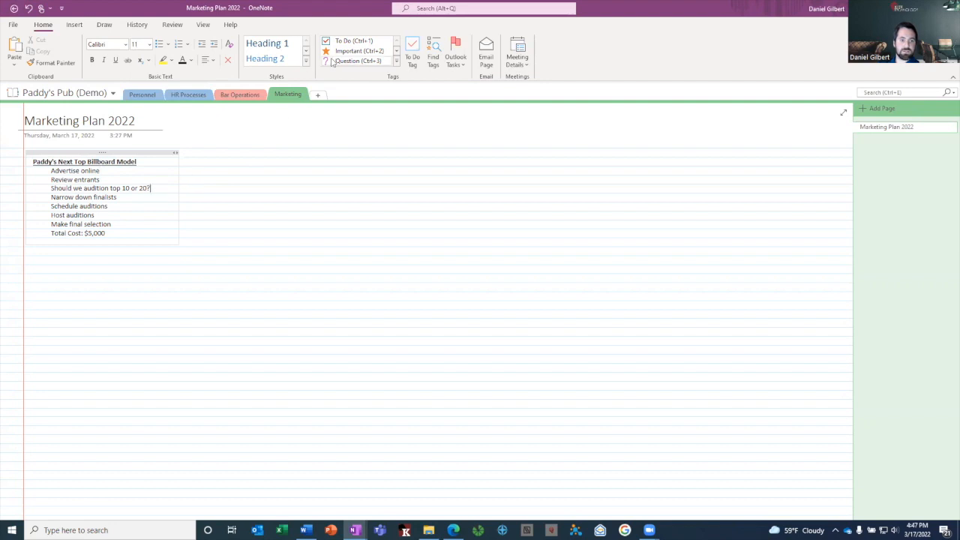
click(358, 61)
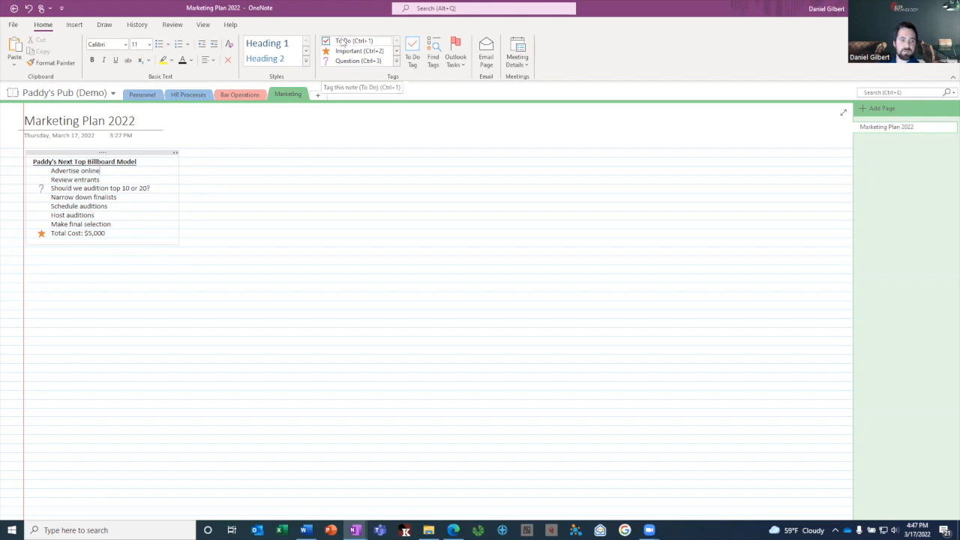
click(354, 40)
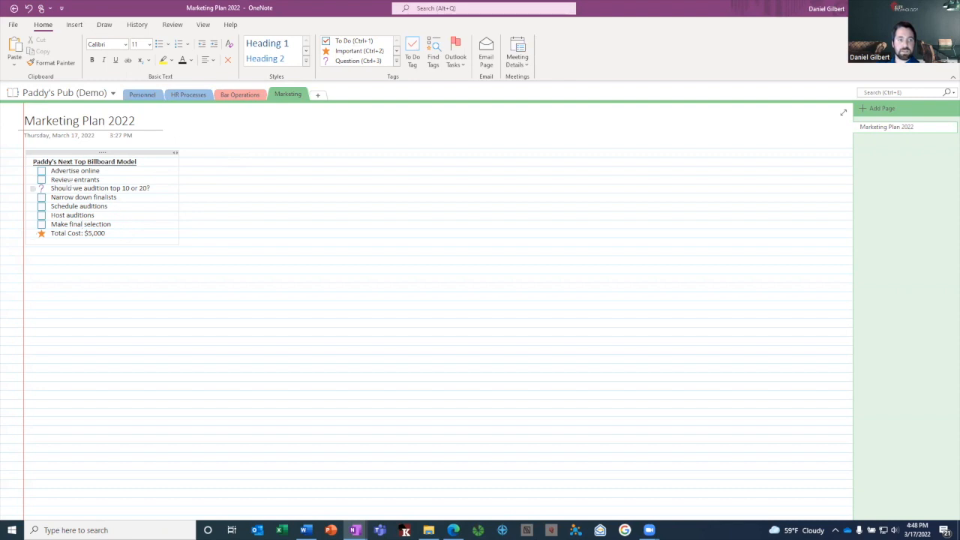
click(41, 171)
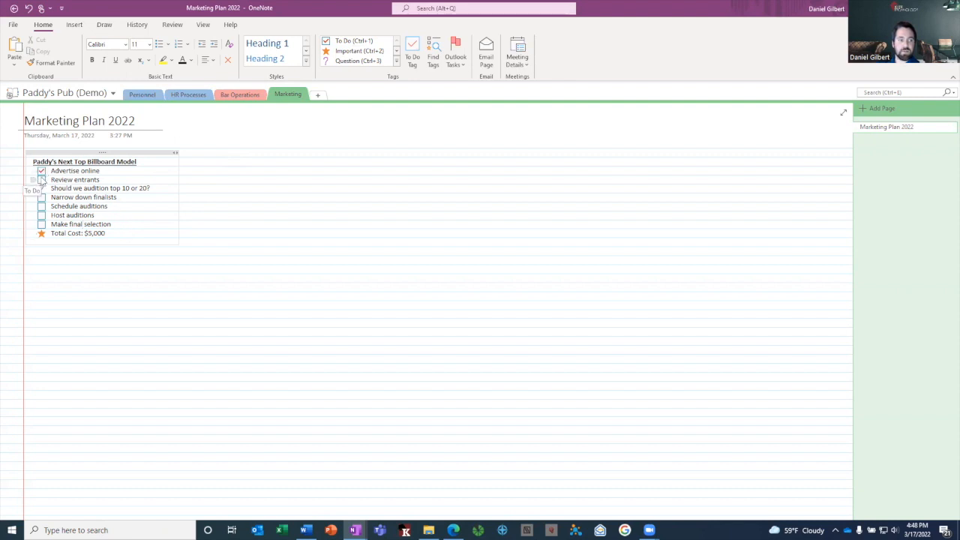
click(42, 197)
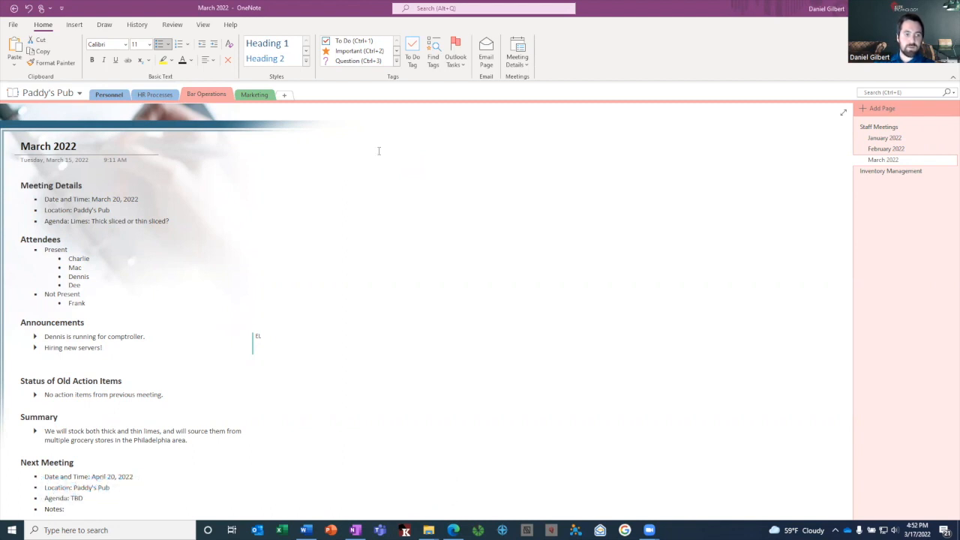
mouse_move(372, 144)
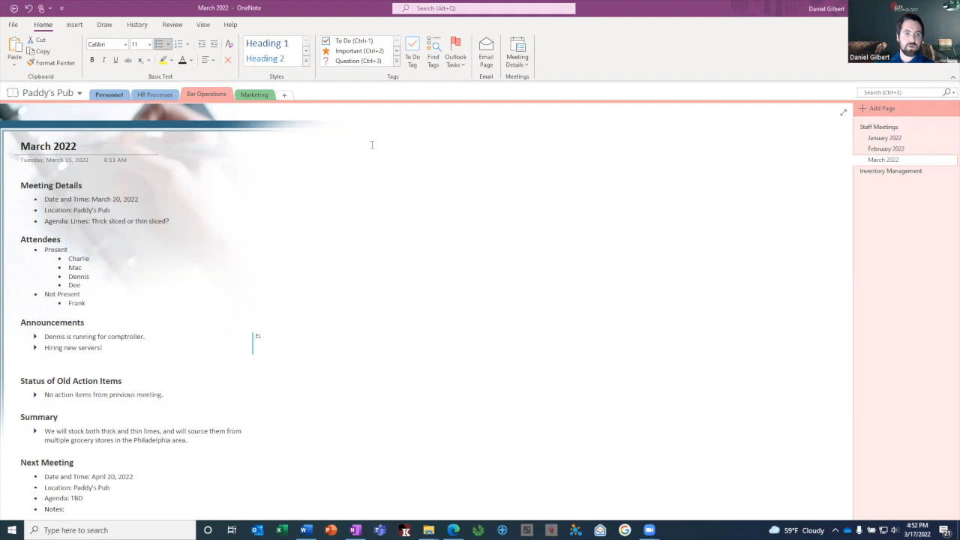
mouse_move(347, 131)
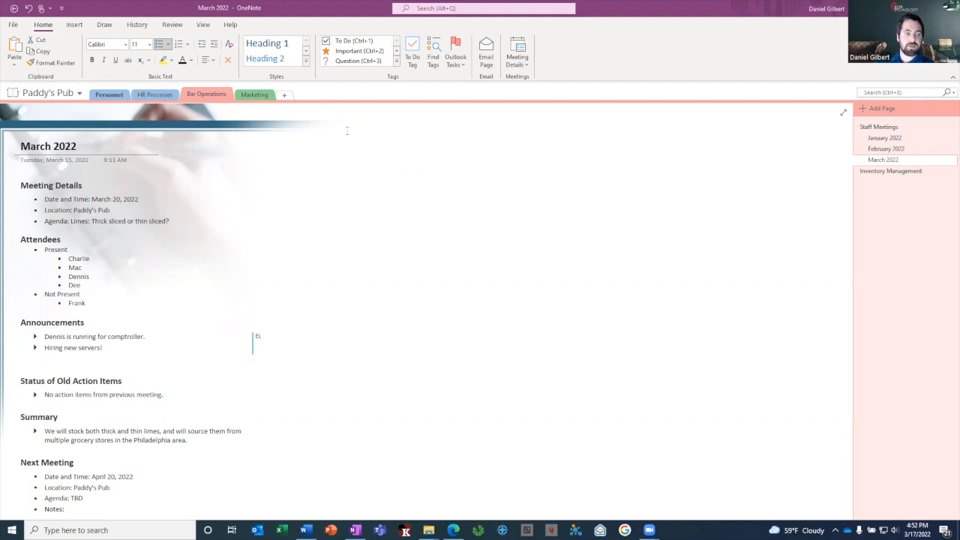
mouse_move(339, 116)
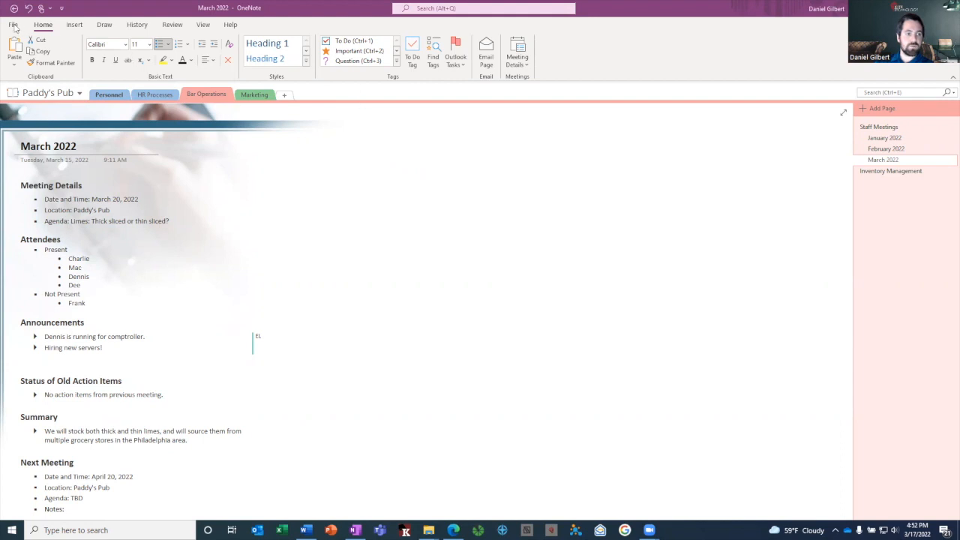
Step: Share the notebook through File > Share with colleague 'ada', giving edit access
click(15, 34)
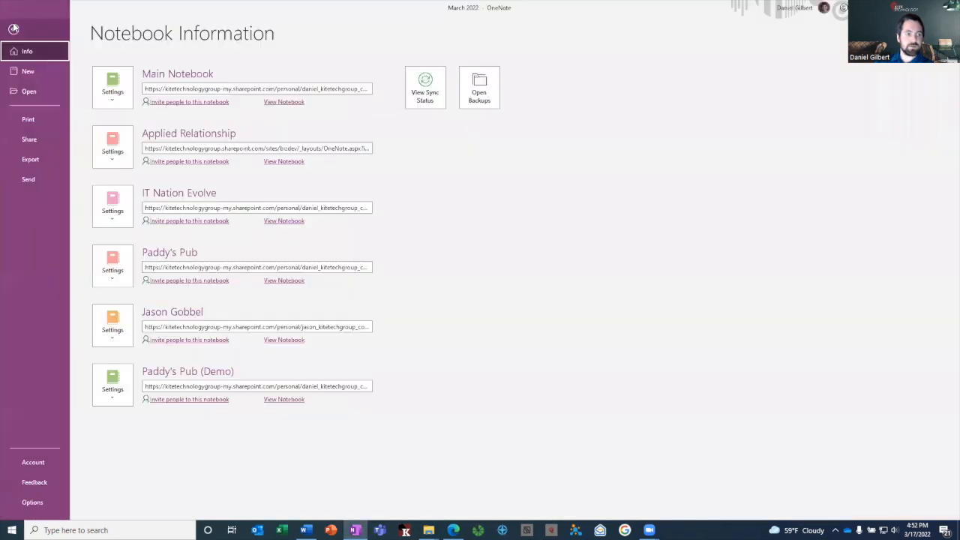
click(30, 139)
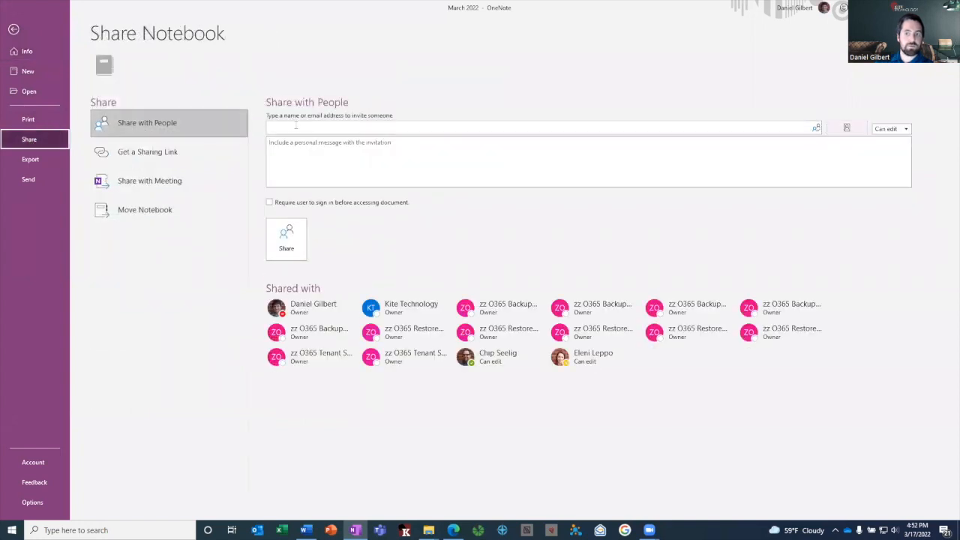
click(532, 127)
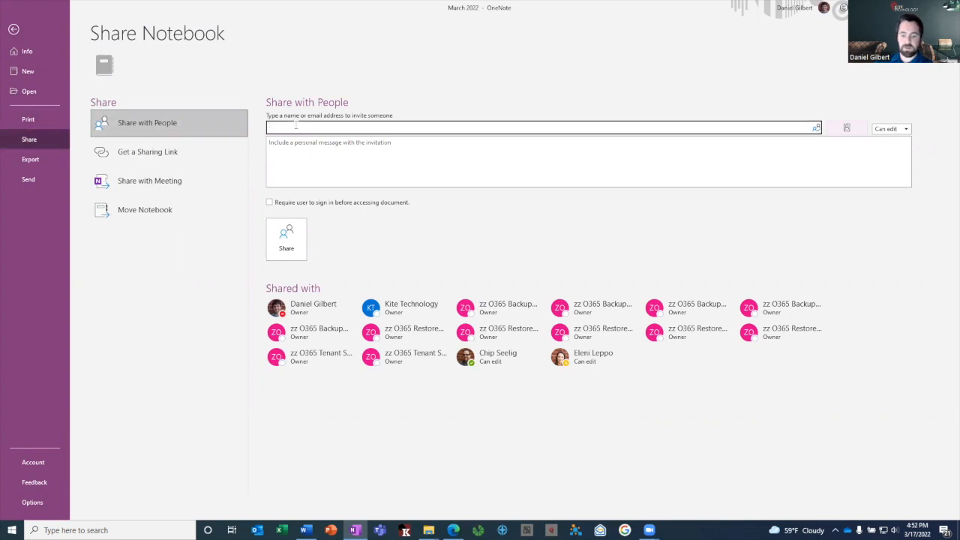
text(ada)
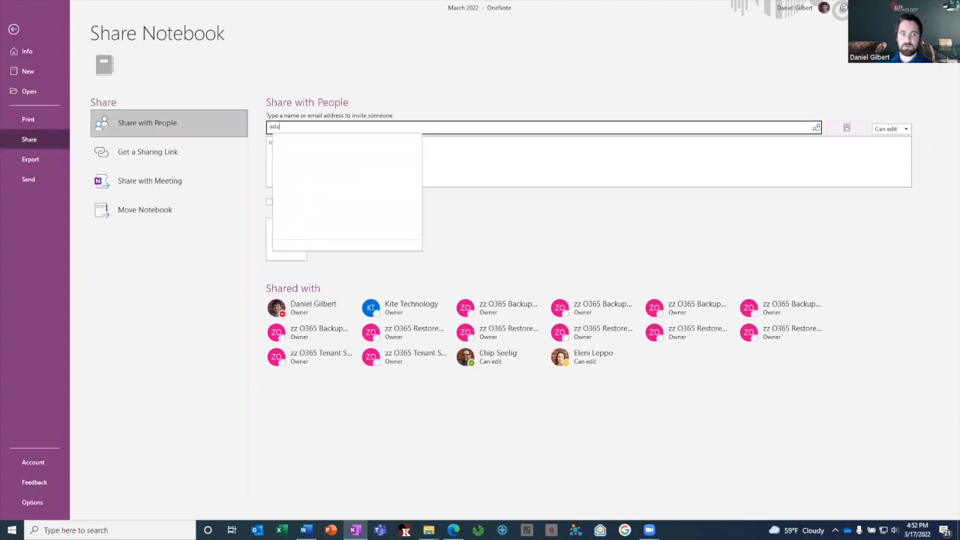
text(ada)
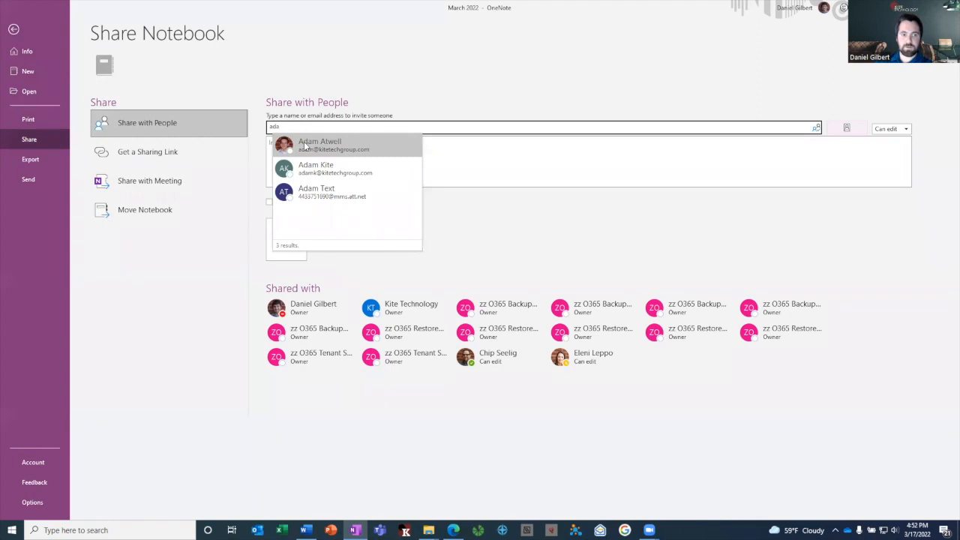
click(333, 145)
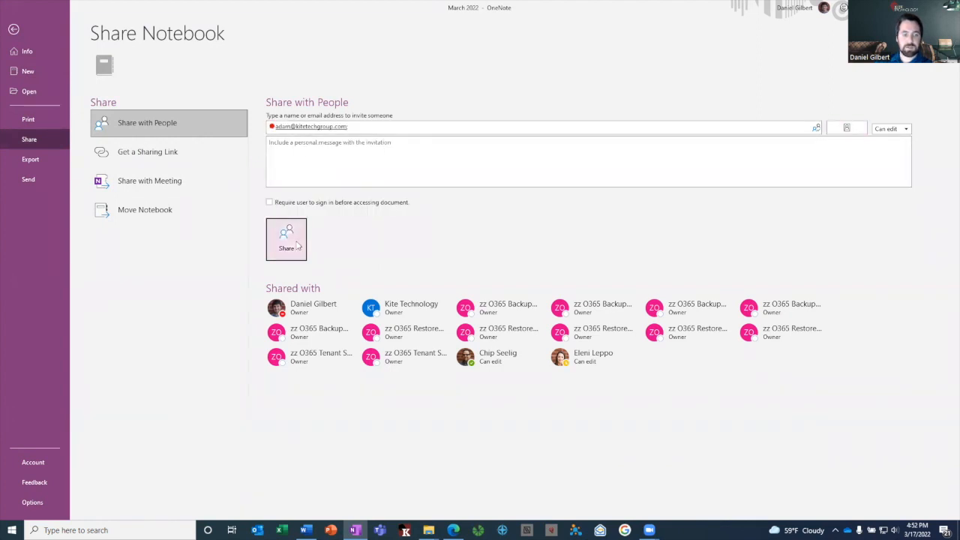
click(286, 239)
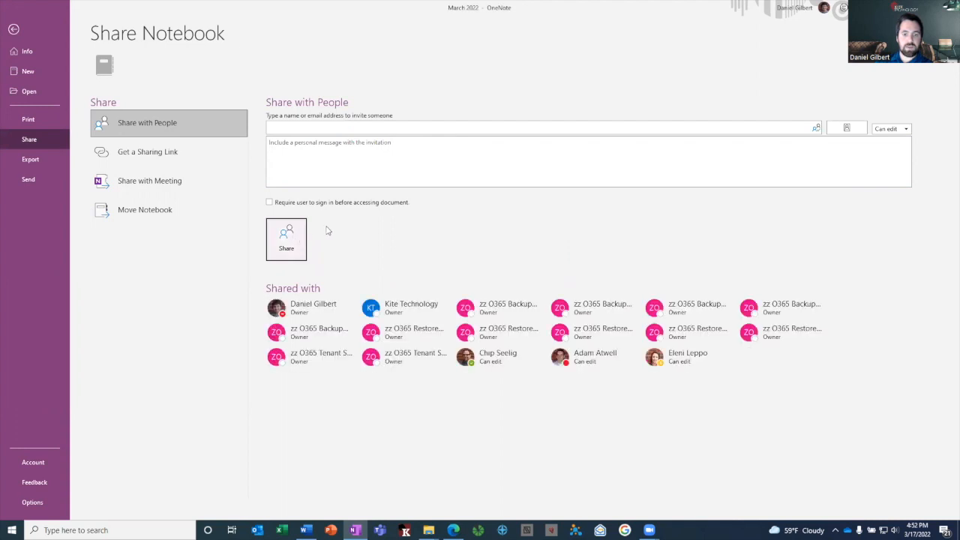
mouse_move(339, 233)
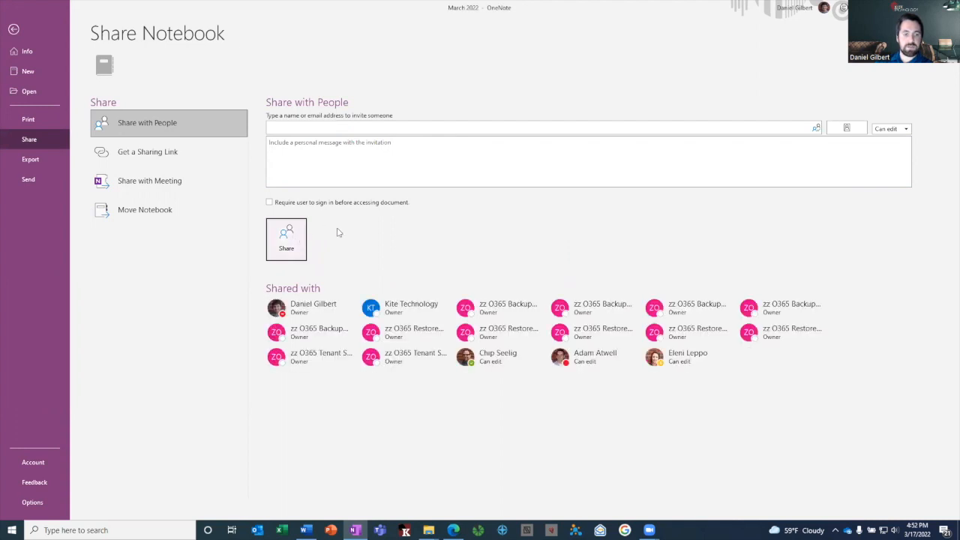
mouse_move(344, 194)
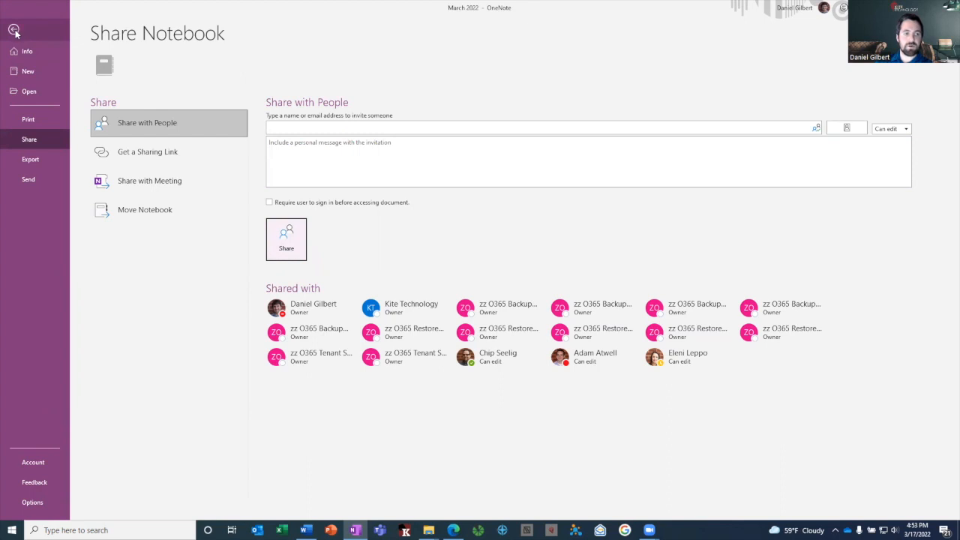
Step: Exit Backstage to the March 2022 meeting page and show the Review tools
click(17, 30)
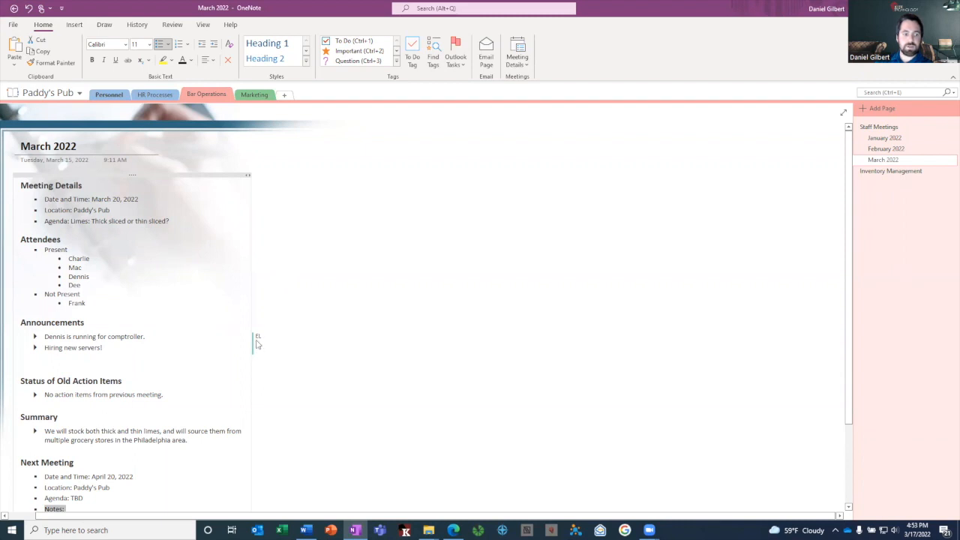
mouse_move(258, 339)
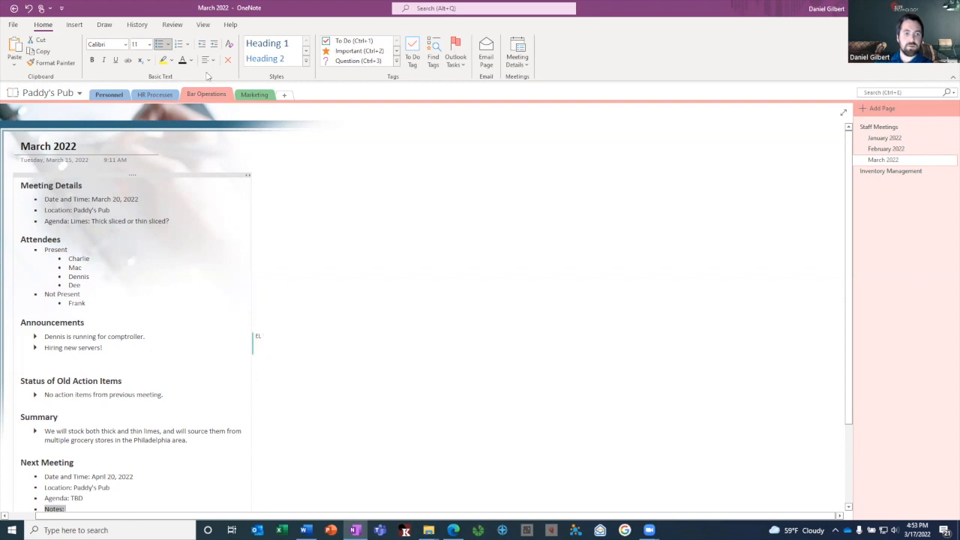
click(169, 25)
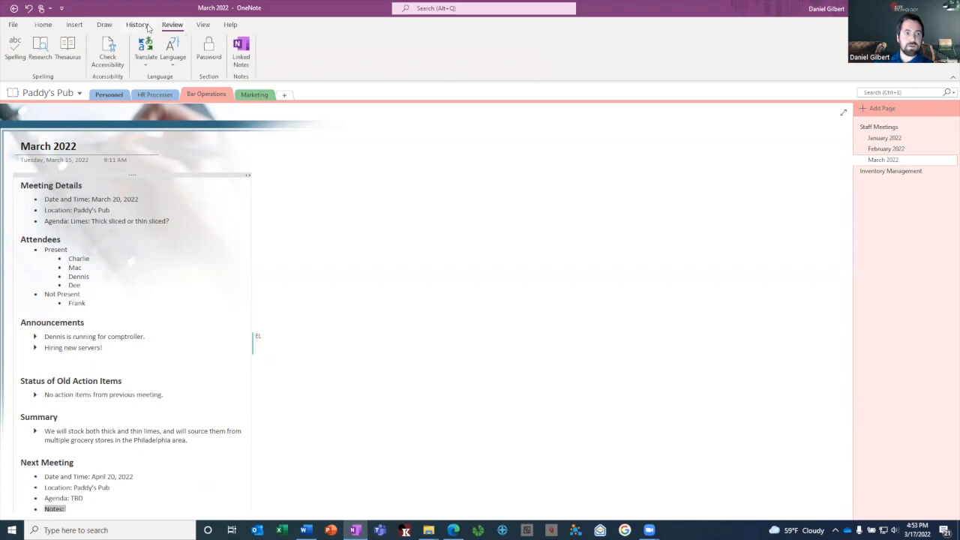
Step: Show Recent Edits from the Last 7 Days, sorted by author with groups expanded
click(137, 25)
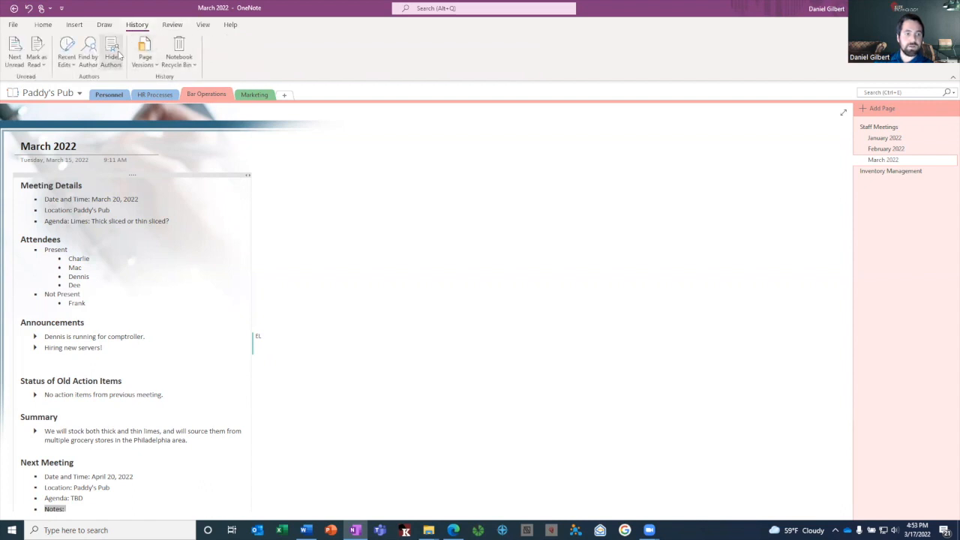
click(64, 51)
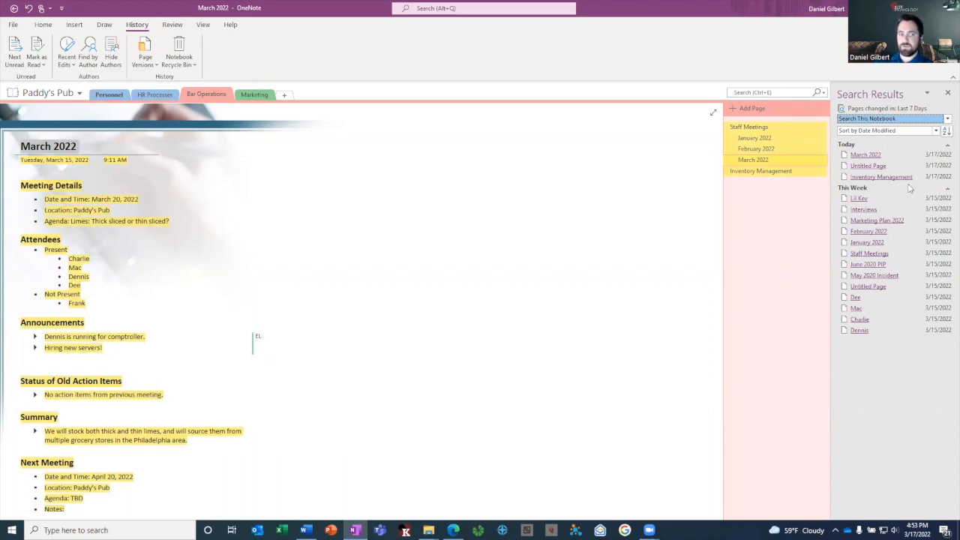
click(934, 131)
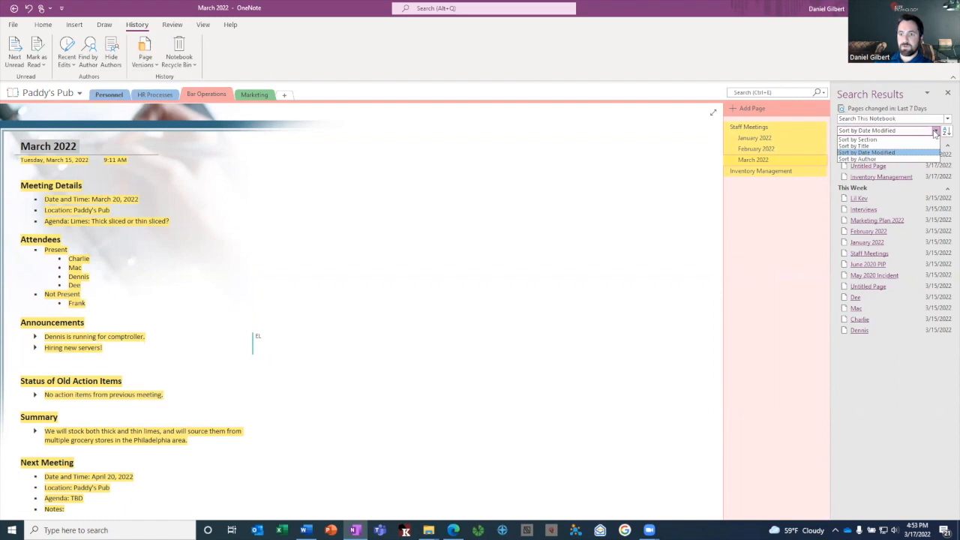
click(857, 158)
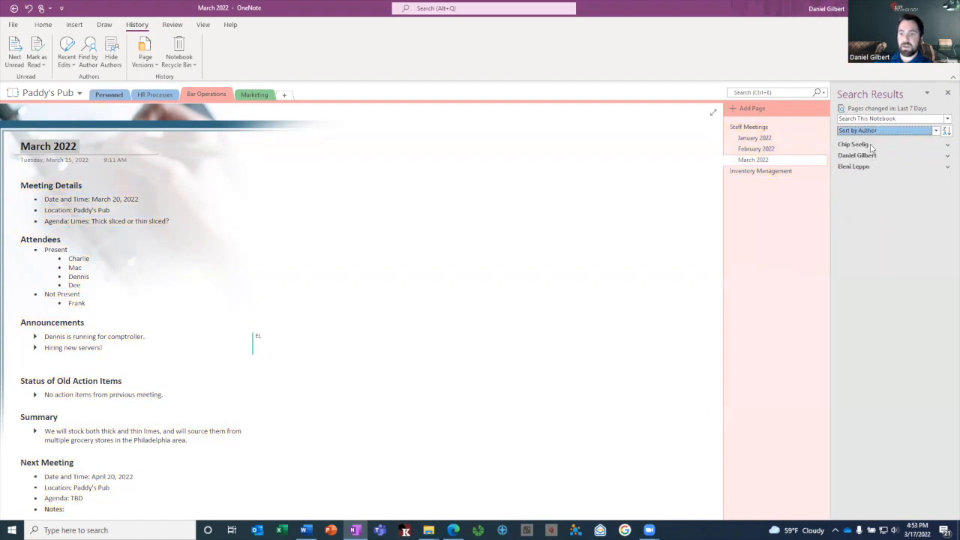
click(852, 144)
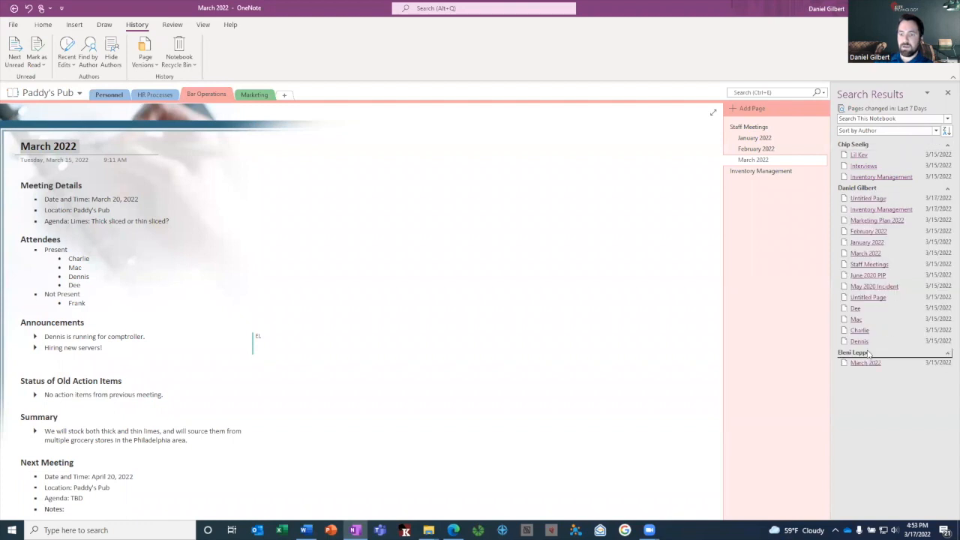
mouse_move(866, 165)
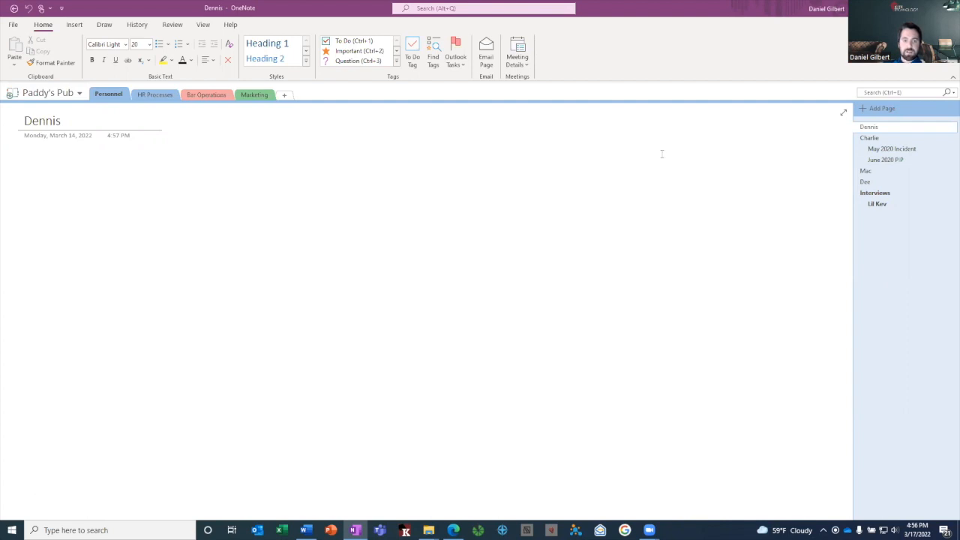
mouse_move(653, 143)
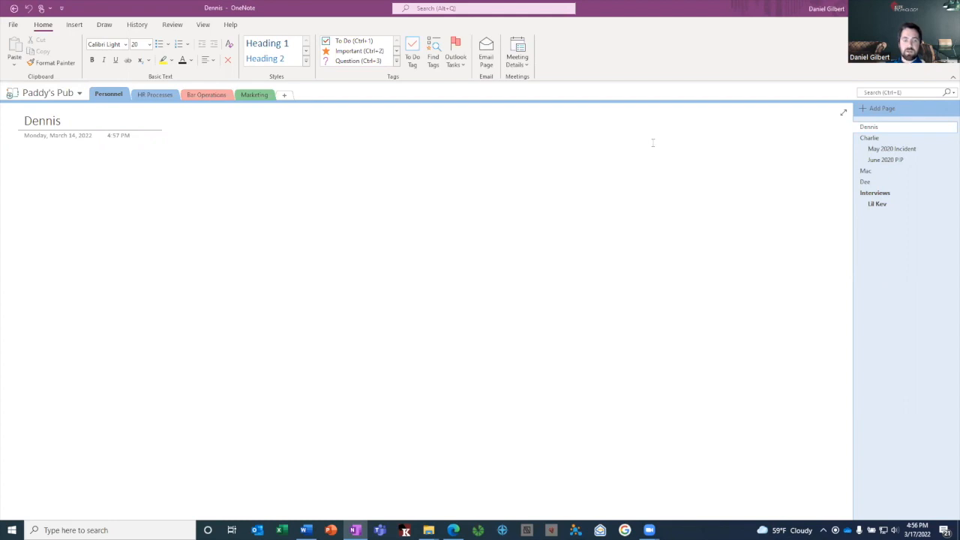
mouse_move(645, 144)
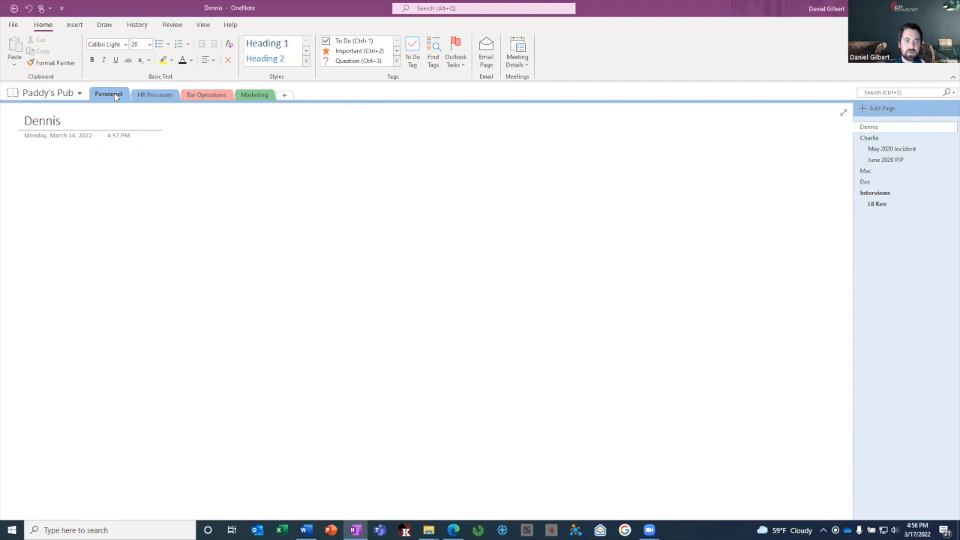
Step: Set a password on the Personnel section and close the Password Protection pane
right_click(108, 94)
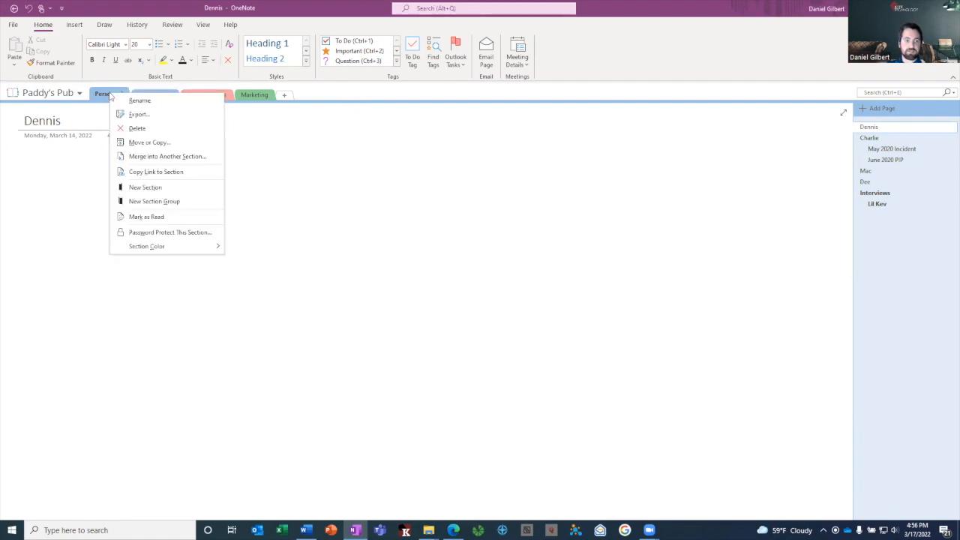
mouse_move(169, 232)
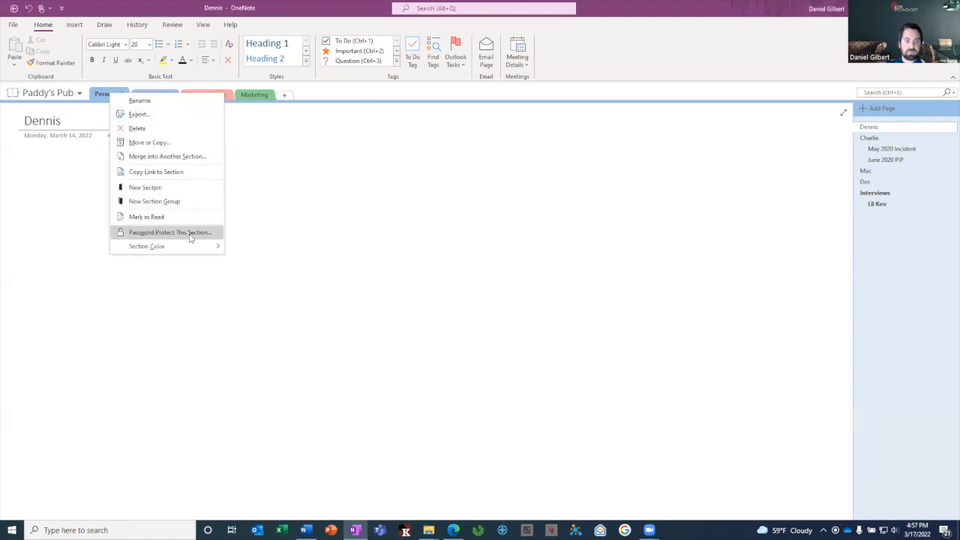
click(171, 232)
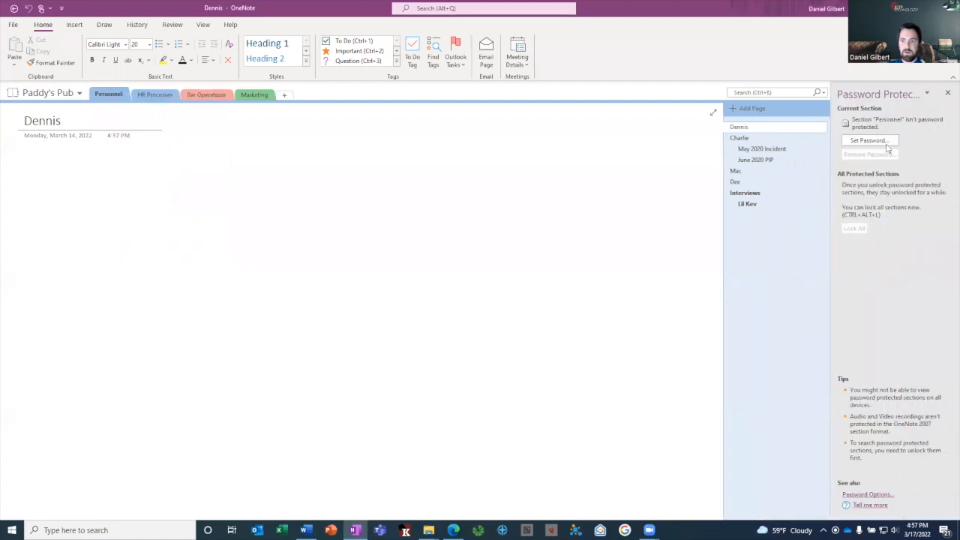
click(869, 140)
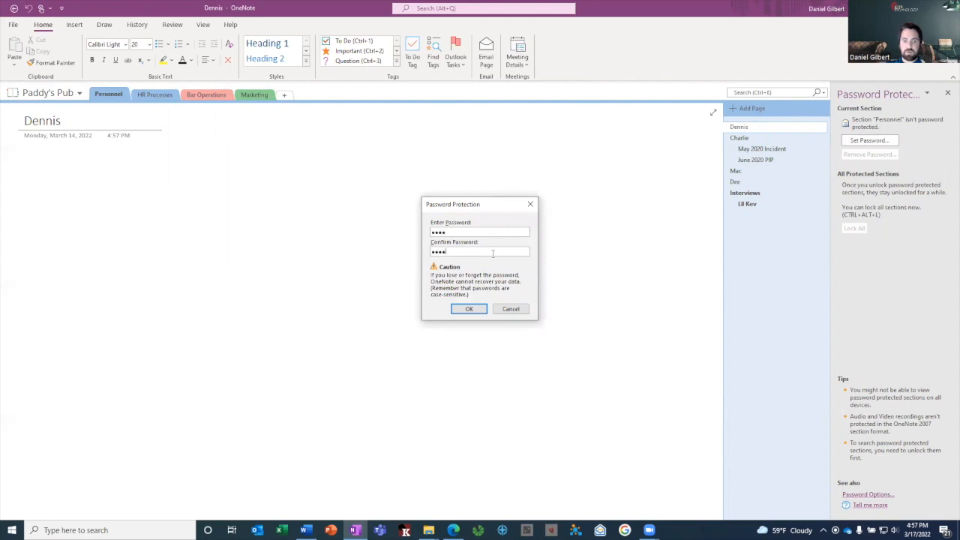
click(469, 308)
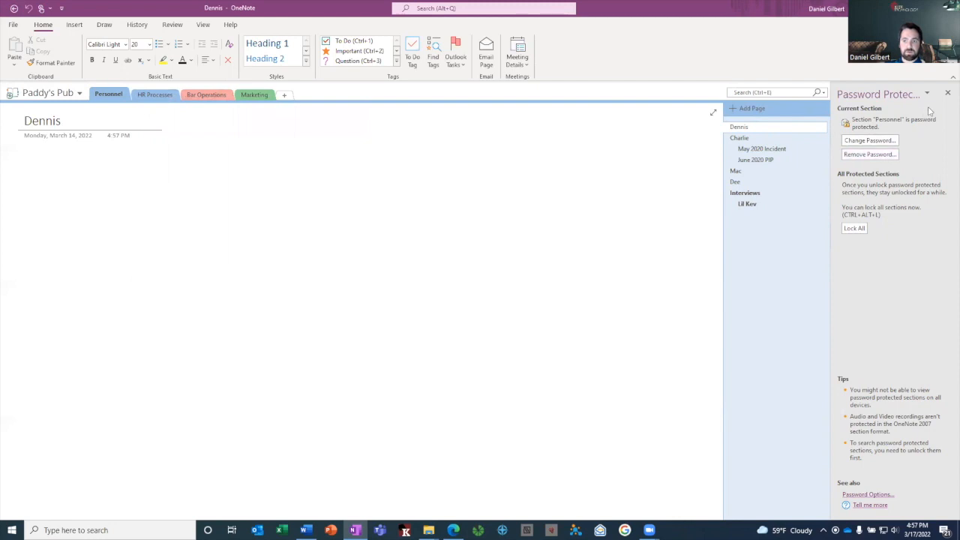
mouse_move(947, 93)
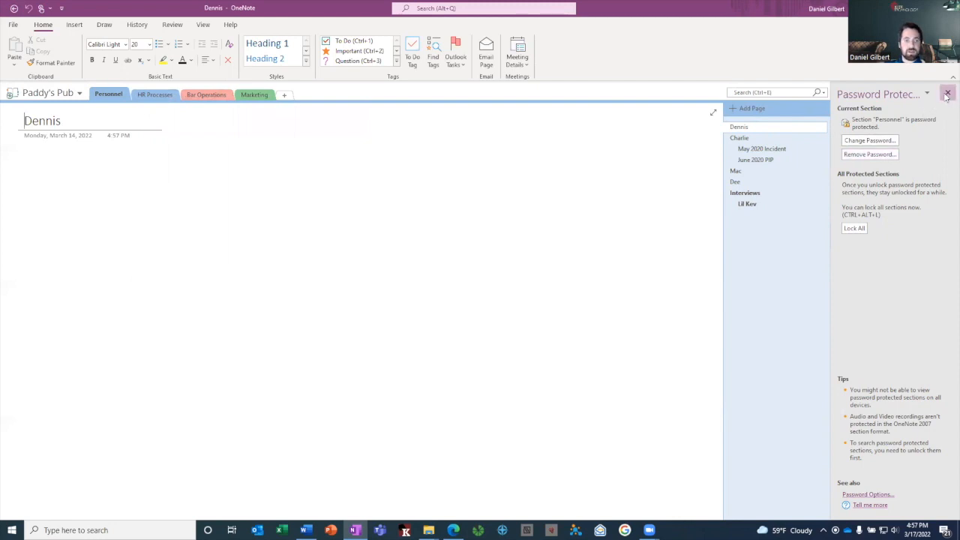
click(944, 93)
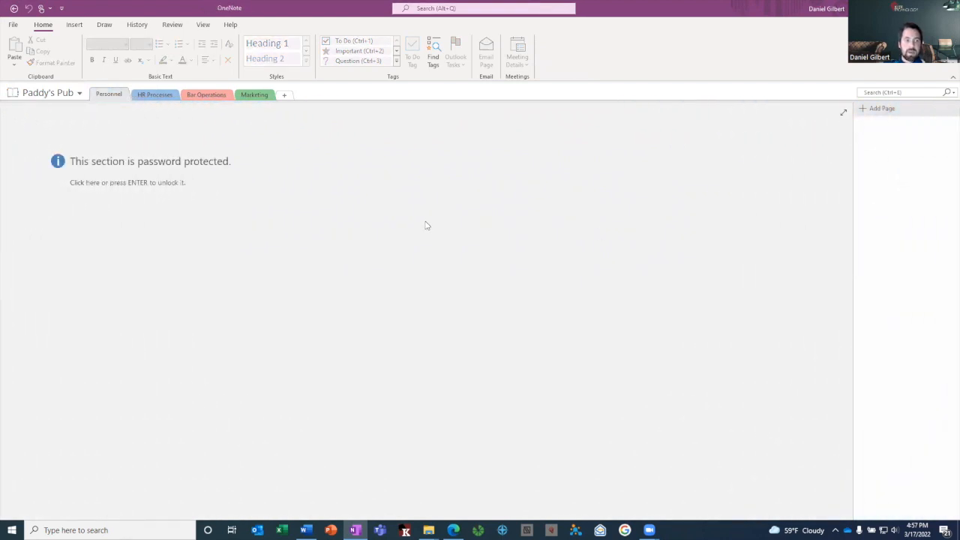
mouse_move(117, 157)
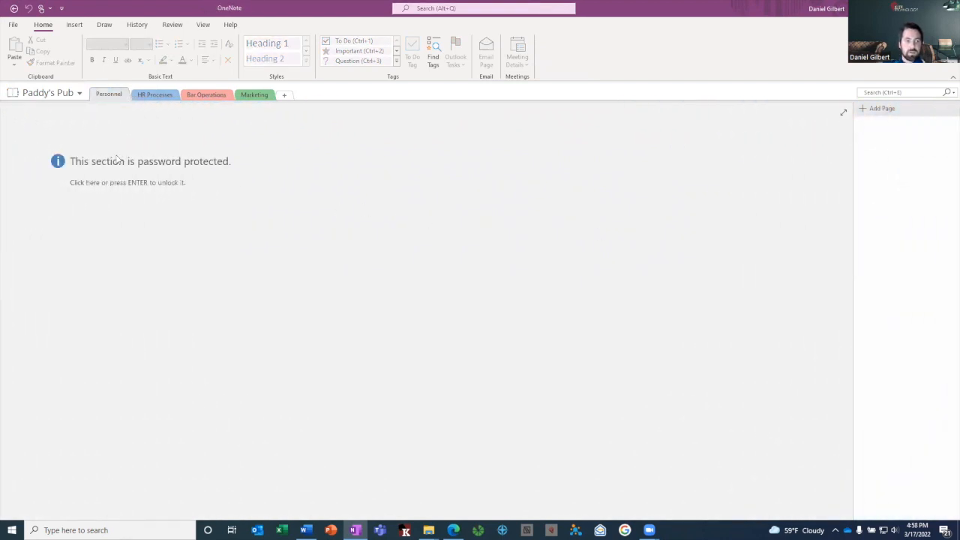
mouse_move(156, 198)
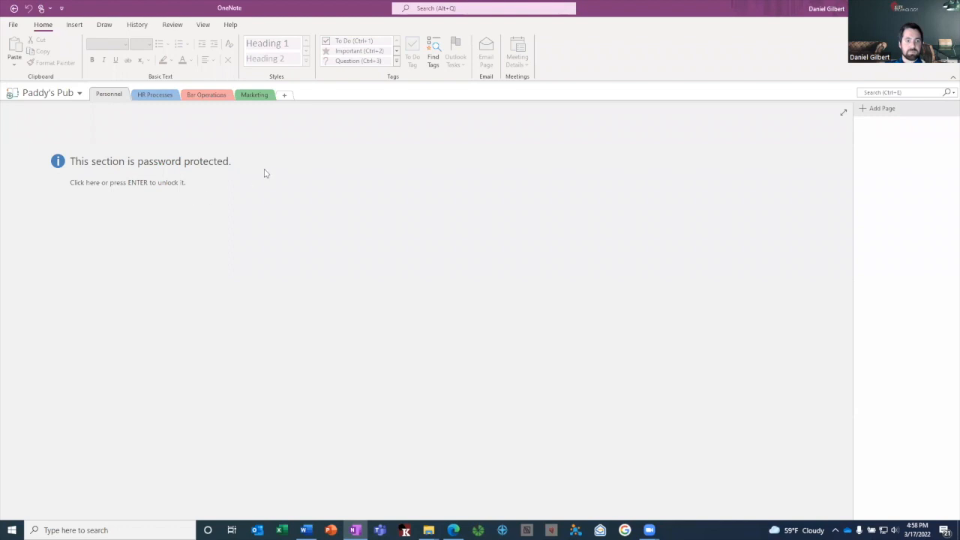
mouse_move(211, 195)
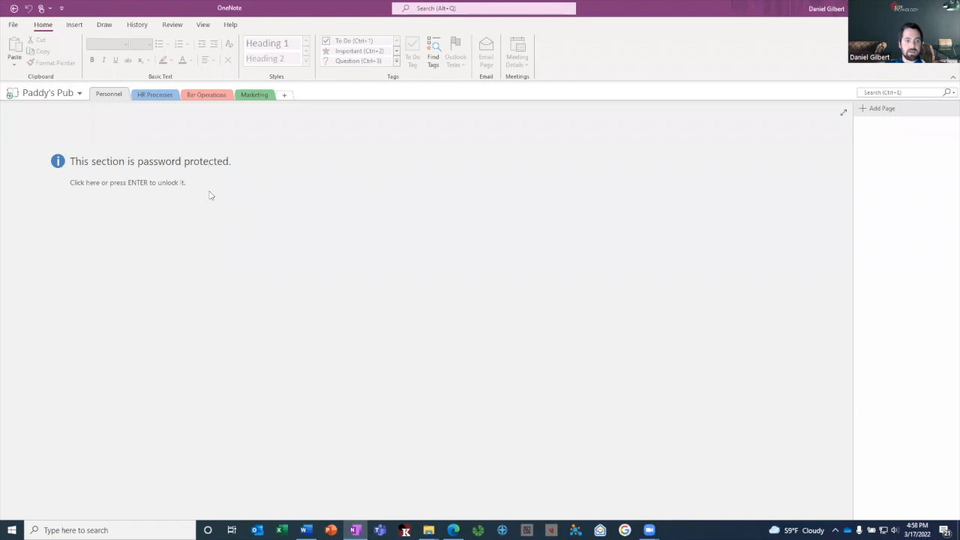
Step: Unlock the Personnel section by entering its password in the Protected Section dialog
click(127, 182)
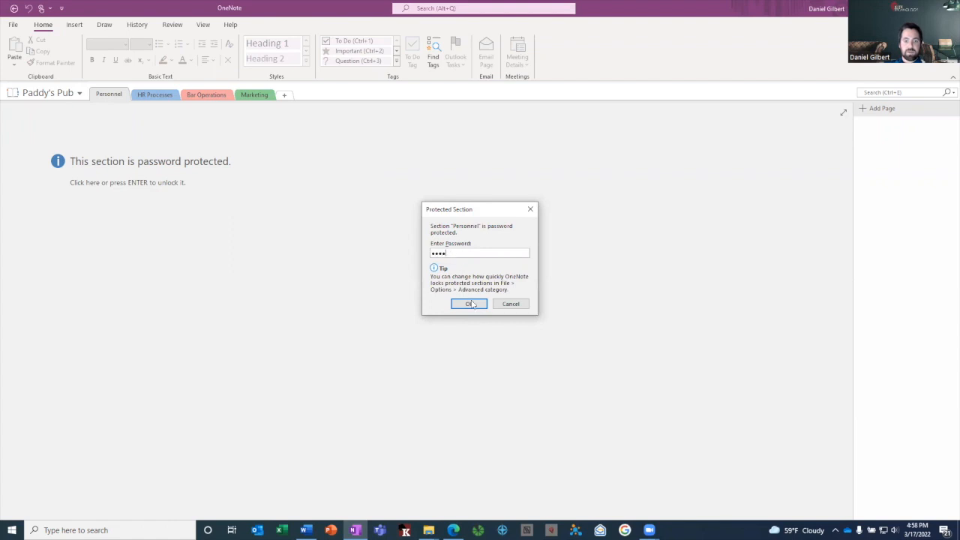
click(468, 304)
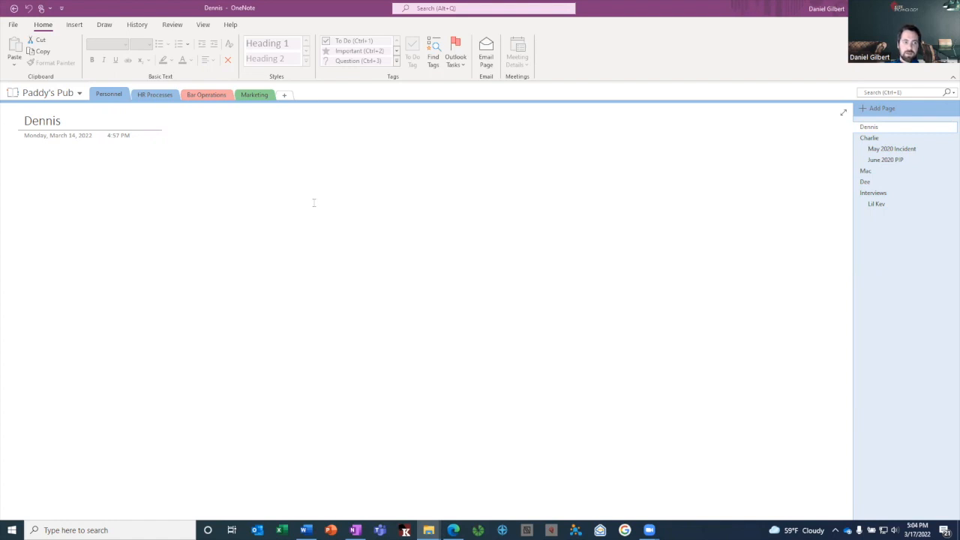
Step: Export the whole notebook as PDF, bringing up the Save As dialog for Paddy's Pub.pdf
click(12, 25)
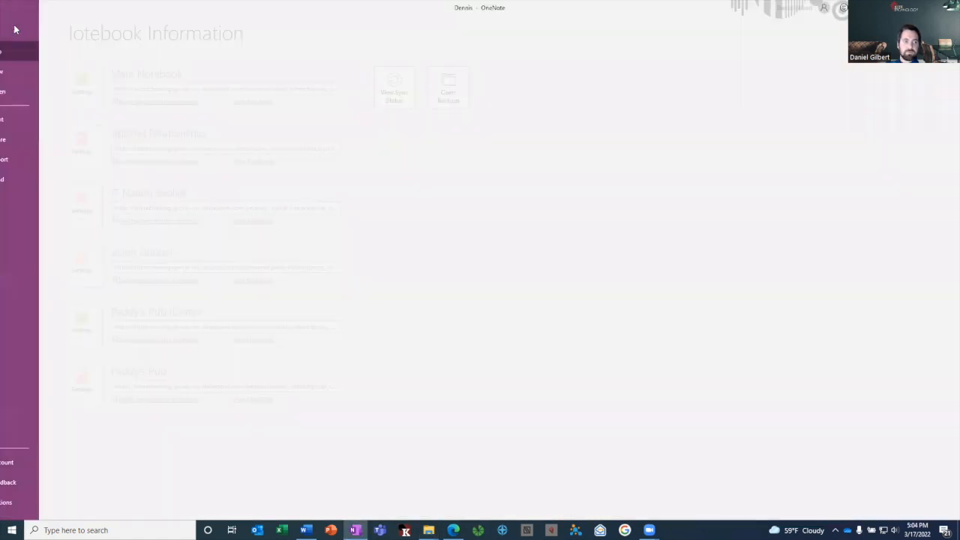
click(30, 159)
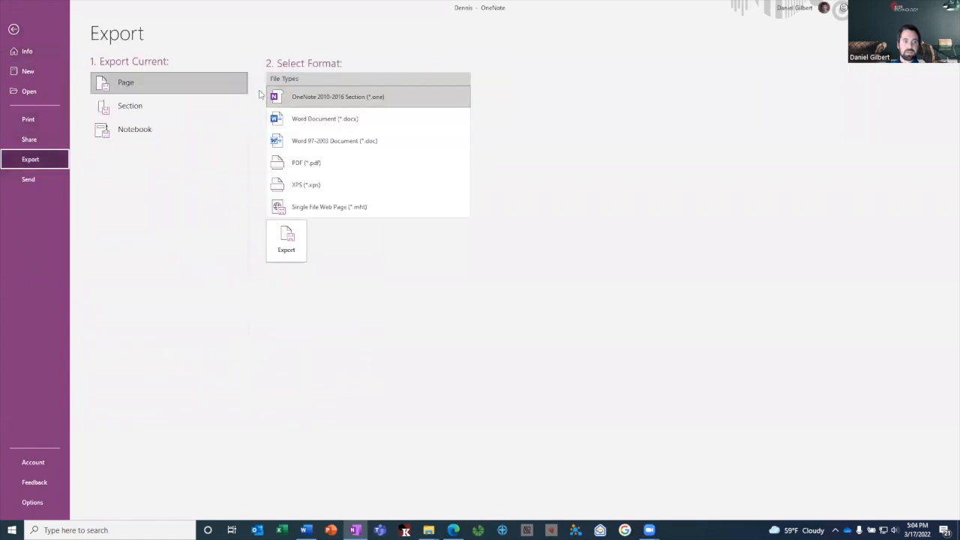
mouse_move(162, 86)
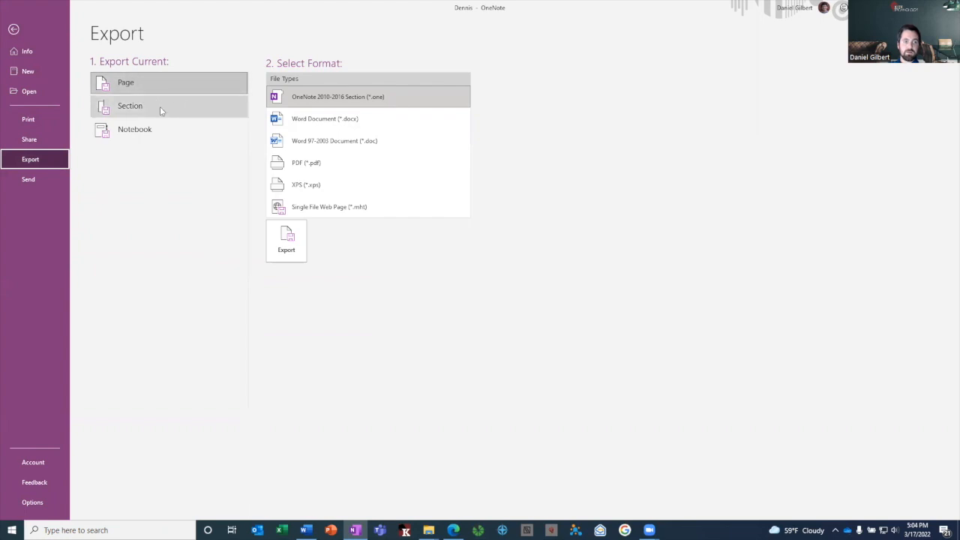
click(135, 129)
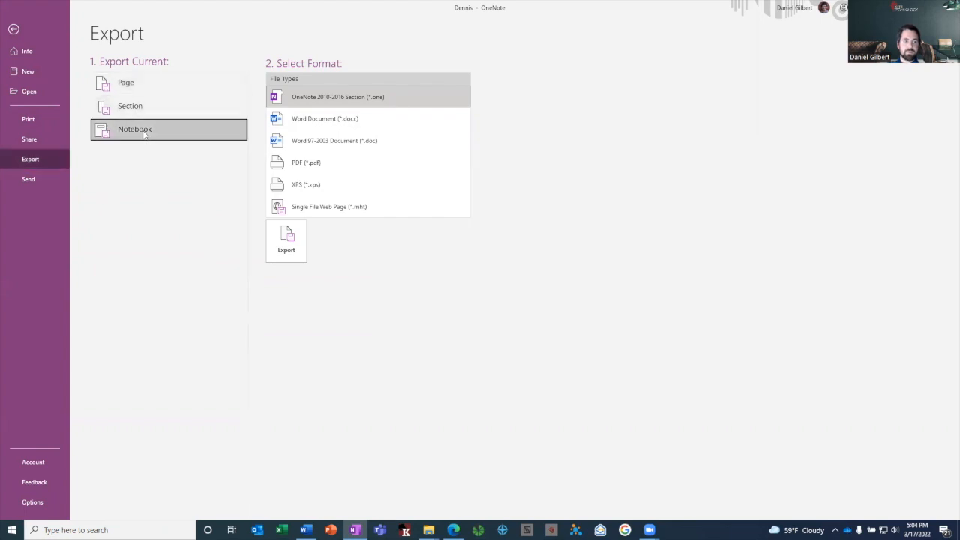
click(146, 129)
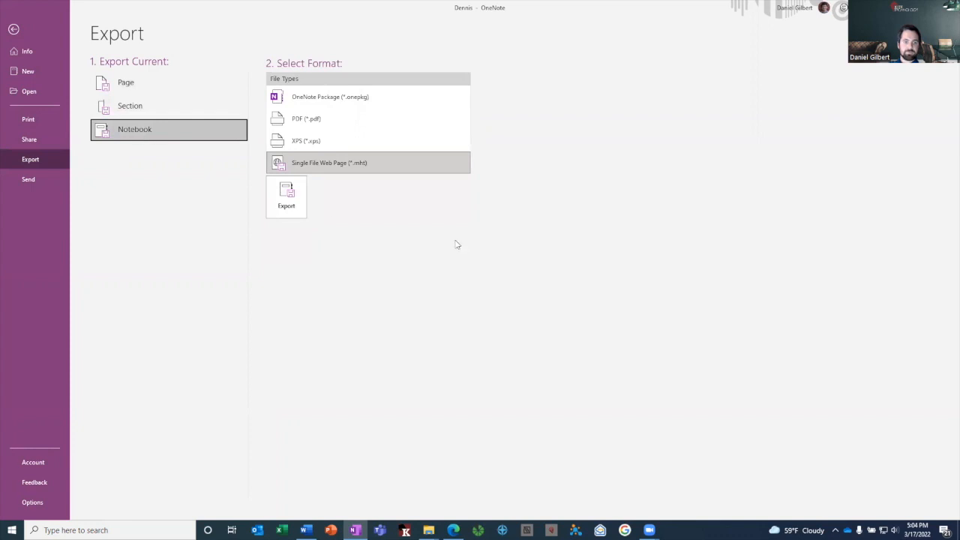
mouse_move(548, 196)
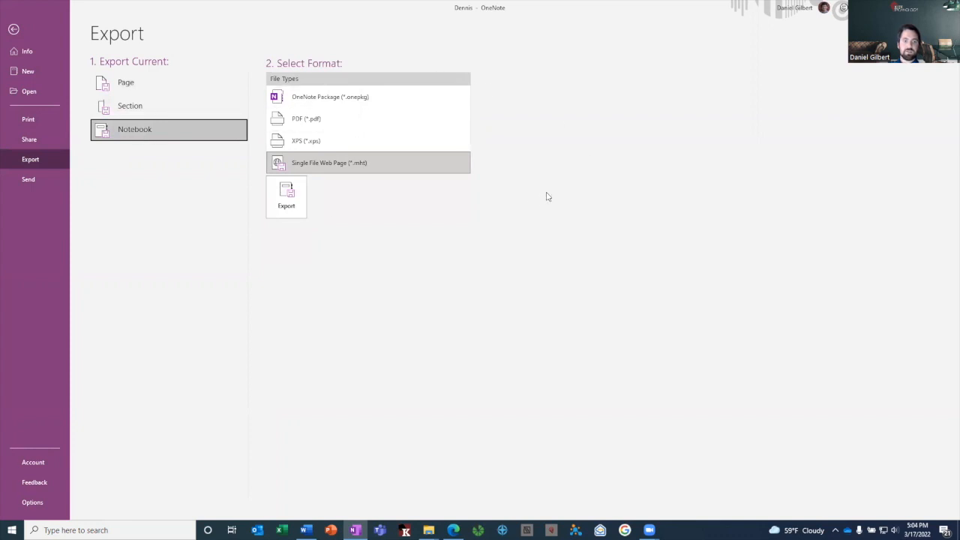
mouse_move(347, 62)
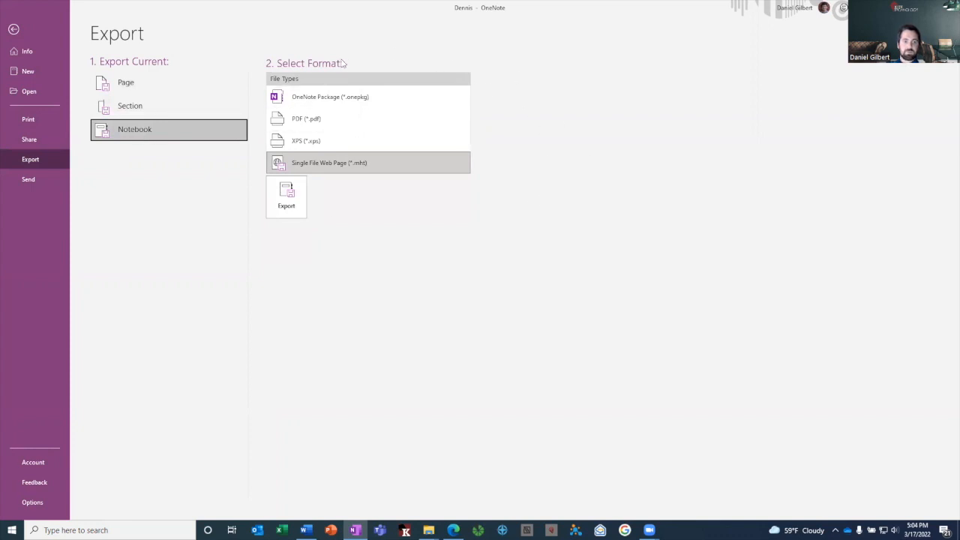
mouse_move(334, 120)
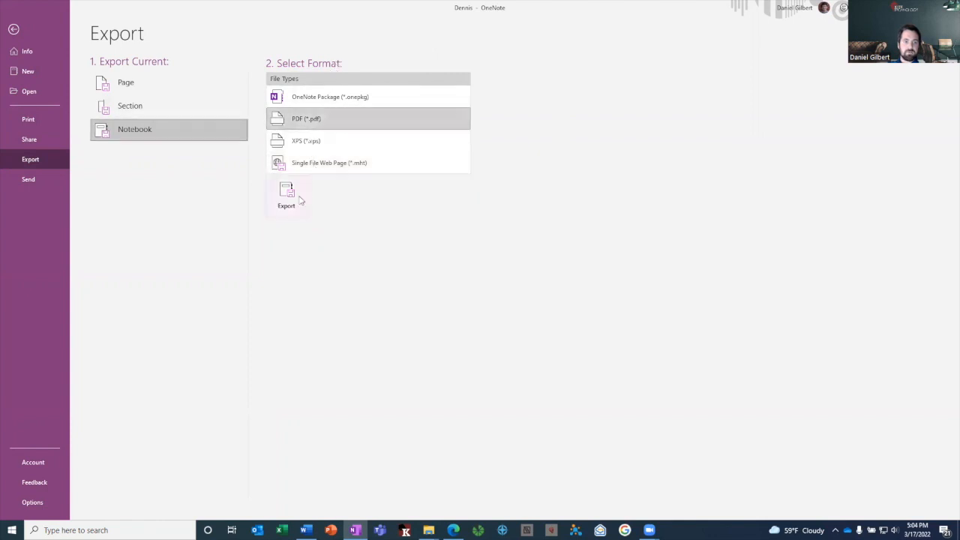
click(285, 195)
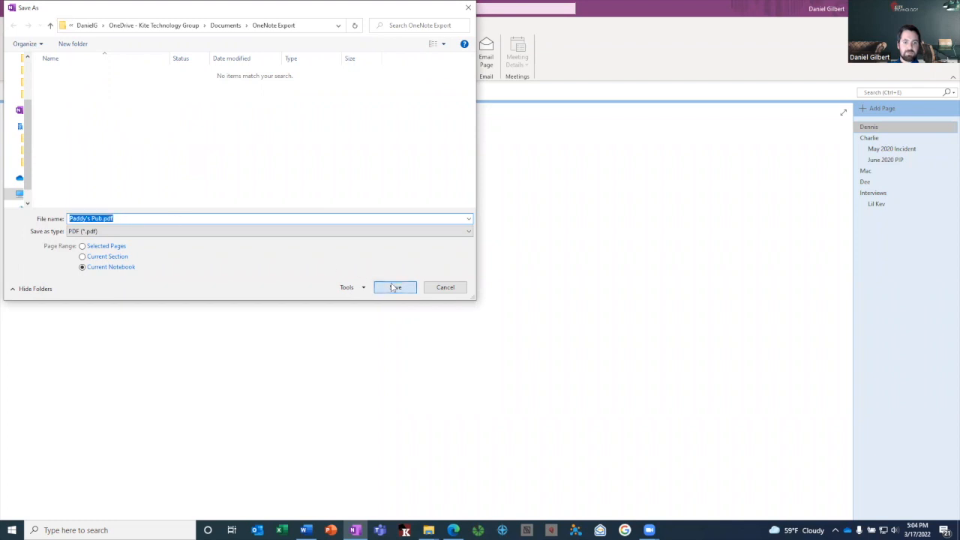
Step: Save Paddy's Pub.pdf to OneNote Export and accept the no-password-protection warning
click(394, 287)
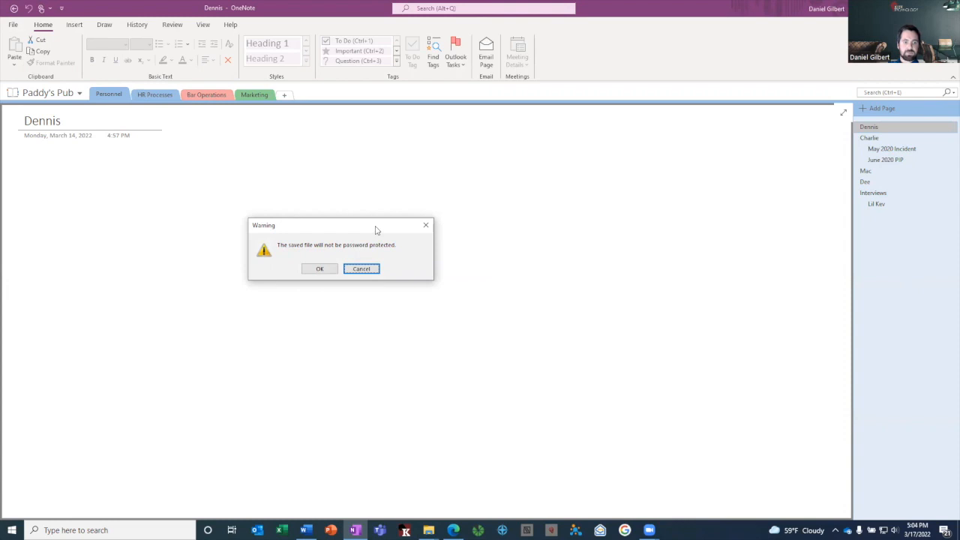
mouse_move(336, 215)
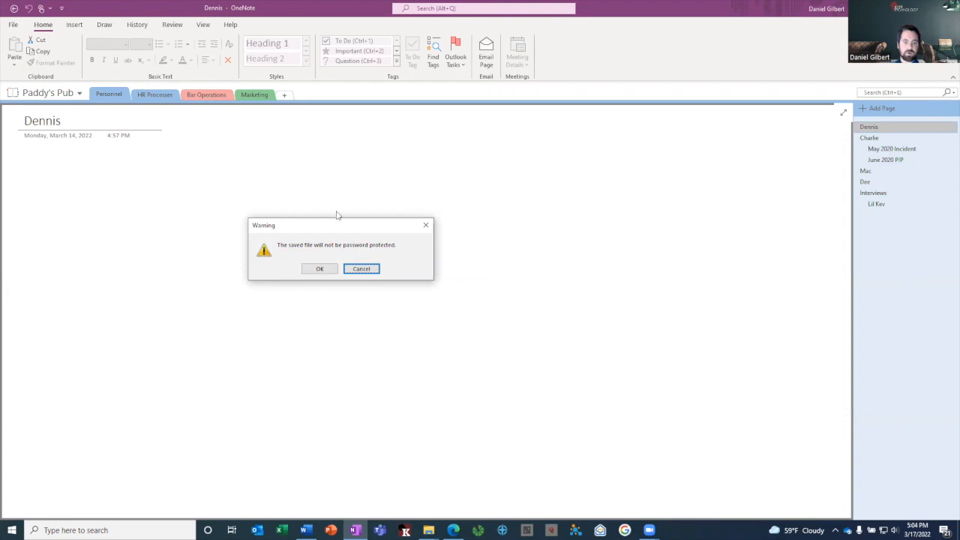
mouse_move(308, 232)
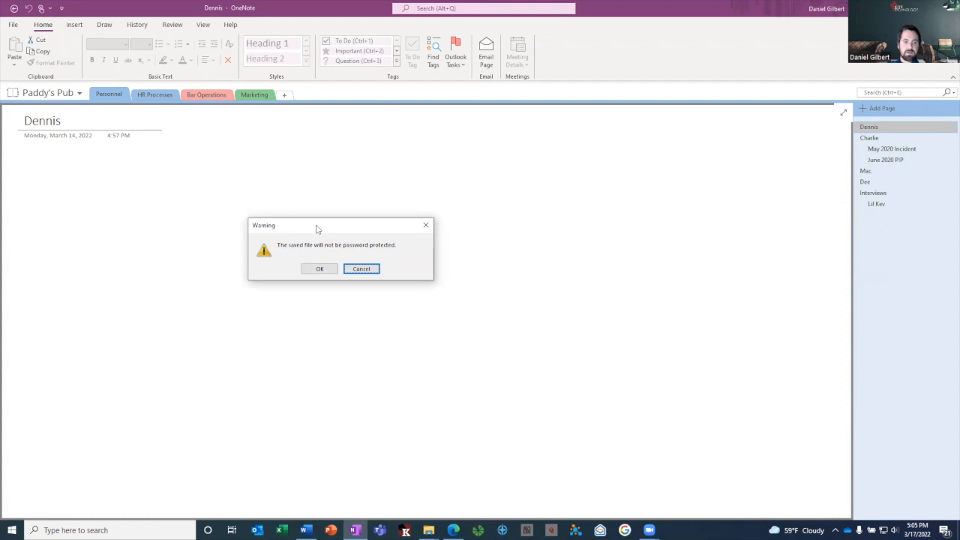
mouse_move(314, 227)
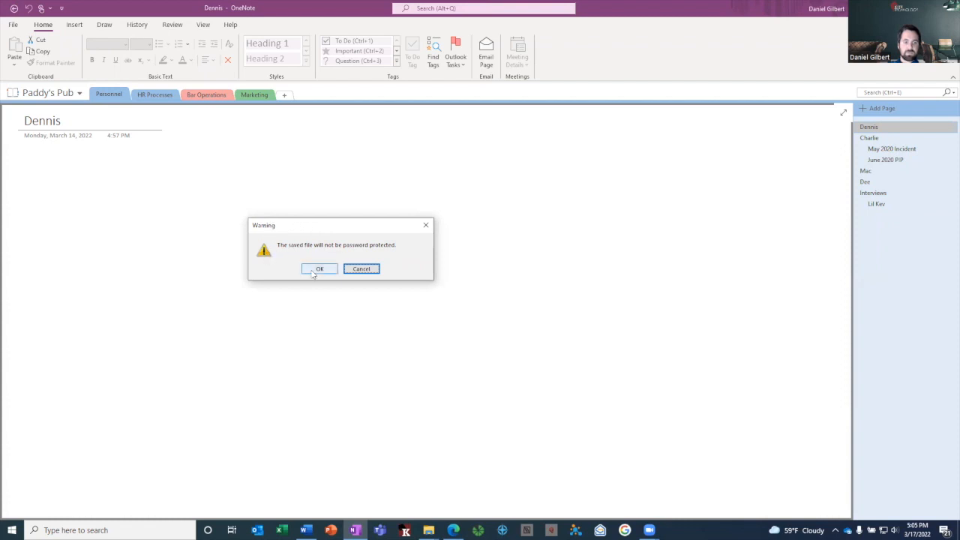
click(320, 268)
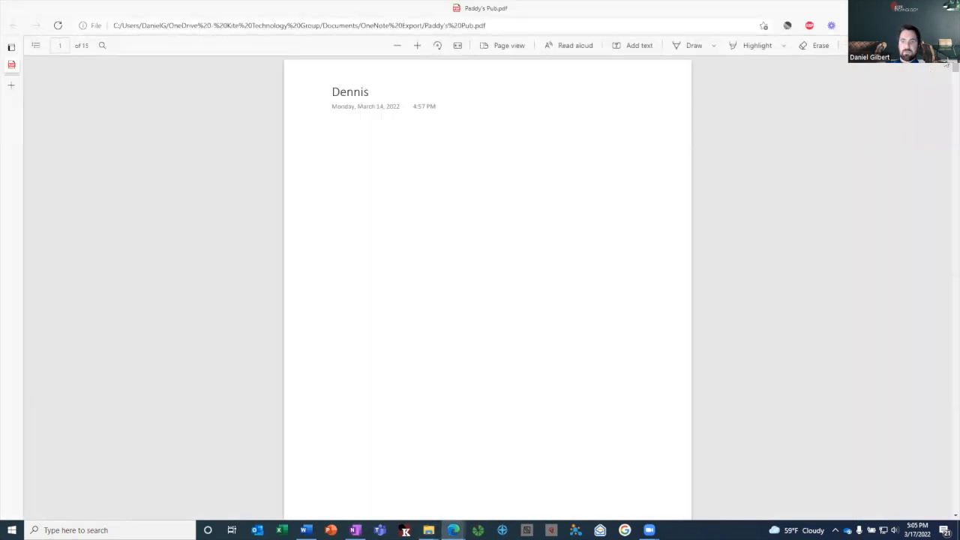
Step: Scroll the exported PDF past Dee and the March 2022 meeting notes to Inventory Management
scroll(down, 3)
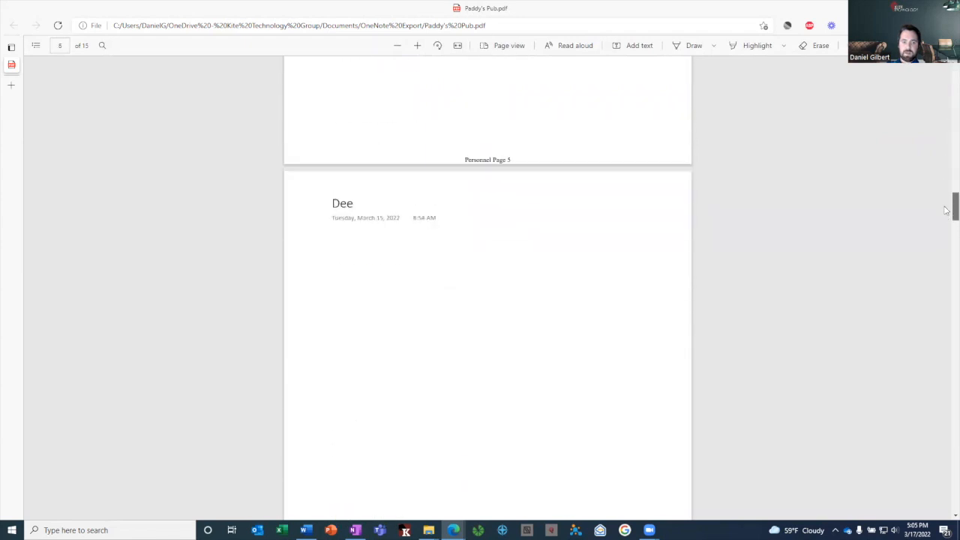
scroll(down, 3)
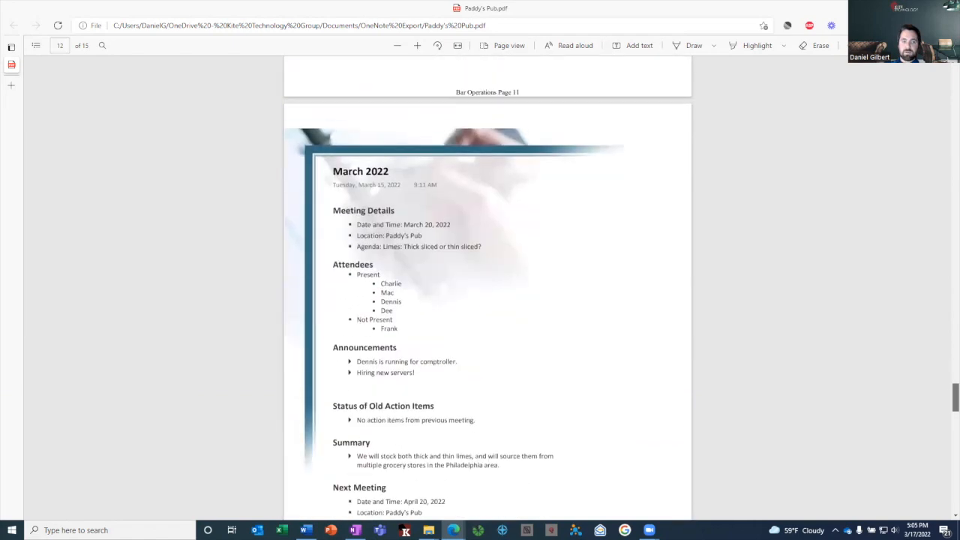
scroll(down, 3)
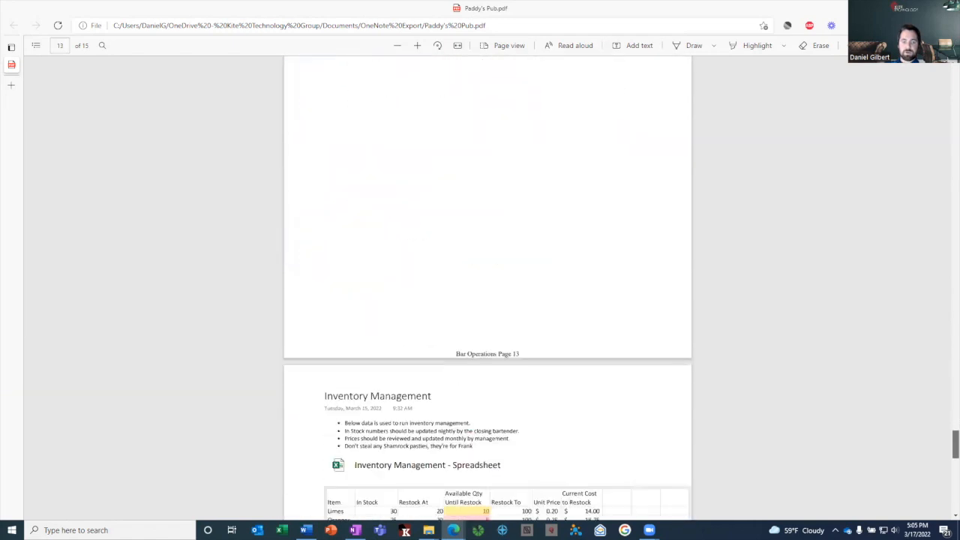